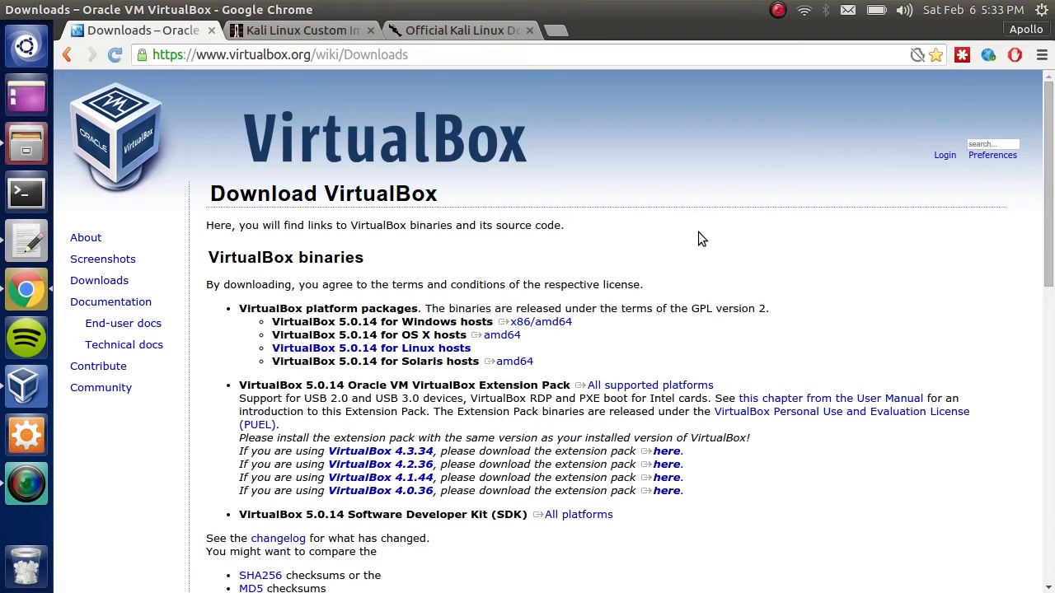
{"action": "mouse_move", "coordinate": [375, 168]}
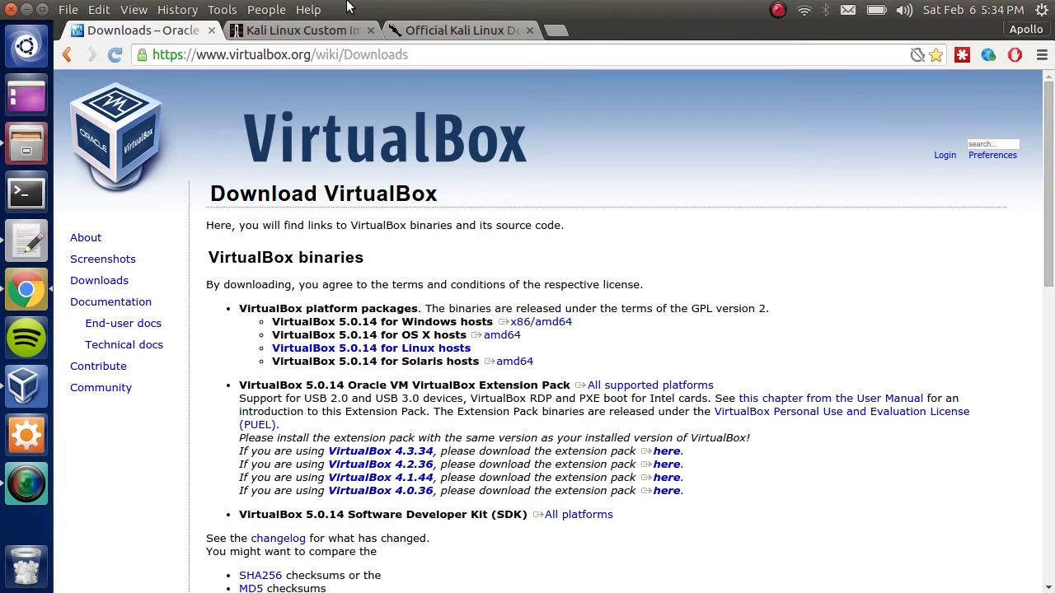
- Show the Offensive Security page with prebuilt Kali Linux 2016.1 VirtualBox images
{"action": "left_click", "coordinate": [300, 30]}
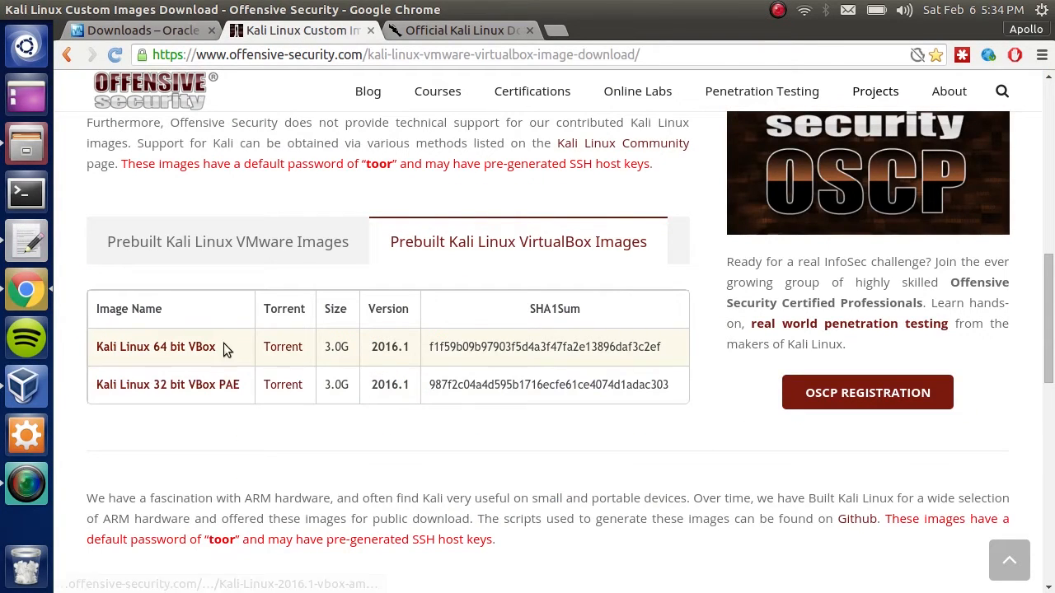
{"action": "mouse_move", "coordinate": [337, 347]}
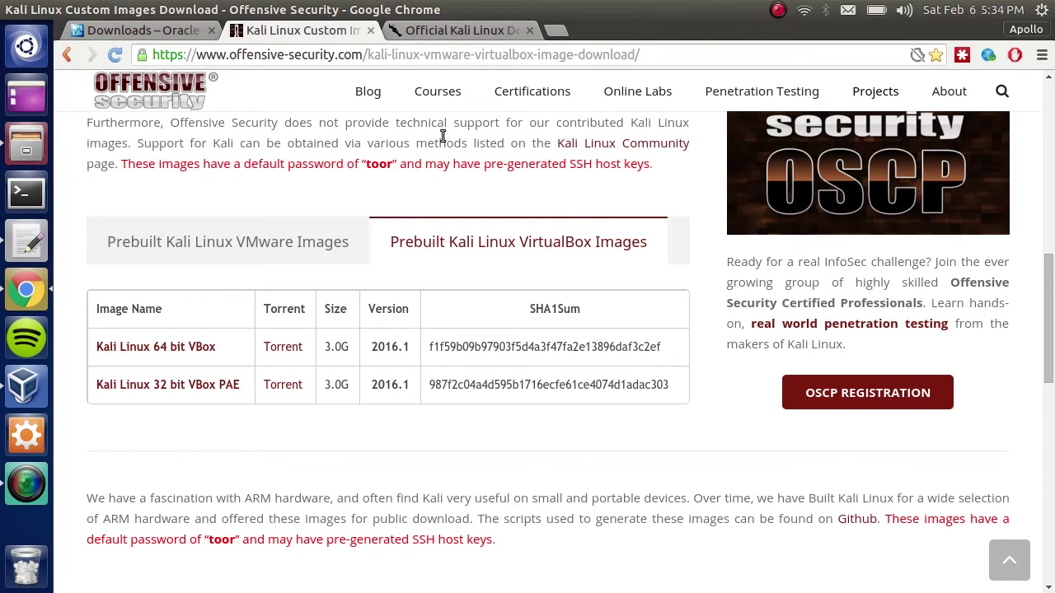
{"action": "mouse_move", "coordinate": [472, 35]}
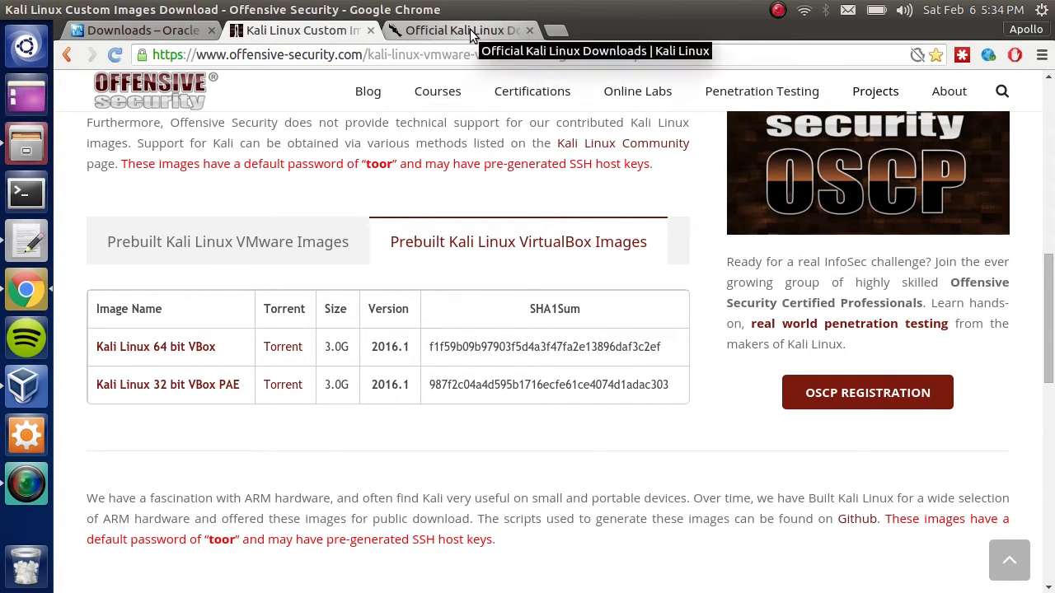
- Show the official Kali Linux downloads page with 2016.1 ISO and torrent links
{"action": "left_click", "coordinate": [458, 30]}
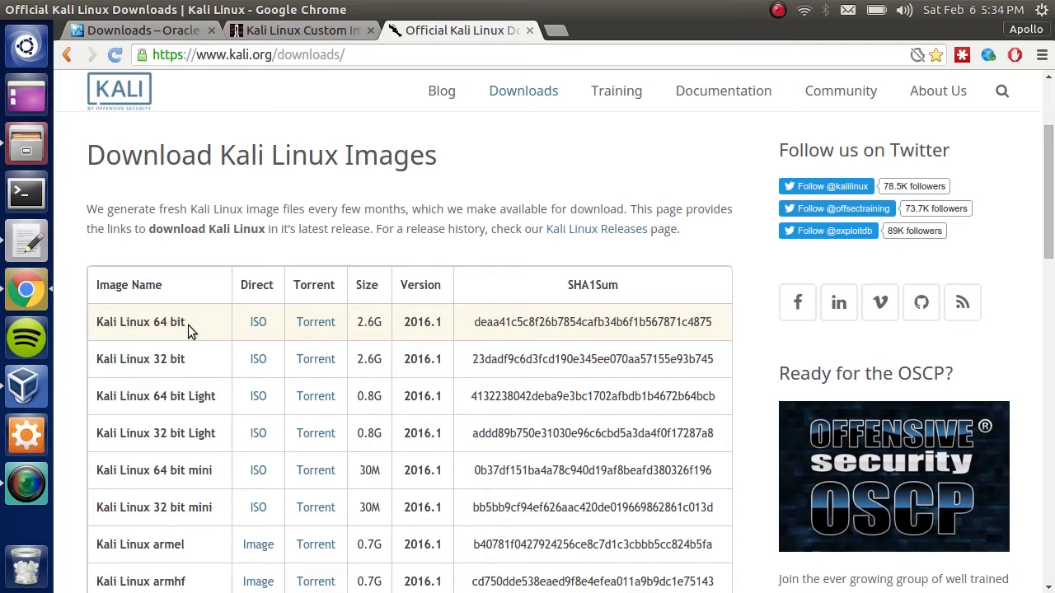
{"action": "mouse_move", "coordinate": [257, 323]}
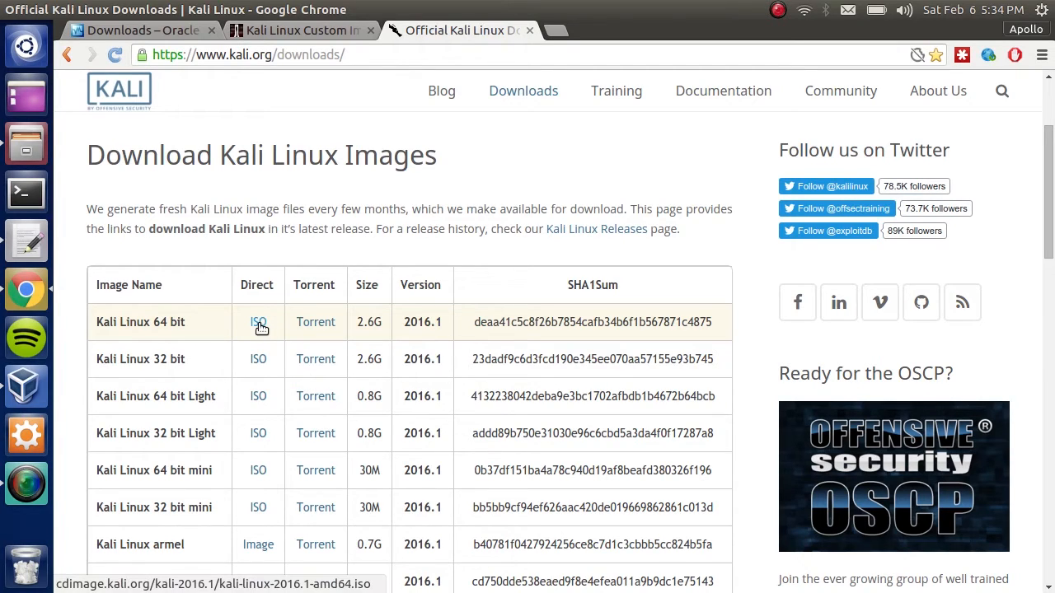
{"action": "mouse_move", "coordinate": [257, 323]}
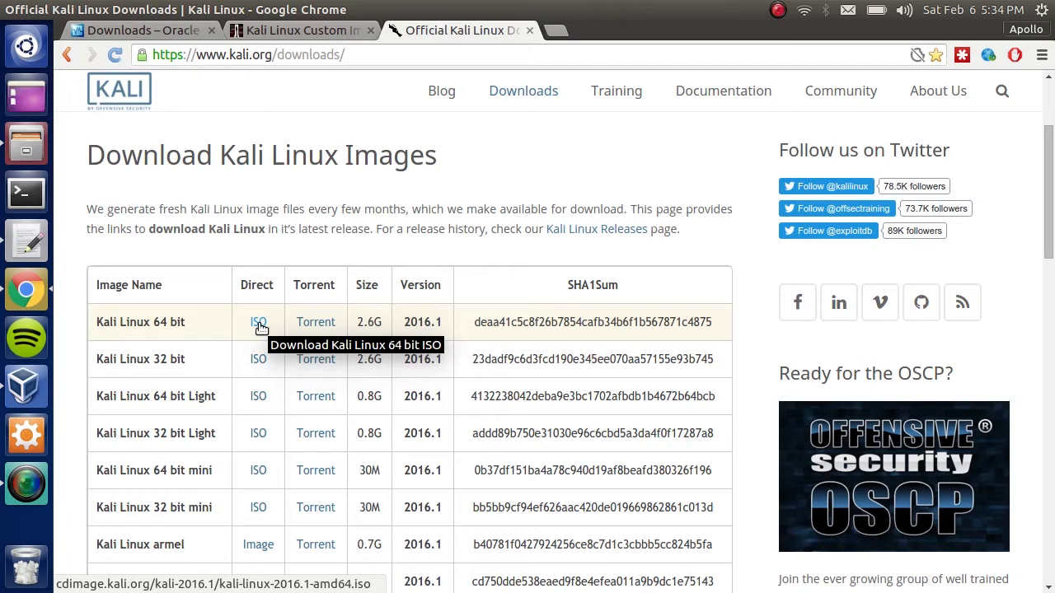
{"action": "mouse_move", "coordinate": [287, 332]}
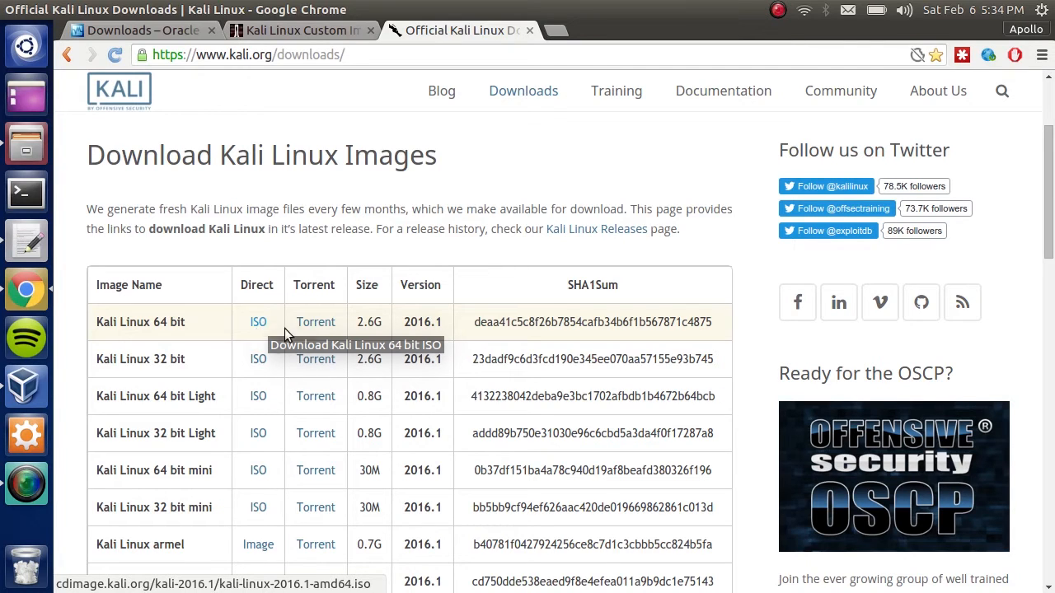
{"action": "mouse_move", "coordinate": [306, 328]}
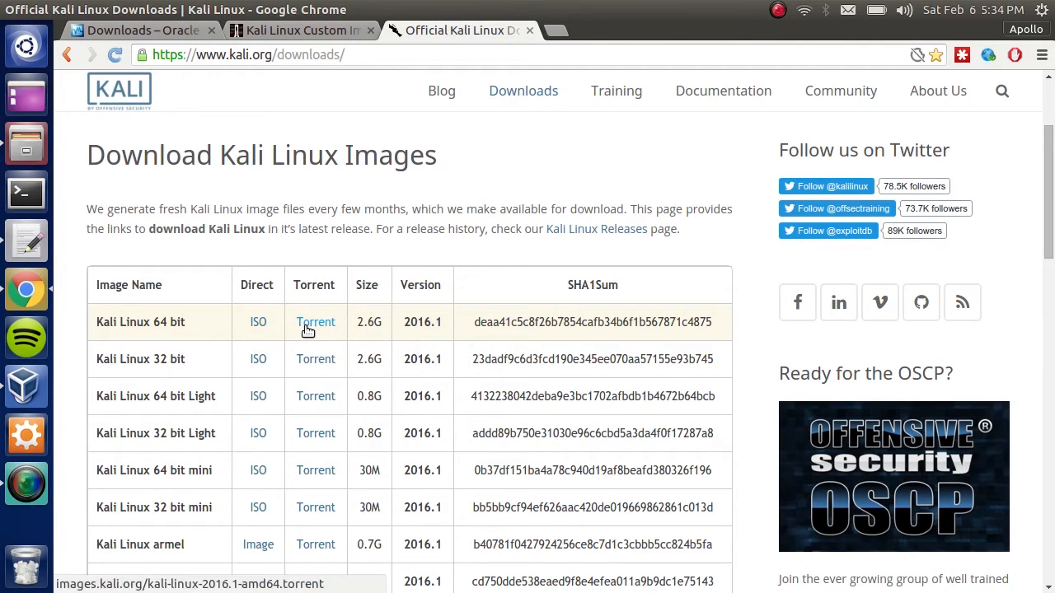
- Create a new VM named kali-linux-2.1-amd64, type Linux / Debian (64-bit), and continue to memory
{"action": "left_click", "coordinate": [27, 386]}
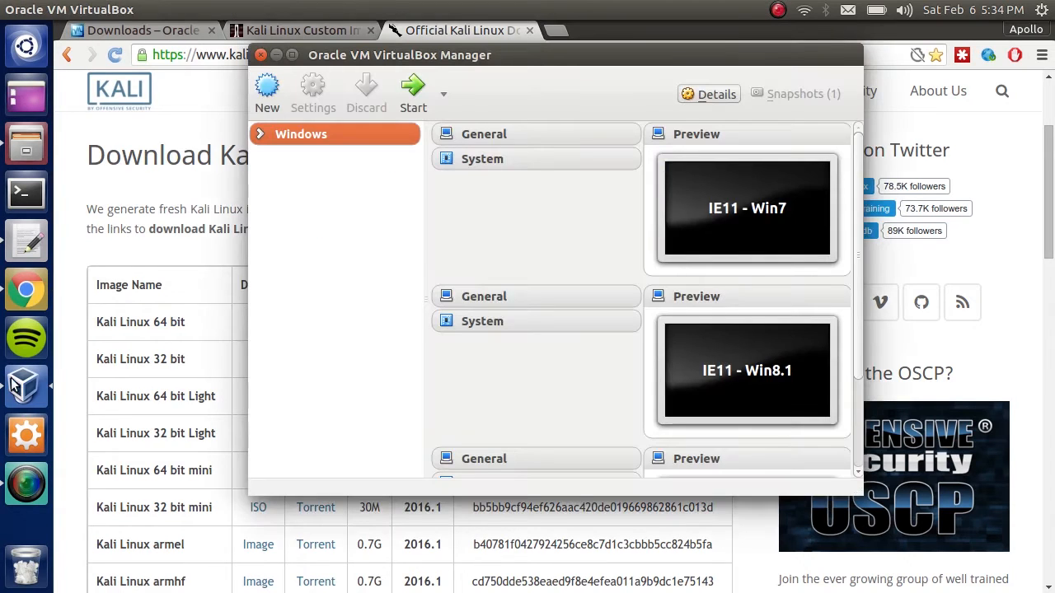
{"action": "left_click", "coordinate": [267, 86]}
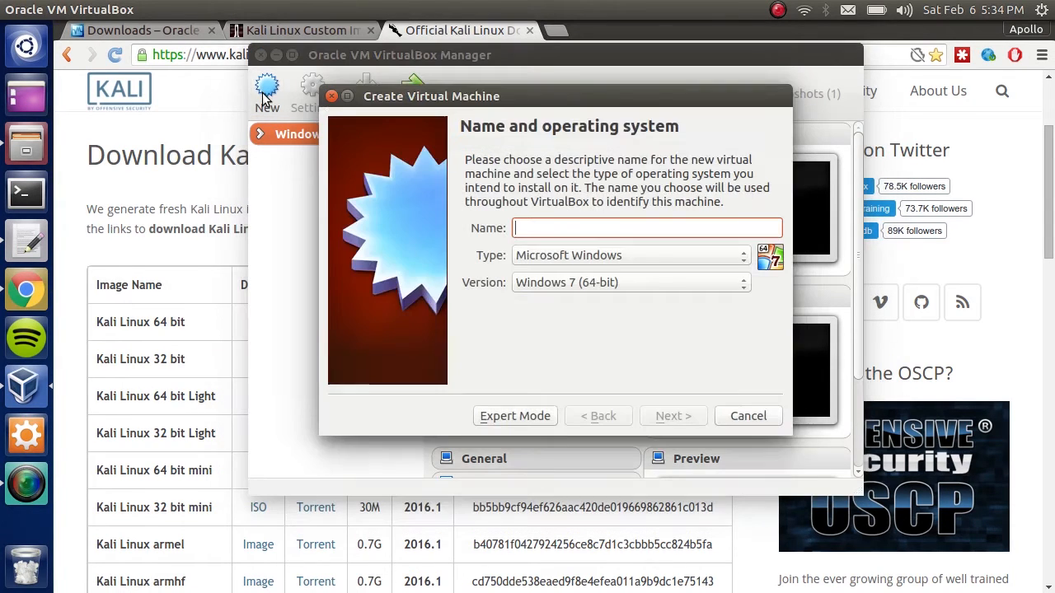
{"action": "type", "text": "kali-linux-2"}
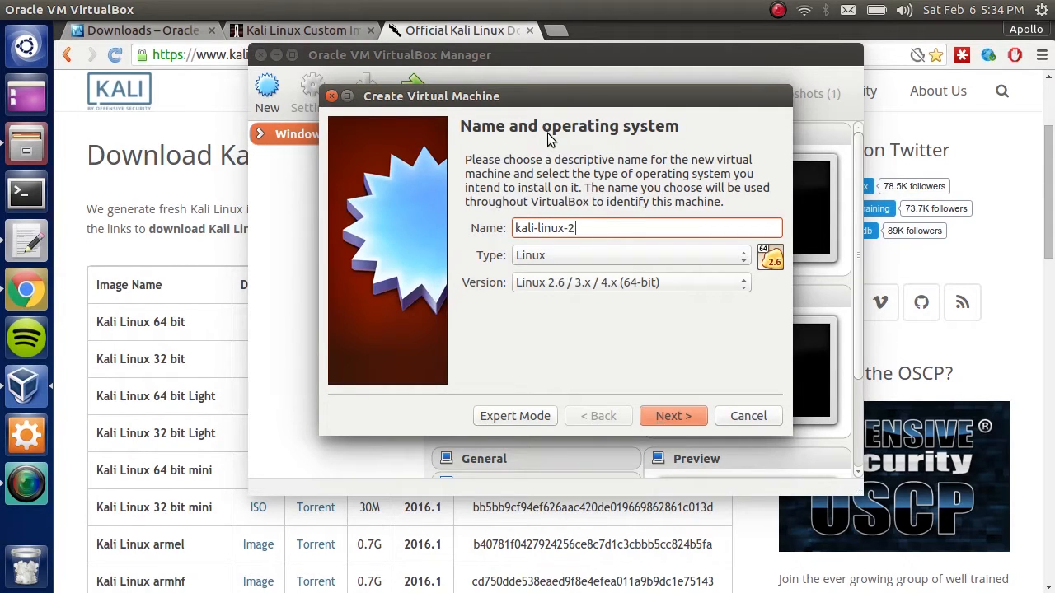
{"action": "type", "text": ".1-amd"}
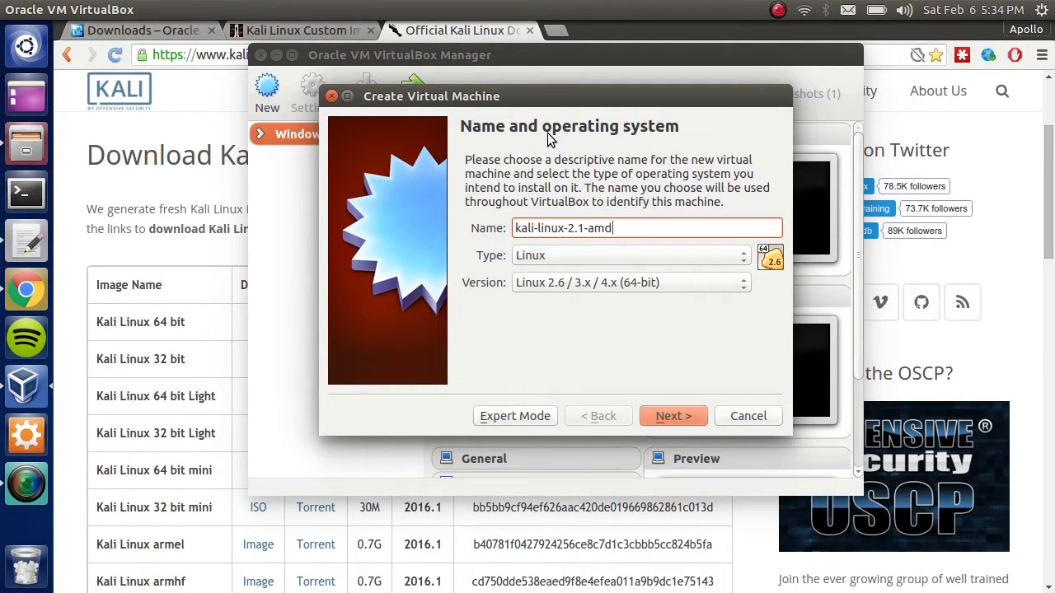
{"action": "type", "text": "64"}
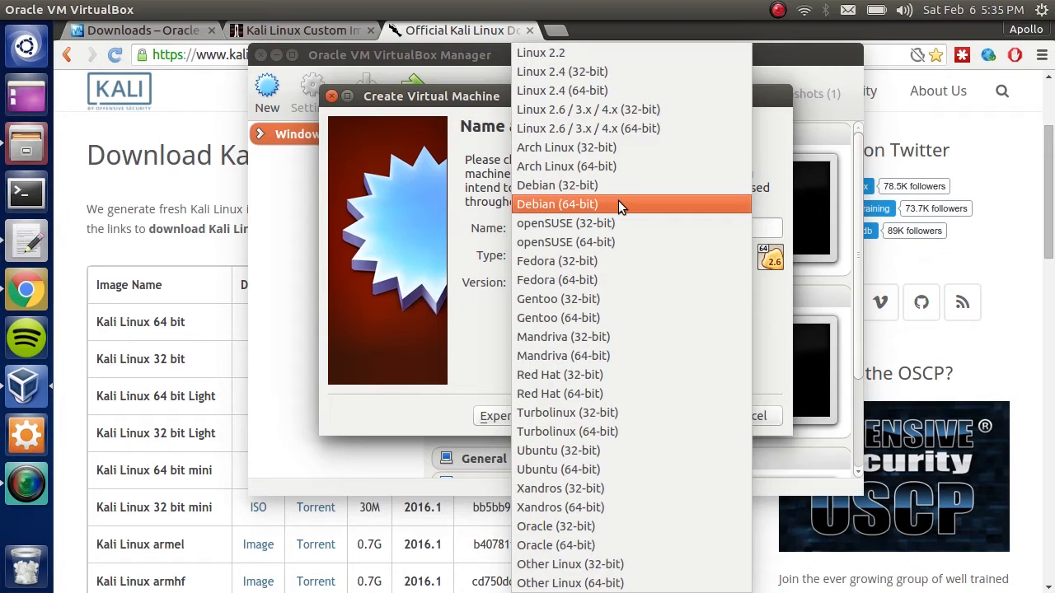
{"action": "left_click", "coordinate": [557, 204]}
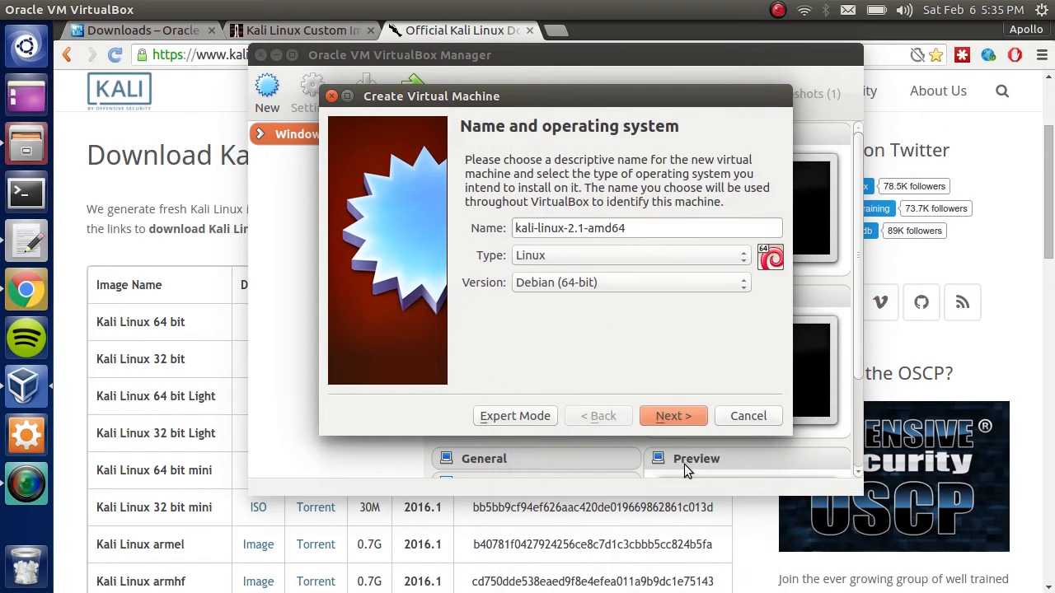
{"action": "left_click", "coordinate": [673, 416]}
{"action": "type", "text": "2048"}
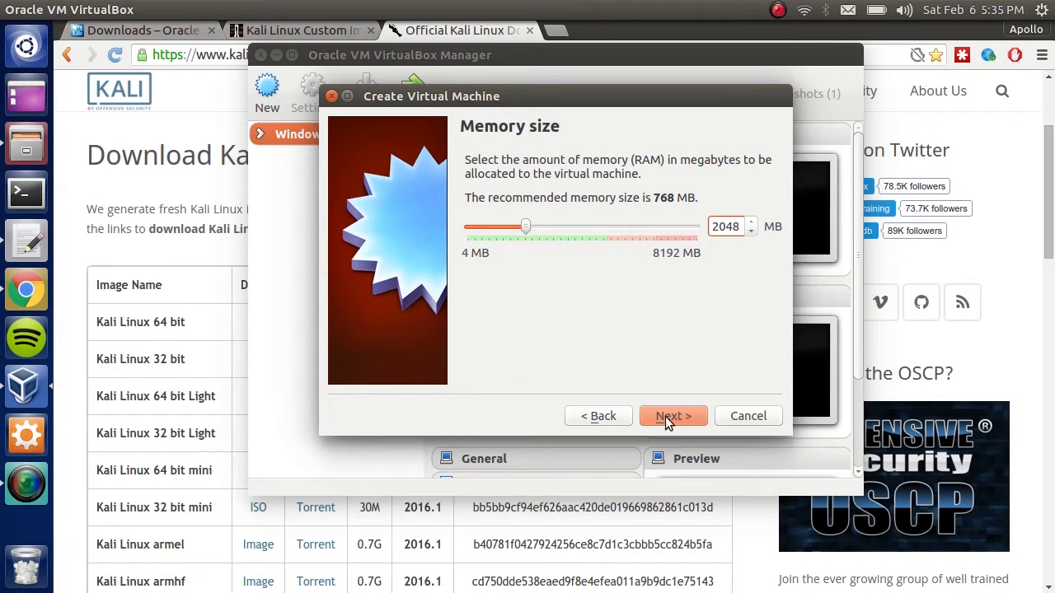
- Accept 2048 MB memory and create a 40 GB dynamically allocated VDI disk for the machine
{"action": "left_click", "coordinate": [673, 415]}
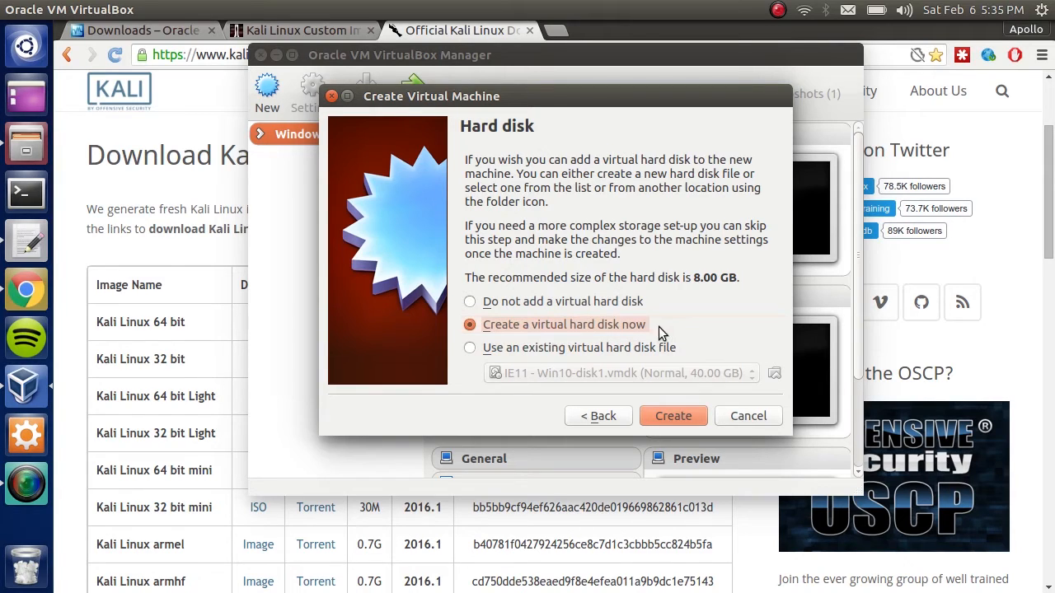
{"action": "left_click", "coordinate": [673, 415]}
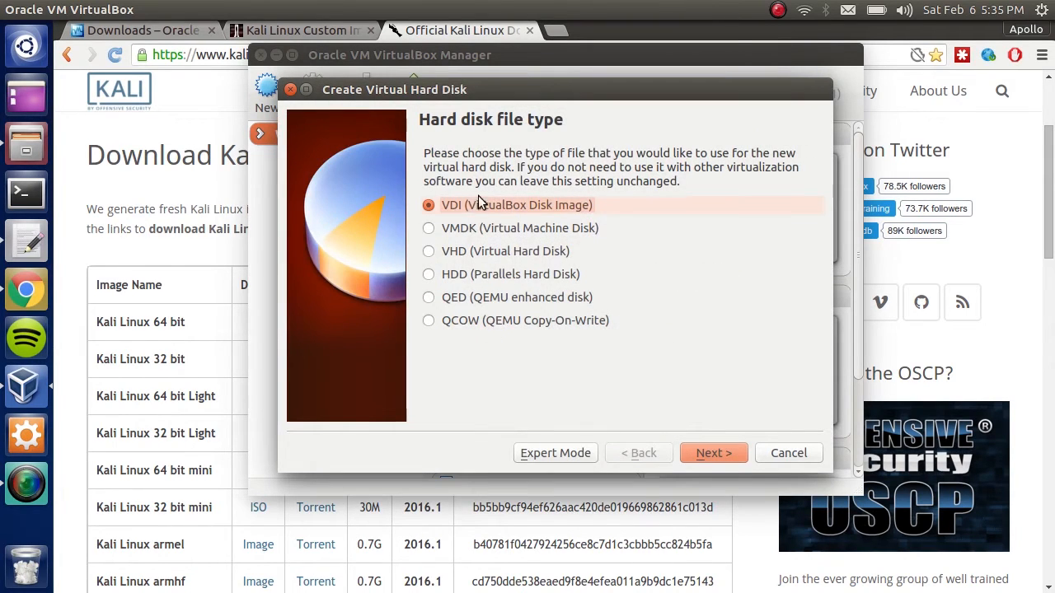
{"action": "mouse_move", "coordinate": [576, 213]}
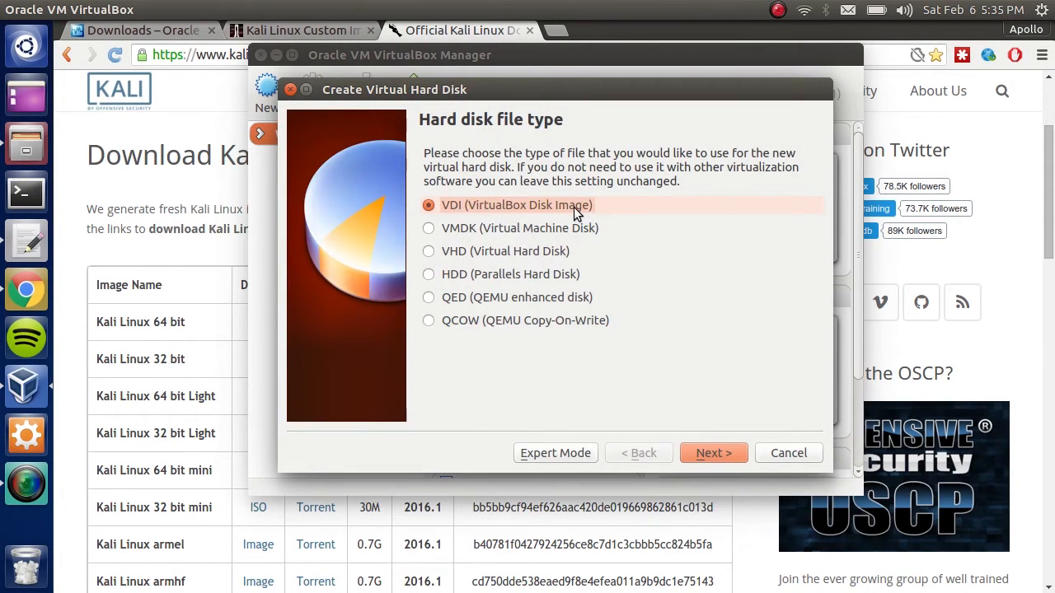
{"action": "left_click", "coordinate": [712, 452]}
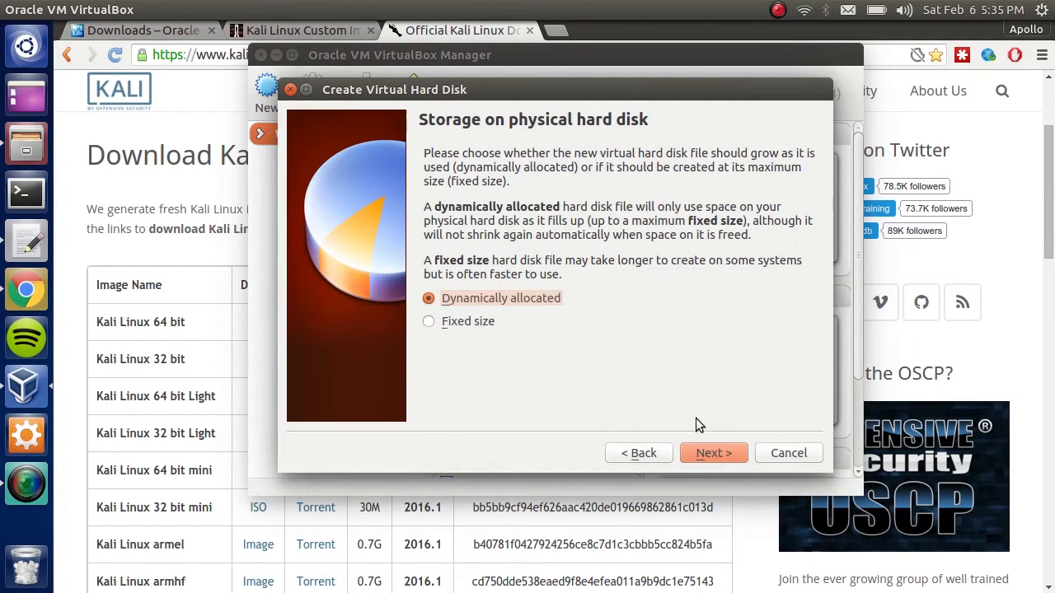
{"action": "left_click", "coordinate": [712, 451]}
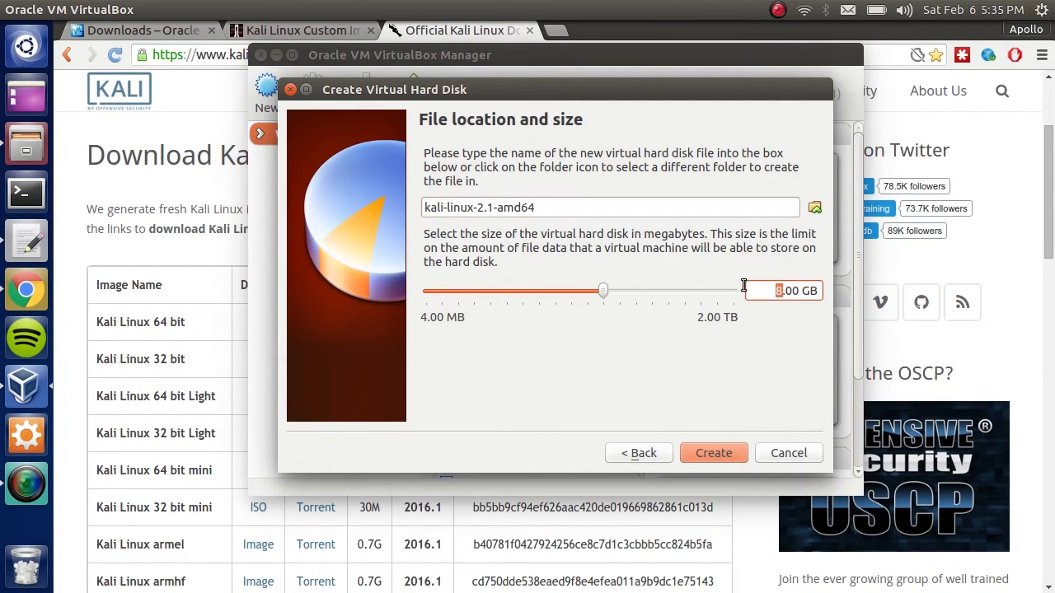
{"action": "mouse_move", "coordinate": [745, 290]}
{"action": "type", "text": "40"}
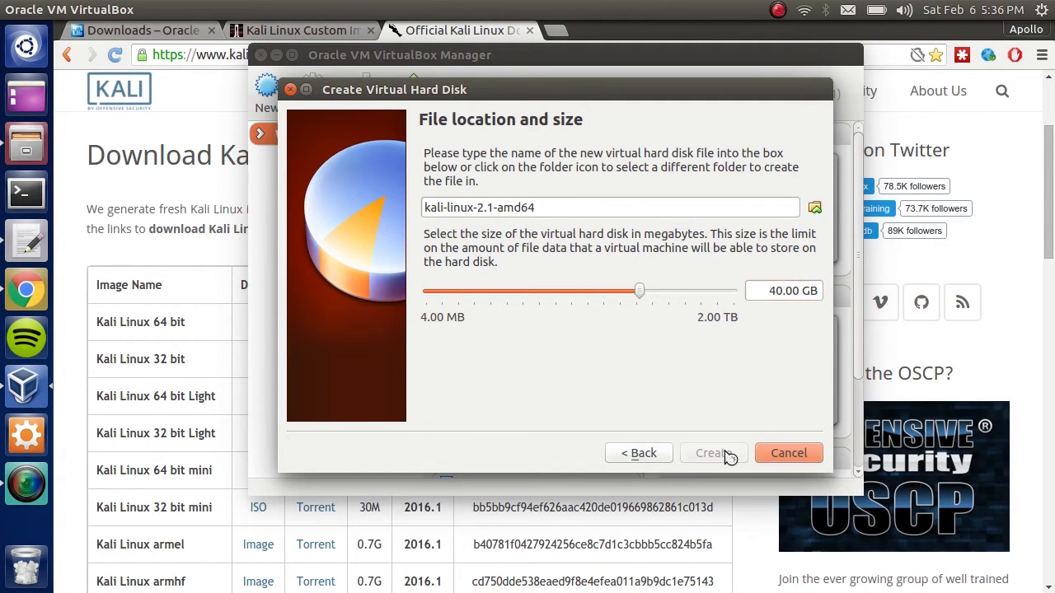
{"action": "left_click", "coordinate": [712, 452]}
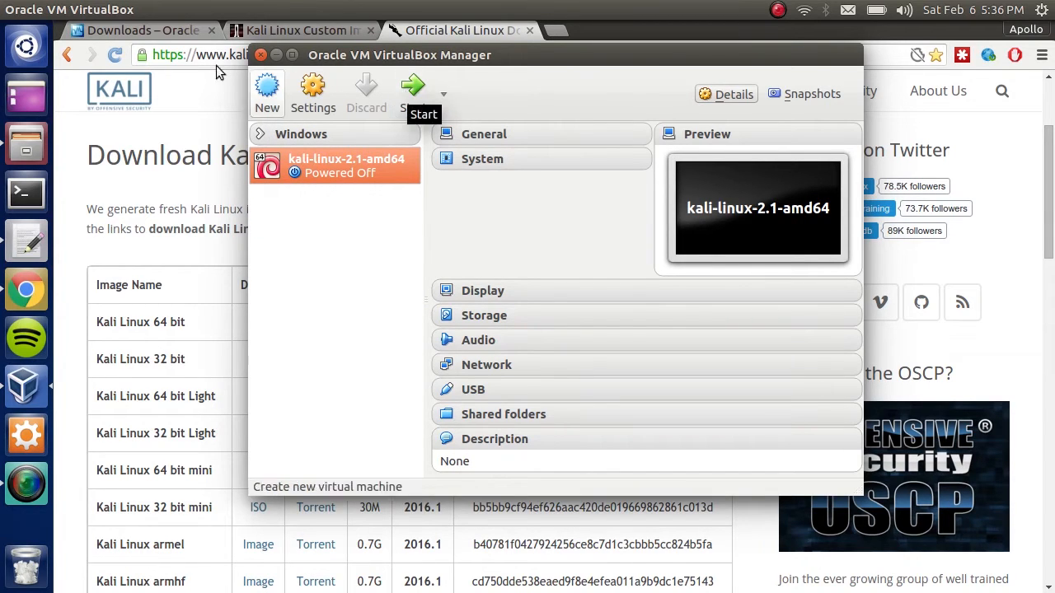
- Start the VM with kali-linux-2016.1-amd64.iso as its start-up disk to reach the Kali boot menu
{"action": "left_click", "coordinate": [415, 86]}
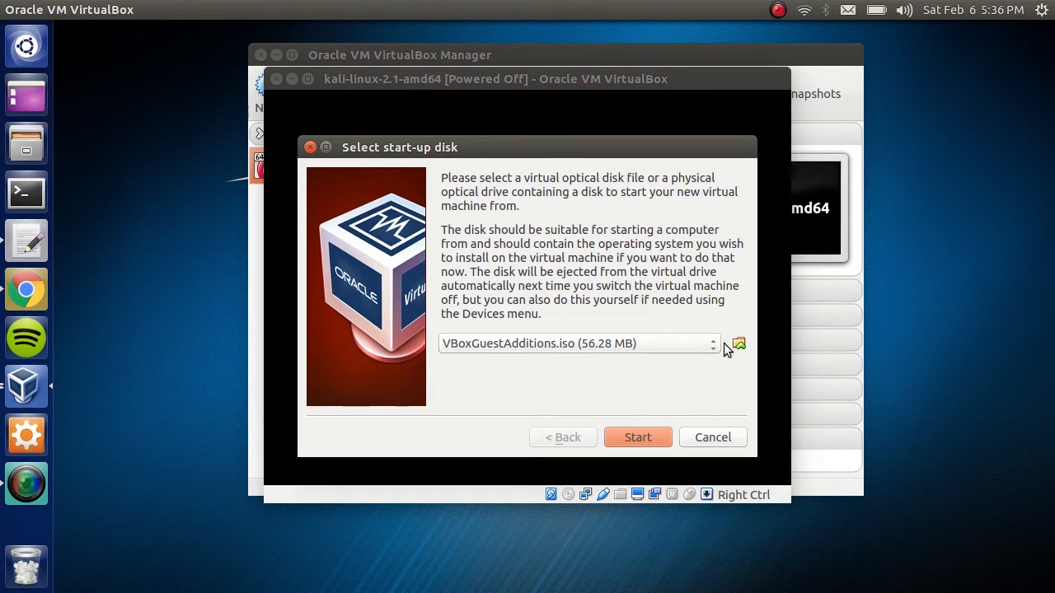
{"action": "mouse_move", "coordinate": [741, 354]}
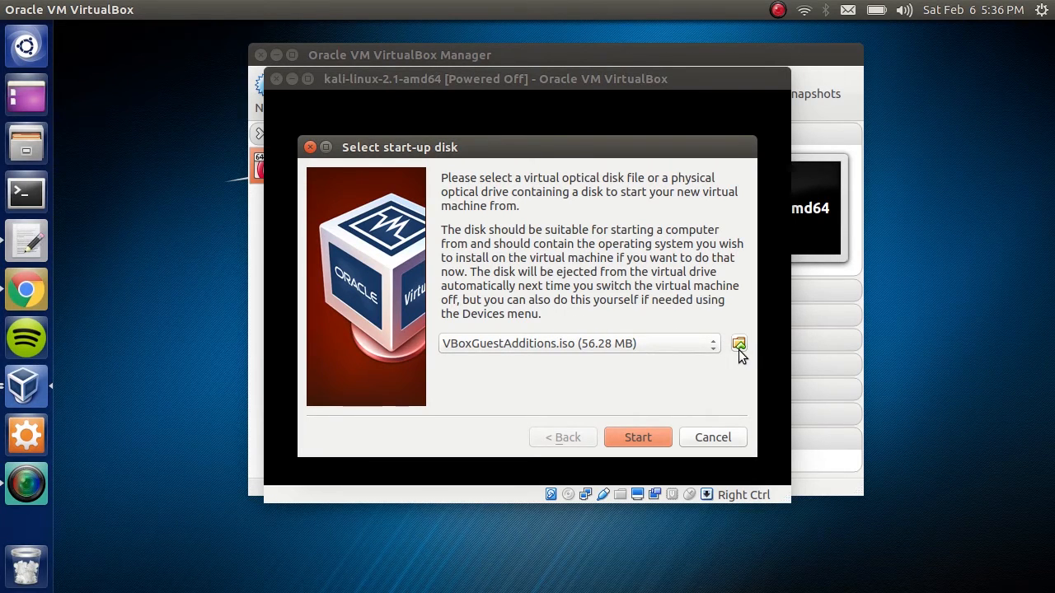
{"action": "left_click", "coordinate": [738, 343]}
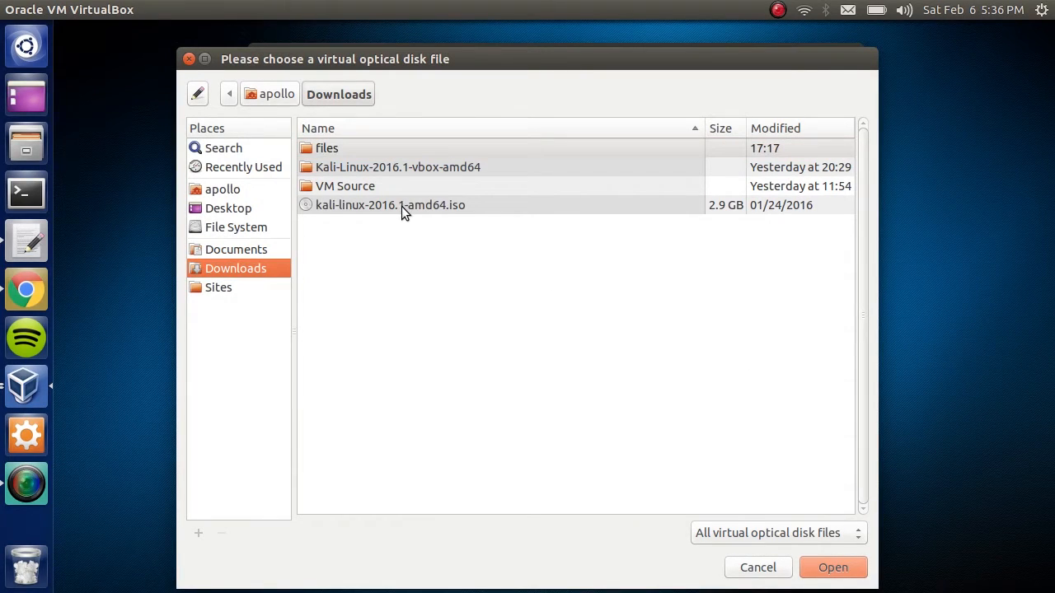
{"action": "left_click", "coordinate": [389, 205]}
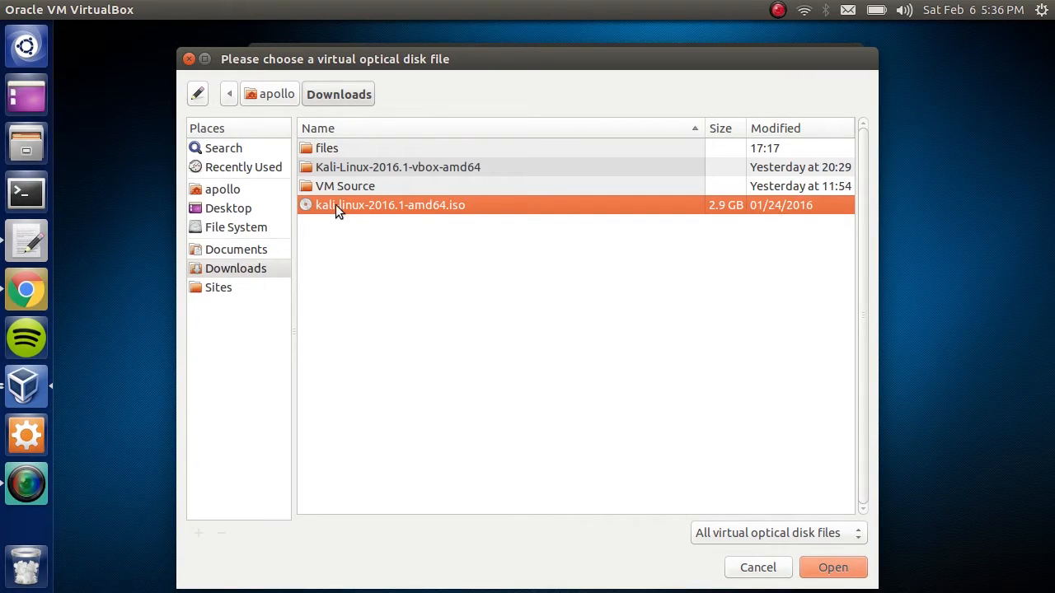
{"action": "mouse_move", "coordinate": [395, 216]}
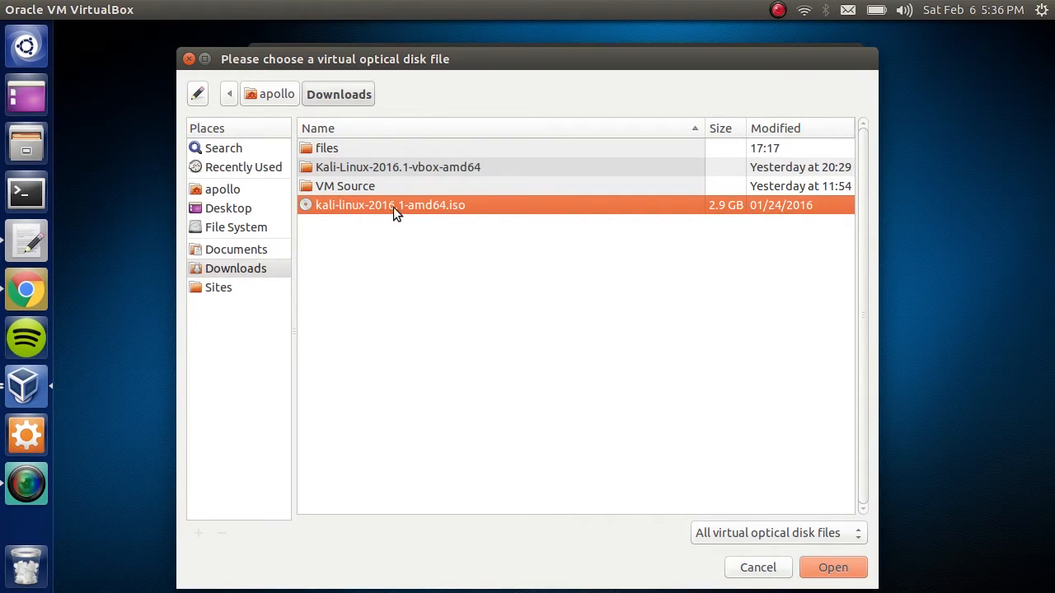
{"action": "mouse_move", "coordinate": [496, 213]}
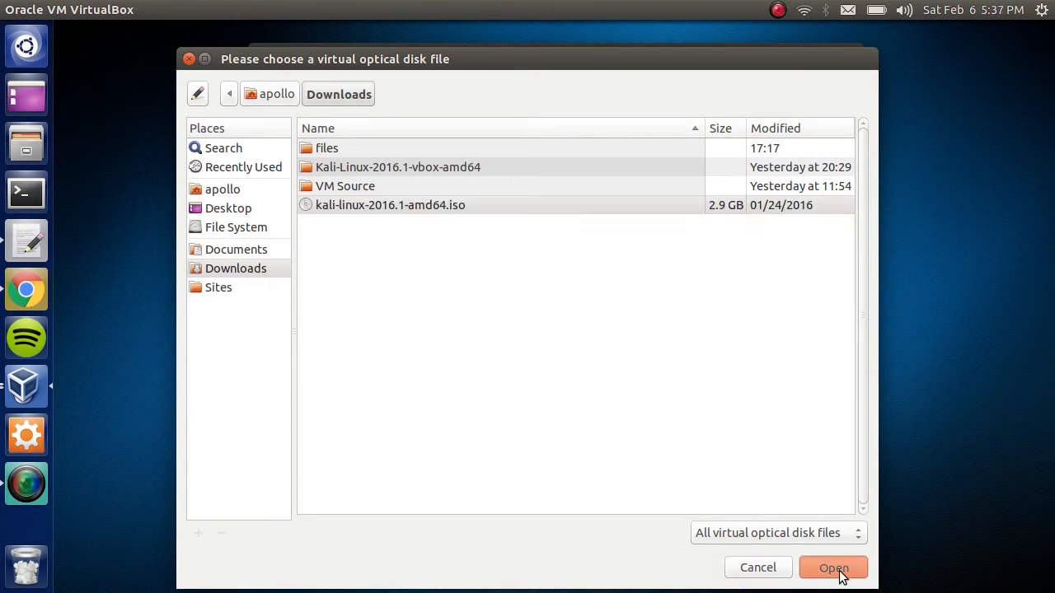
{"action": "left_click", "coordinate": [834, 567]}
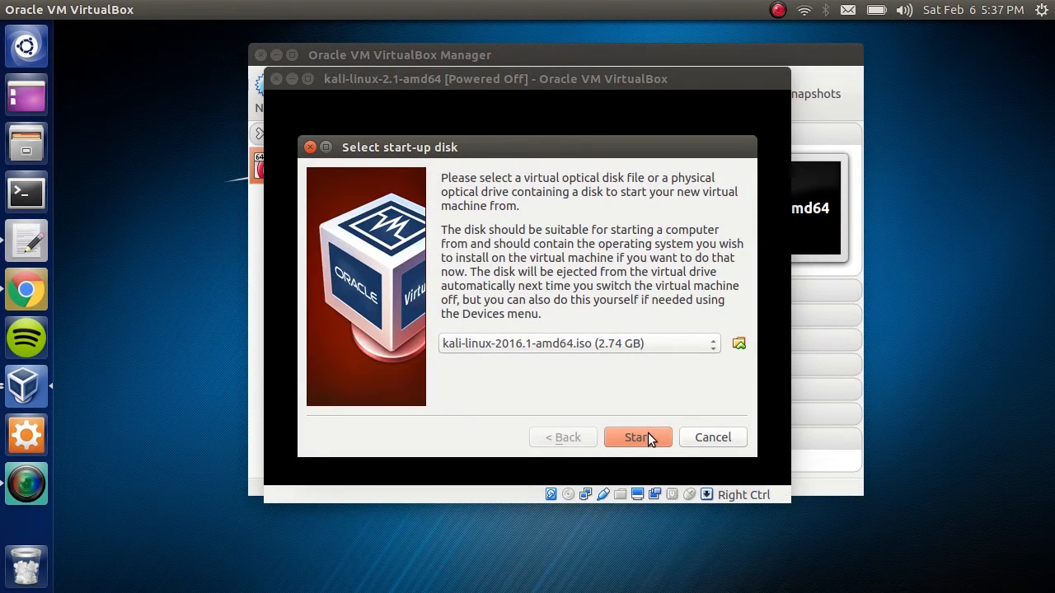
{"action": "left_click", "coordinate": [637, 436]}
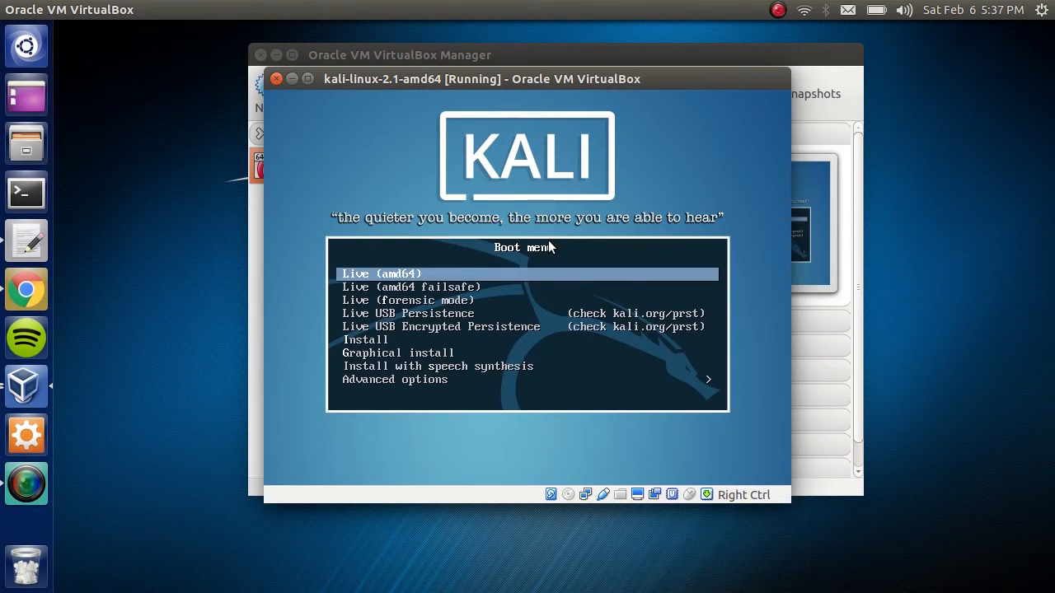
- Launch the text-mode Kali installer and confirm the system hostname
{"action": "key", "text": "Down"}
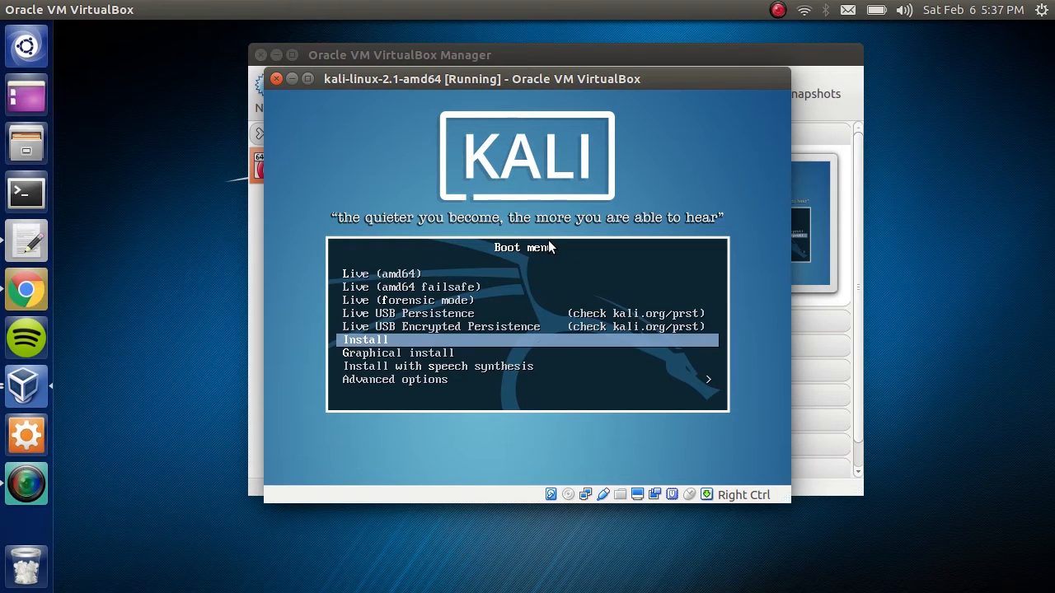
{"action": "key", "text": "Return"}
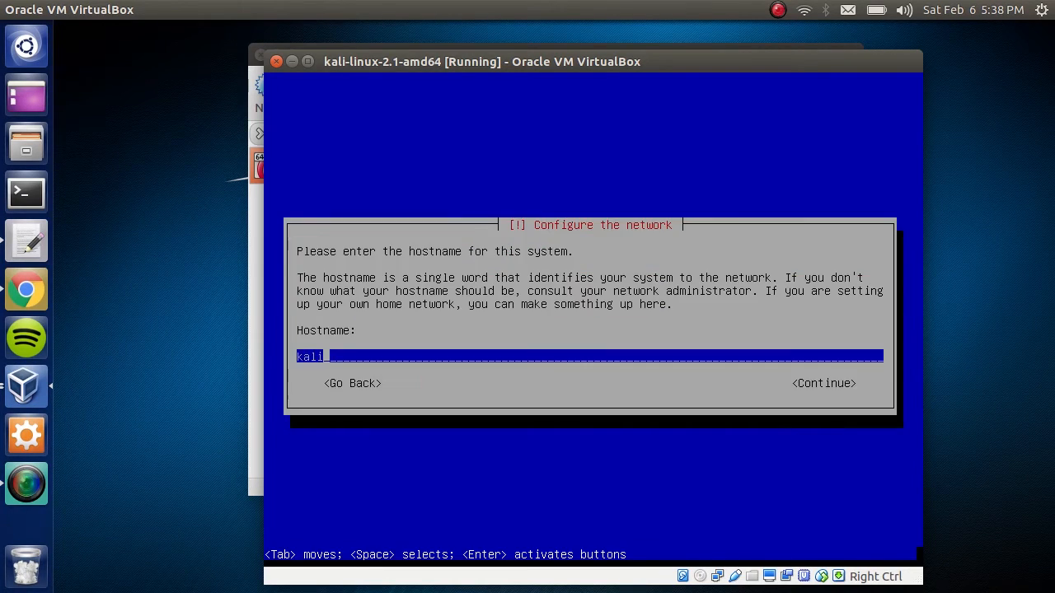
{"action": "type", "text": "w"}
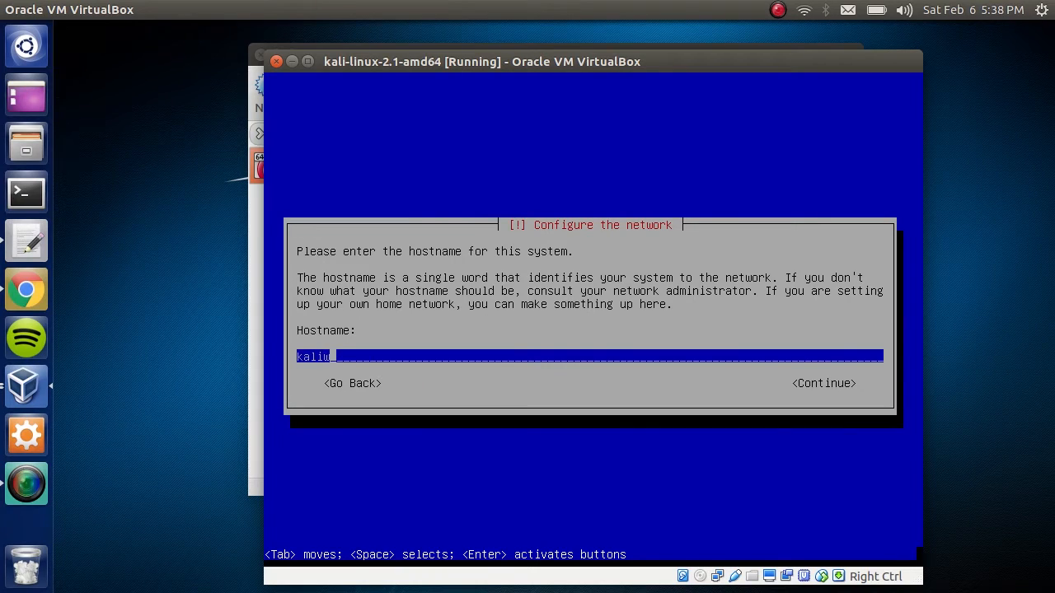
{"action": "key", "text": "BackSpace"}
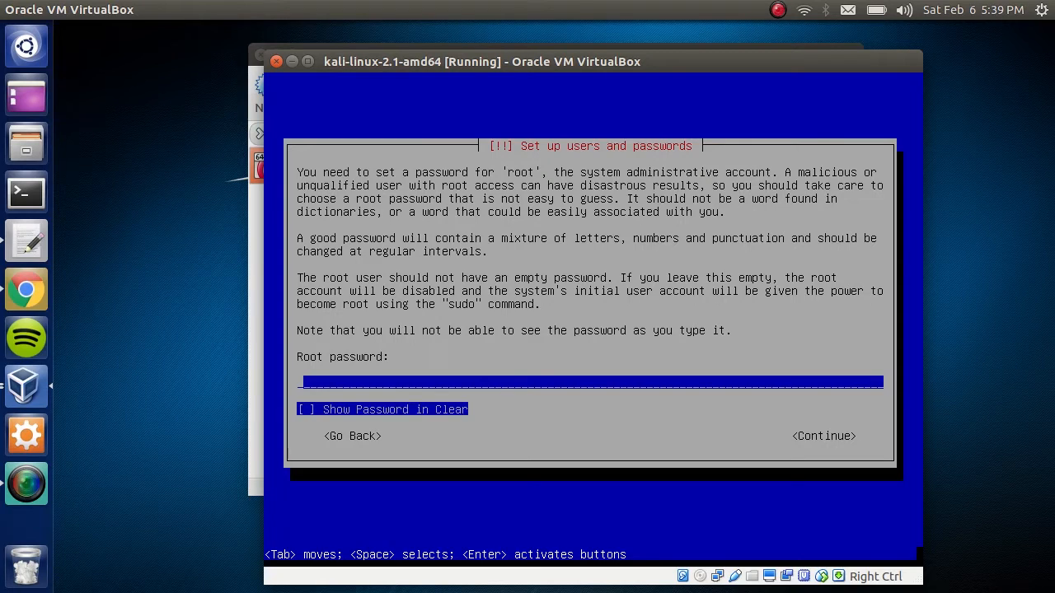
- Enter and confirm the root password to reach disk partitioning
{"action": "type", "text": "****"}
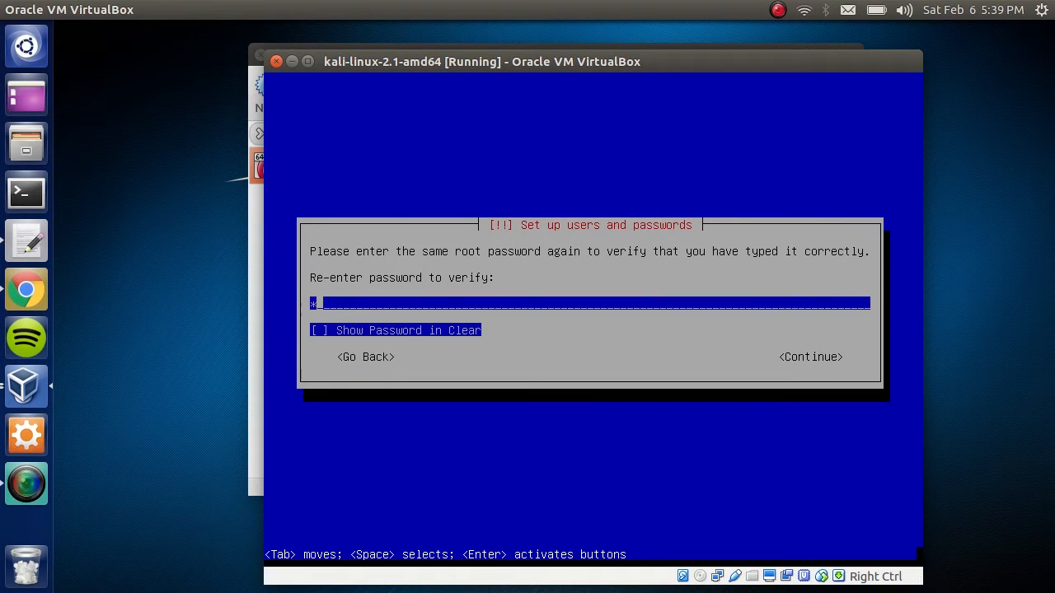
{"action": "left_click", "coordinate": [811, 356]}
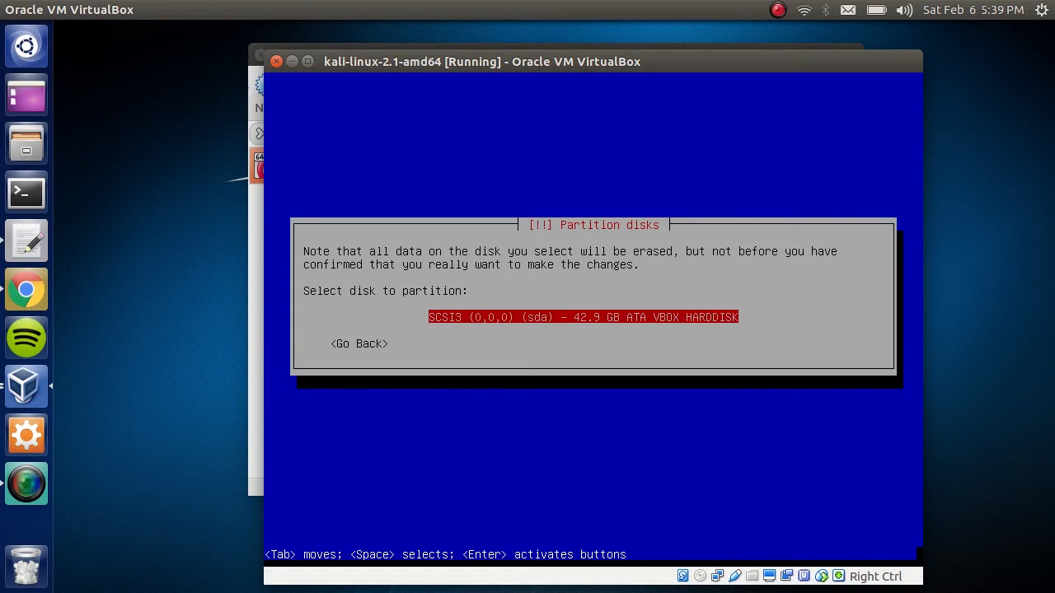
- Partition the 42.9 GB sda disk with all files in one partition and write the changes
{"action": "key", "text": "Return"}
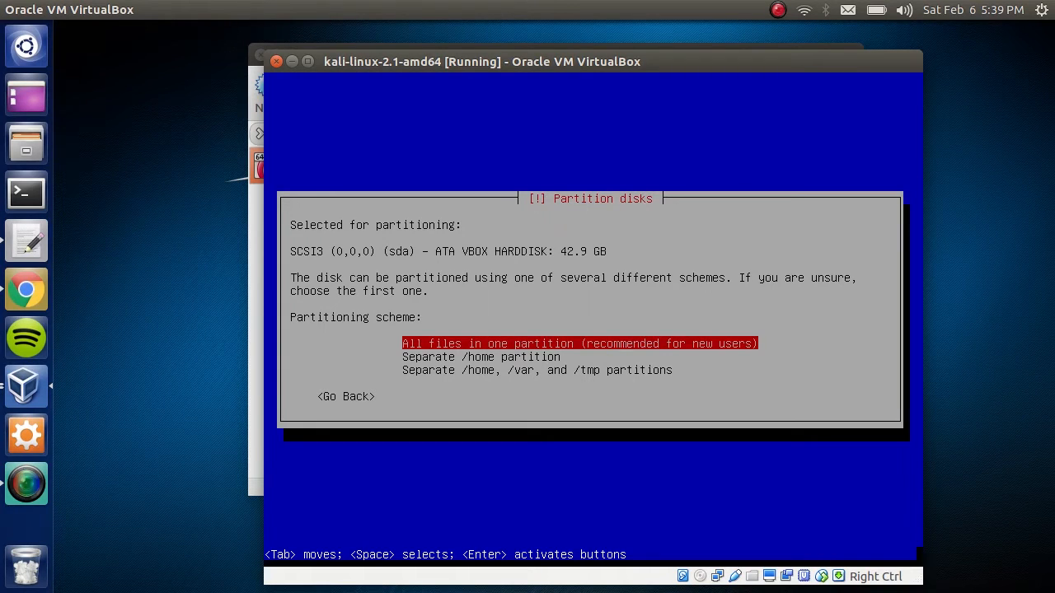
{"action": "key", "text": "Return"}
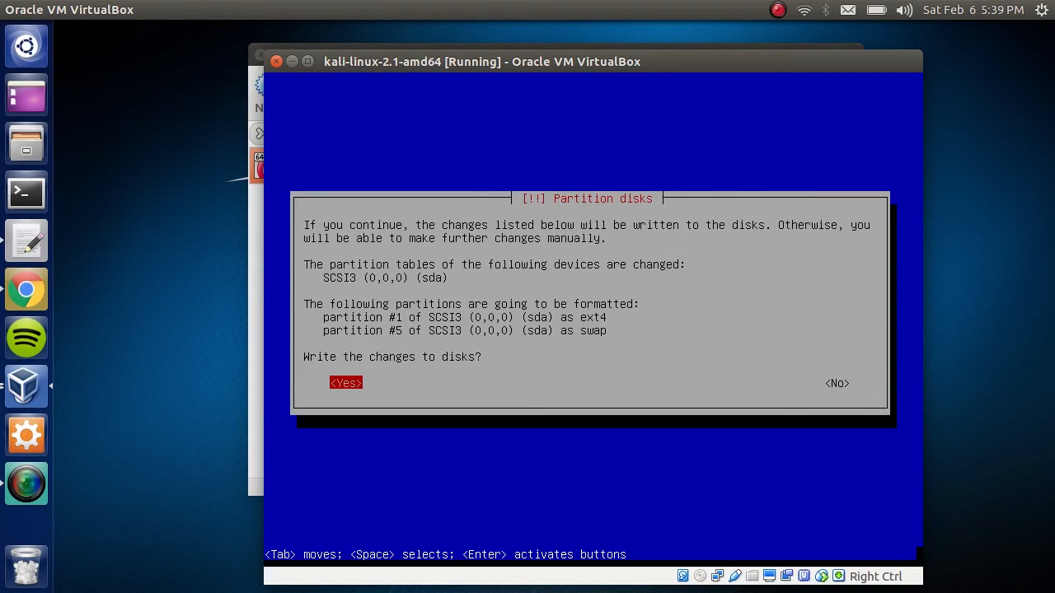
{"action": "left_click", "coordinate": [347, 382]}
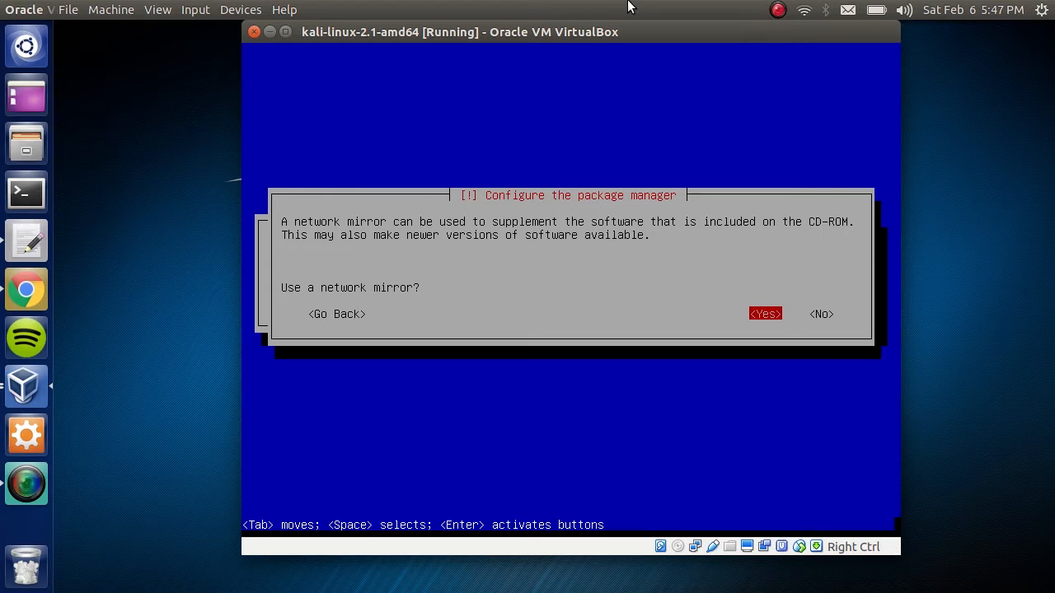
- Use a network mirror, install GRUB on /dev/sda, and finish so the new system boots
{"action": "left_click", "coordinate": [765, 313]}
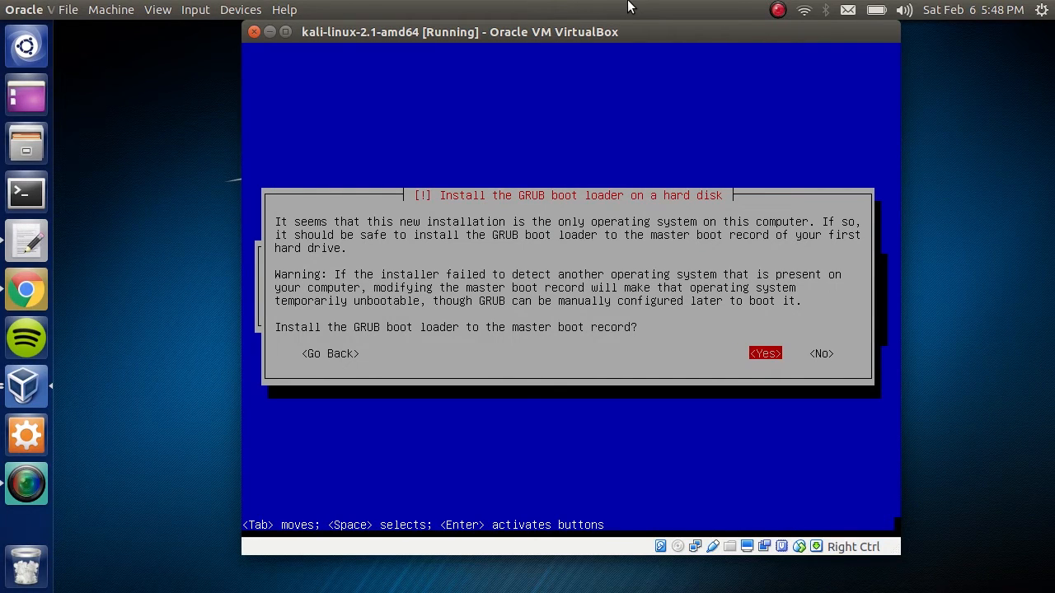
{"action": "left_click", "coordinate": [764, 353]}
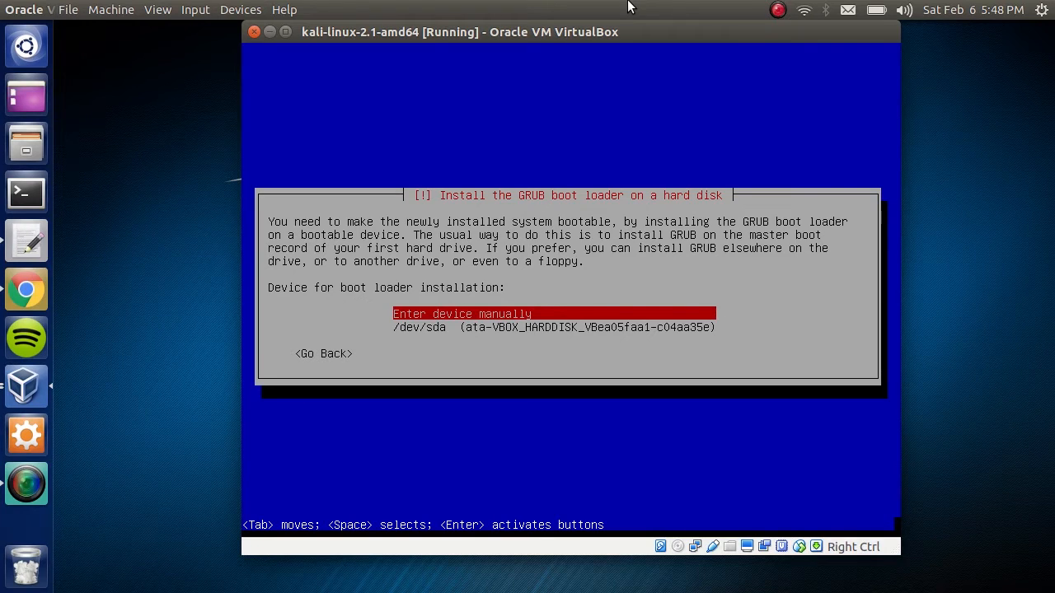
{"action": "key", "text": "Down"}
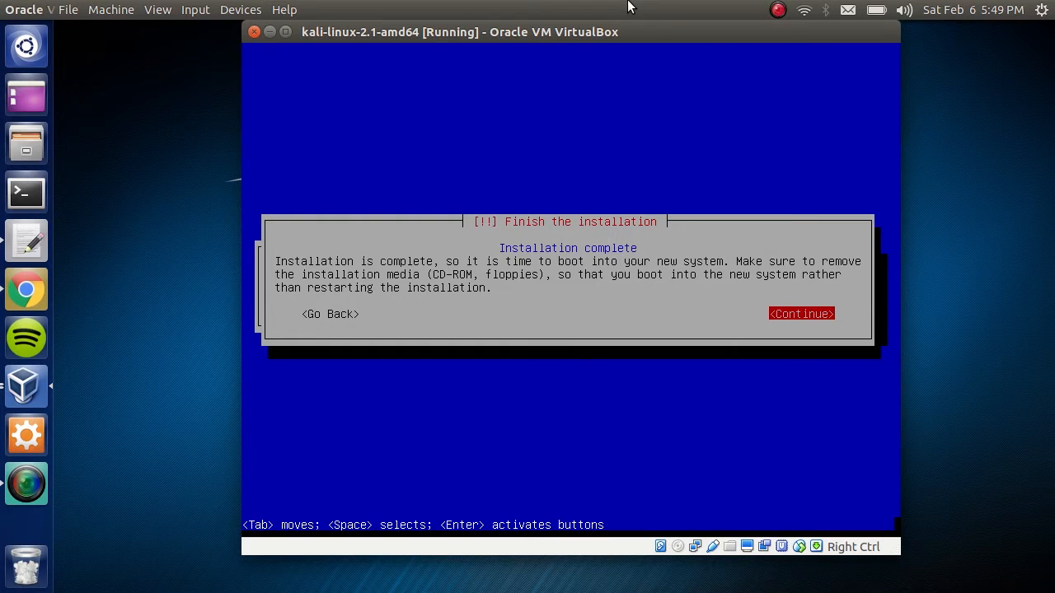
{"action": "left_click", "coordinate": [801, 313]}
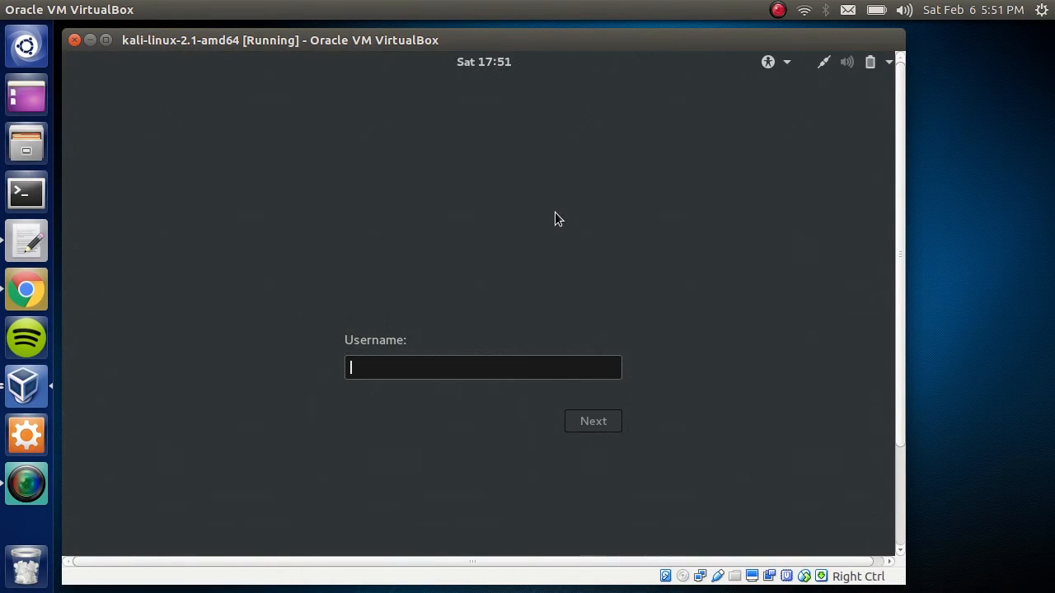
- Sign in at the Kali graphical login to reach the desktop
{"action": "type", "text": "r"}
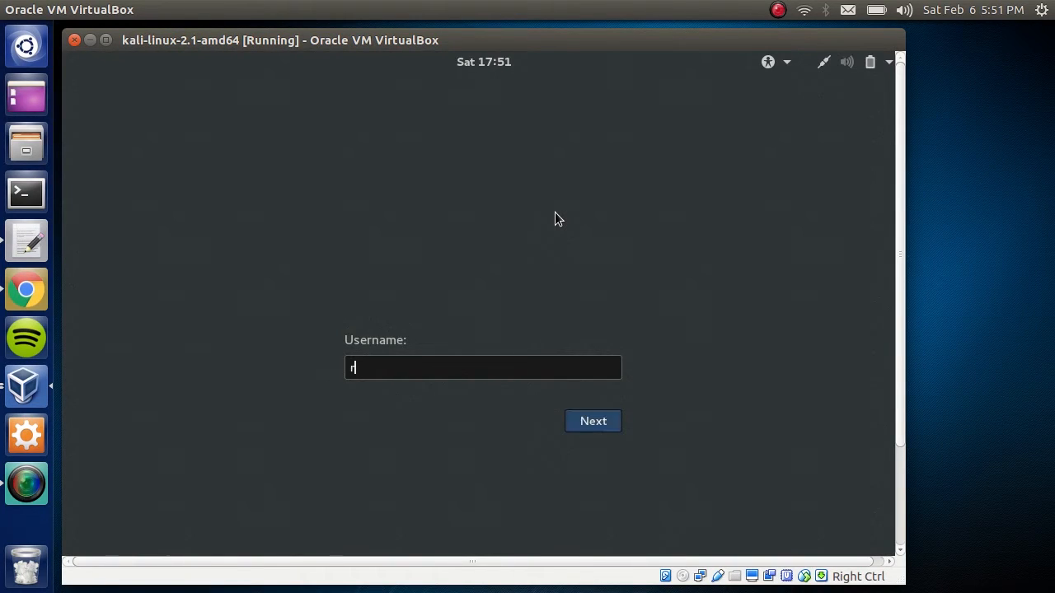
{"action": "left_click", "coordinate": [594, 422]}
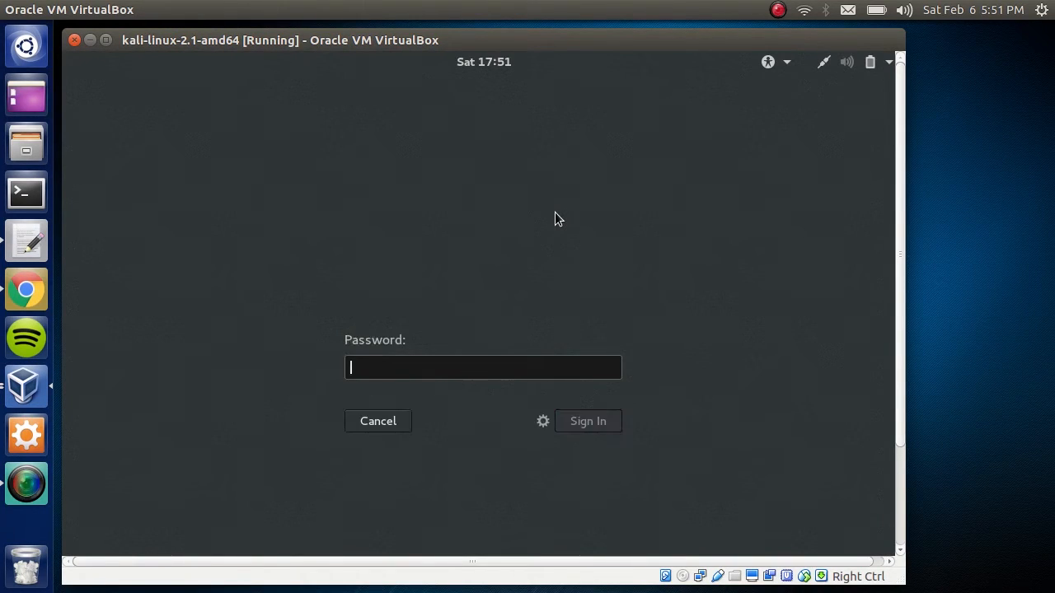
{"action": "type", "text": "•"}
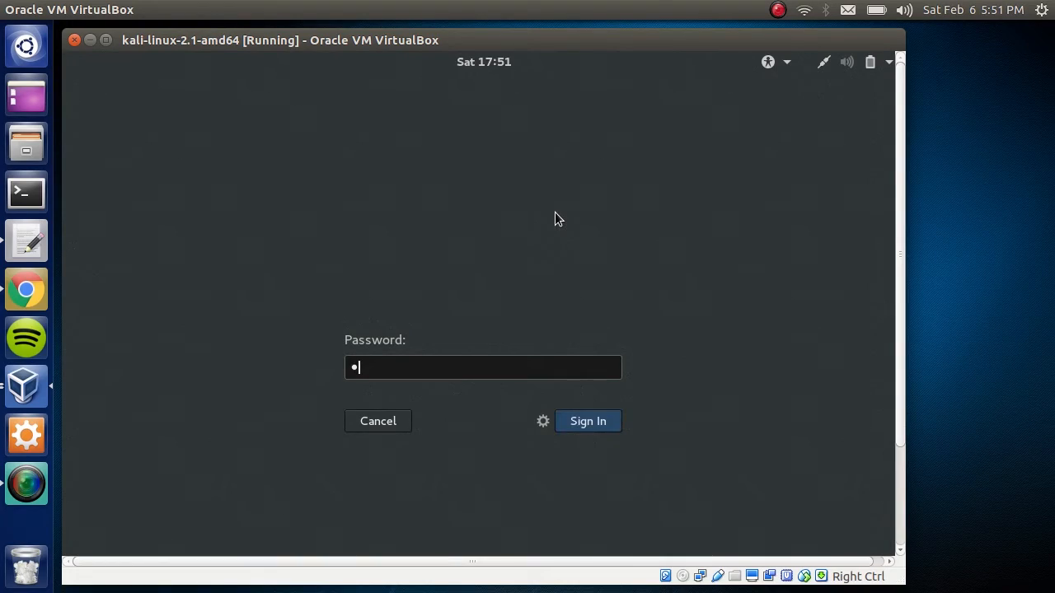
{"action": "left_click", "coordinate": [587, 422]}
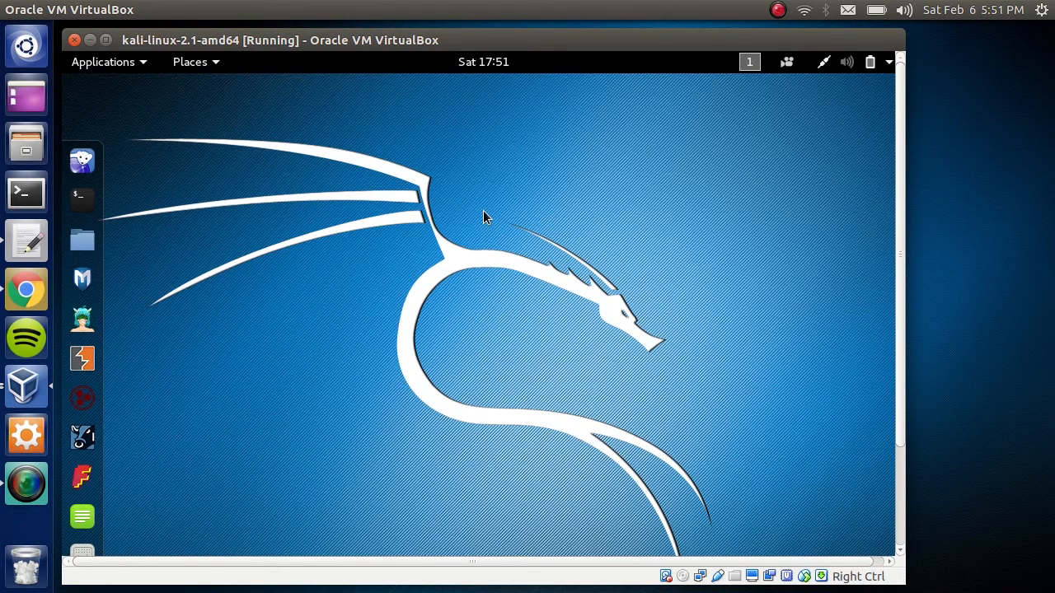
{"action": "mouse_move", "coordinate": [501, 43]}
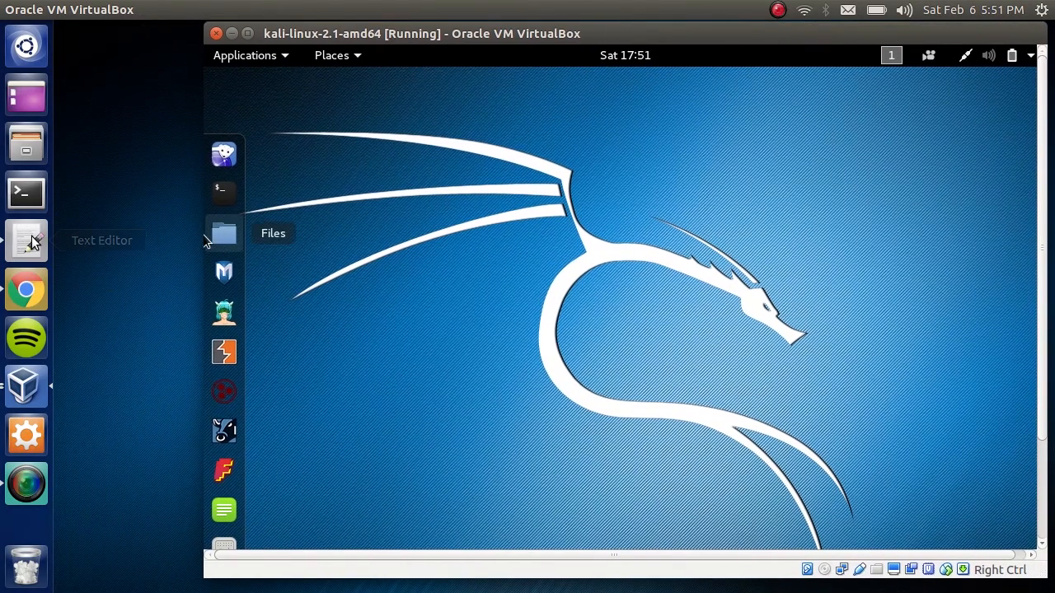
- Place the todo.txt notes in gedit beside the VM and launch Iceweasel in Kali
{"action": "left_click", "coordinate": [26, 241]}
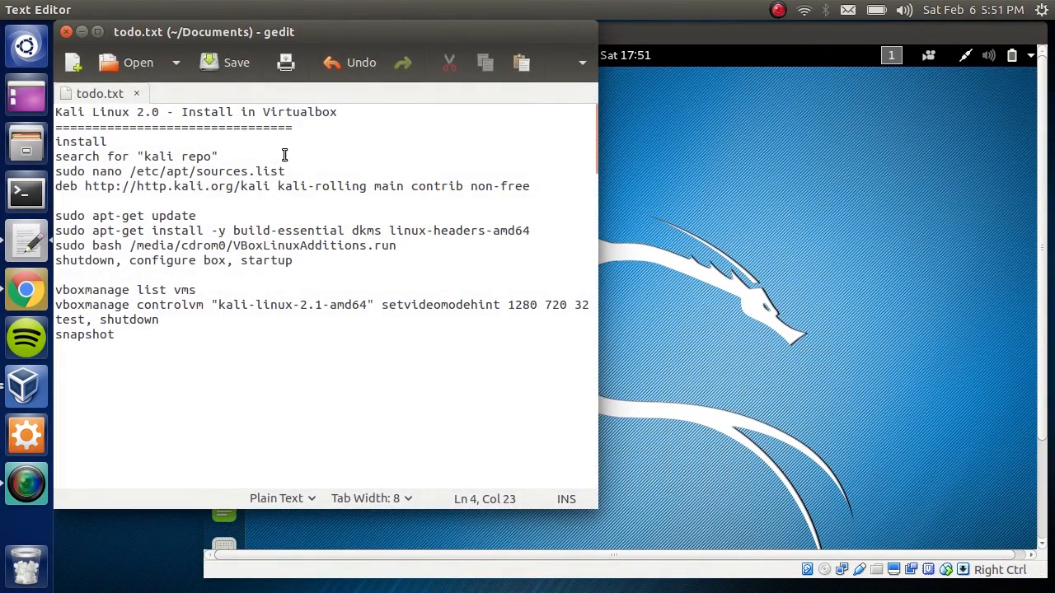
{"action": "left_click_drag", "start_coordinate": [57, 142], "coordinate": [218, 155]}
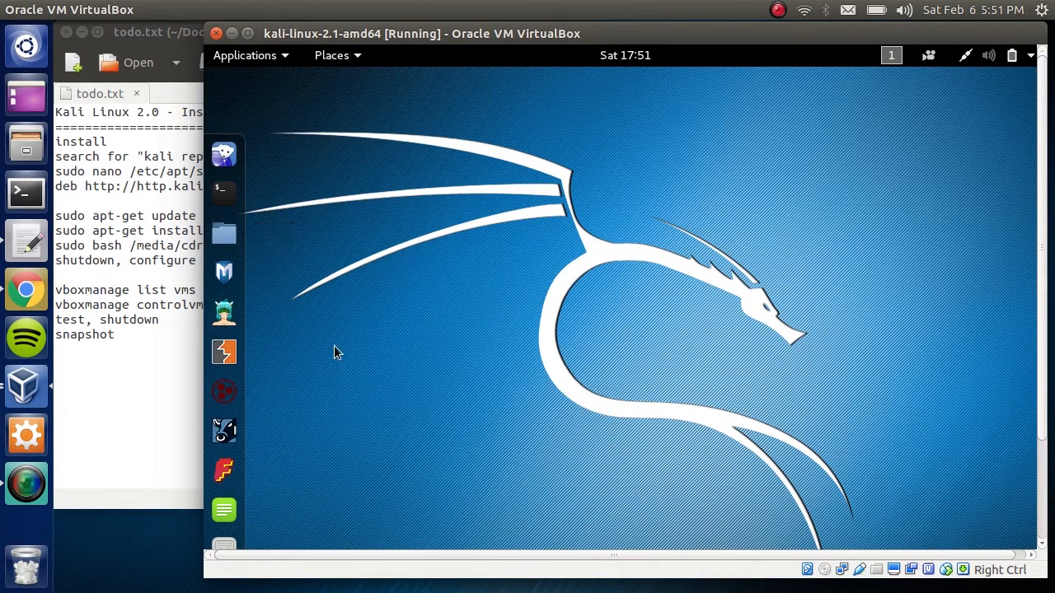
{"action": "mouse_move", "coordinate": [224, 154]}
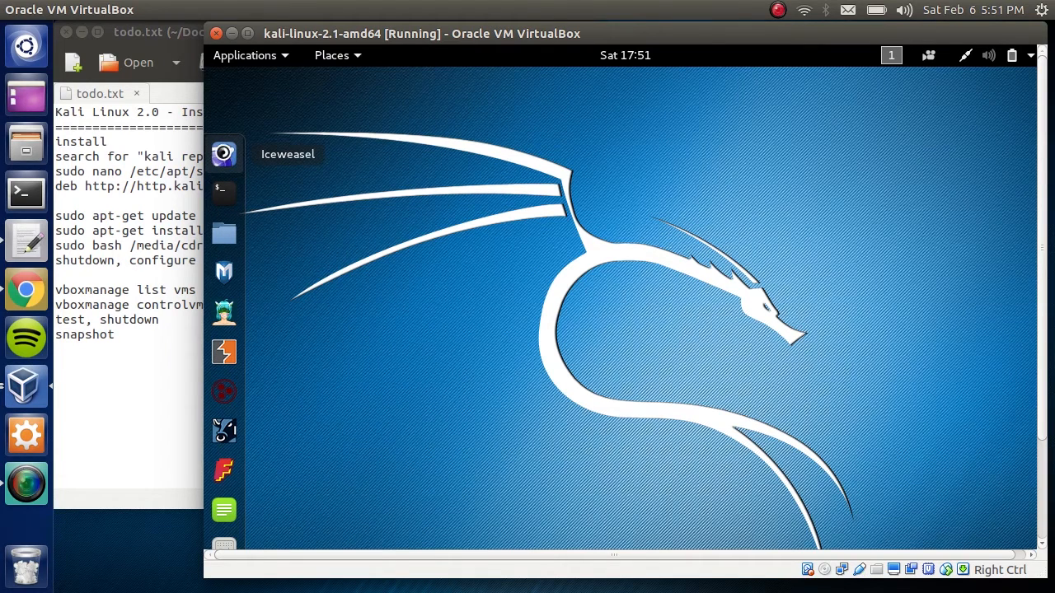
{"action": "left_click", "coordinate": [224, 155]}
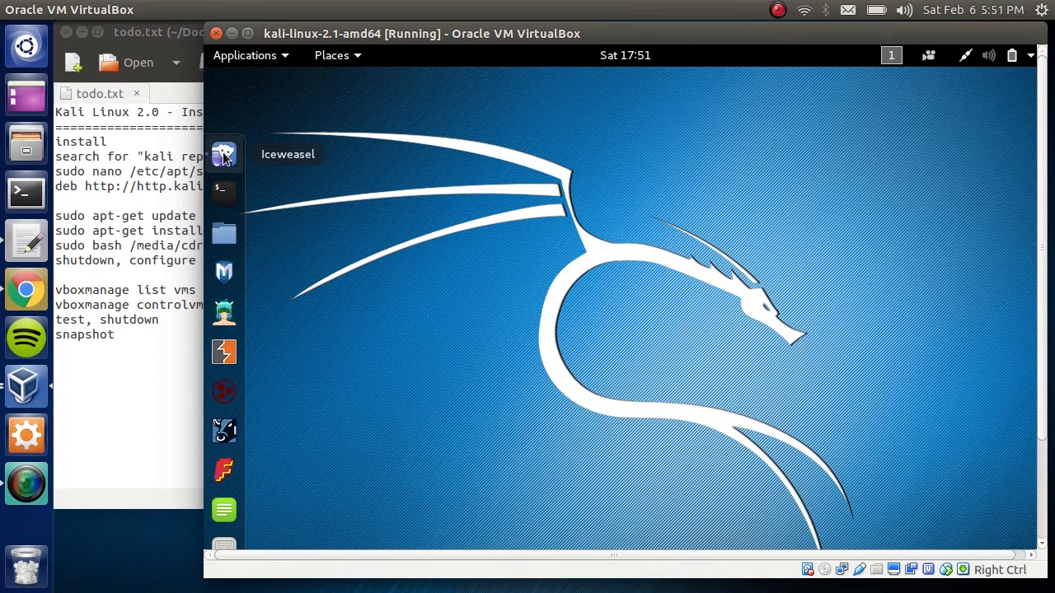
- Search the web for 'kali lin' and bring up the Kali sources.list Repositories page
{"action": "left_click", "coordinate": [224, 155]}
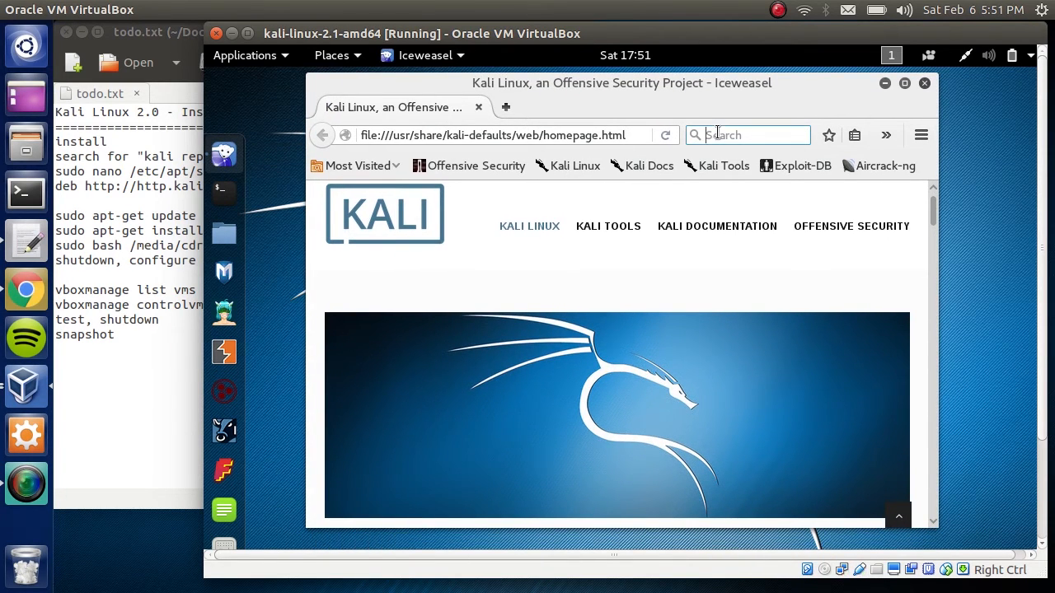
{"action": "type", "text": "kali linux repo"}
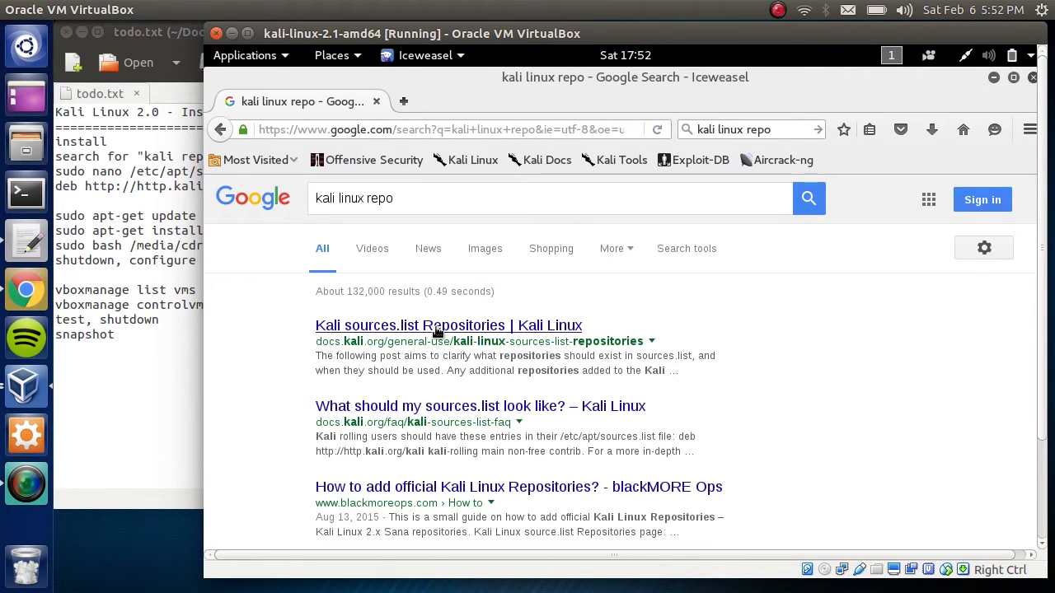
{"action": "left_click", "coordinate": [449, 326]}
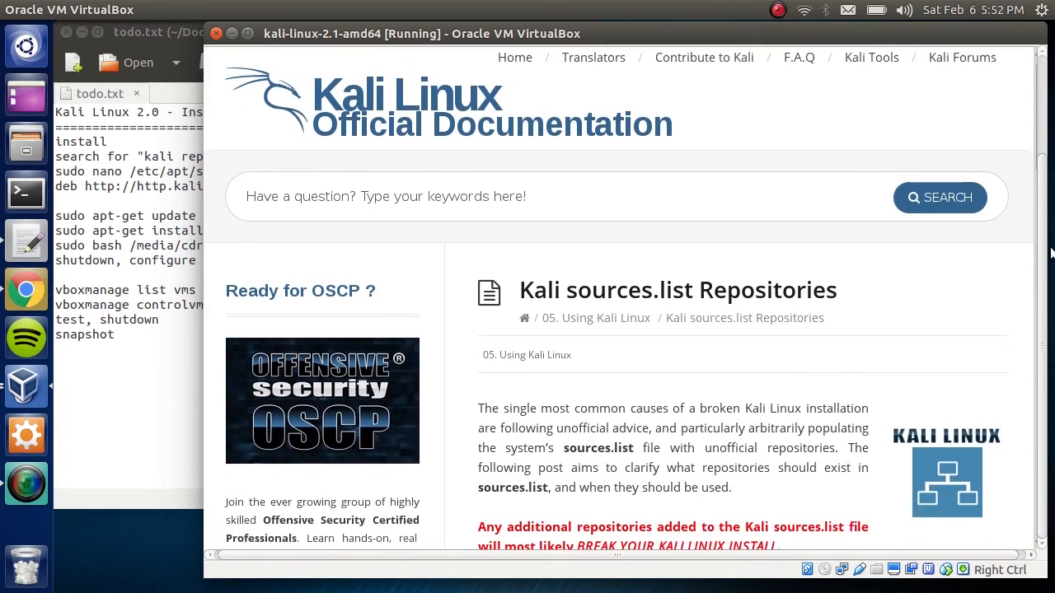
{"action": "scroll", "scroll_direction": "down", "scroll_amount": 3}
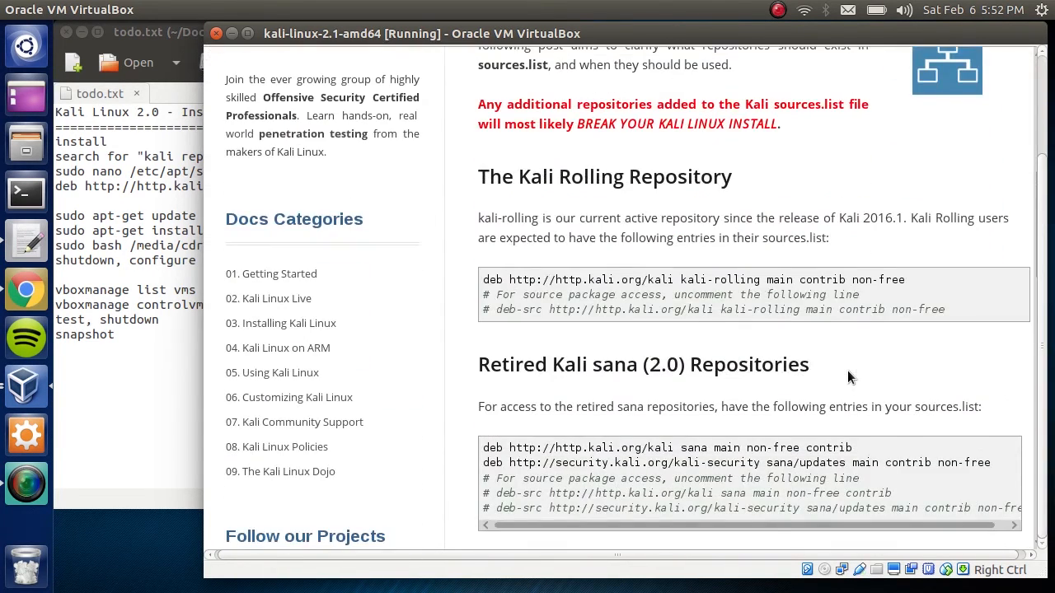
{"action": "mouse_move", "coordinate": [482, 178]}
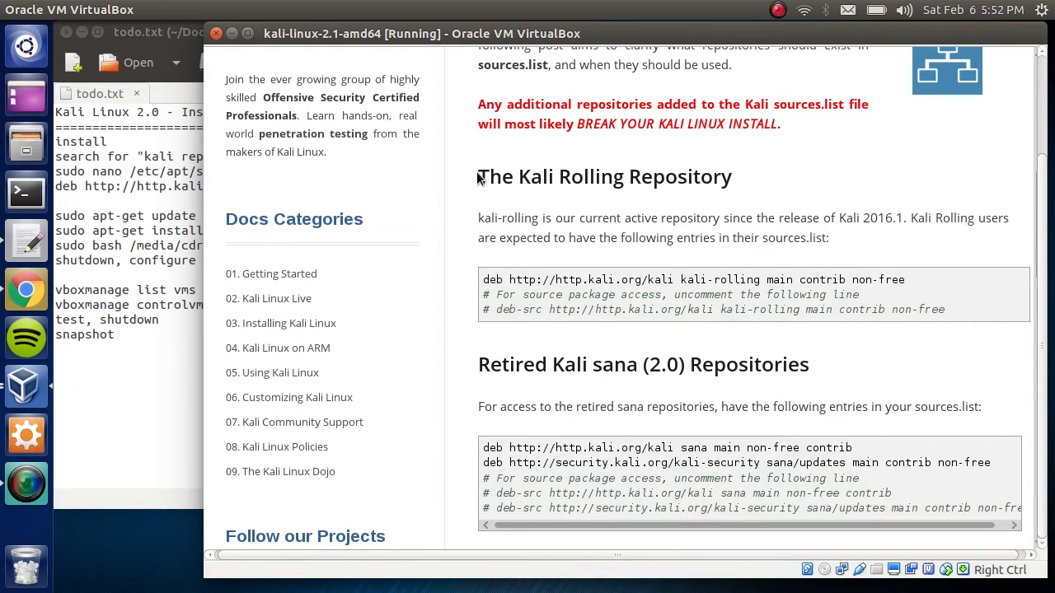
{"action": "mouse_move", "coordinate": [756, 218]}
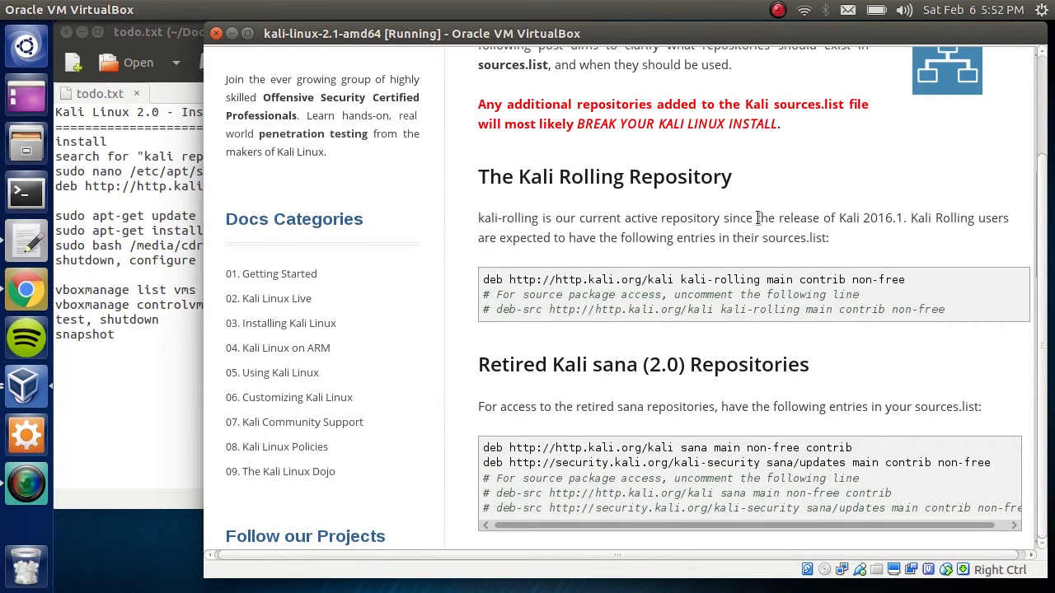
{"action": "mouse_move", "coordinate": [909, 284]}
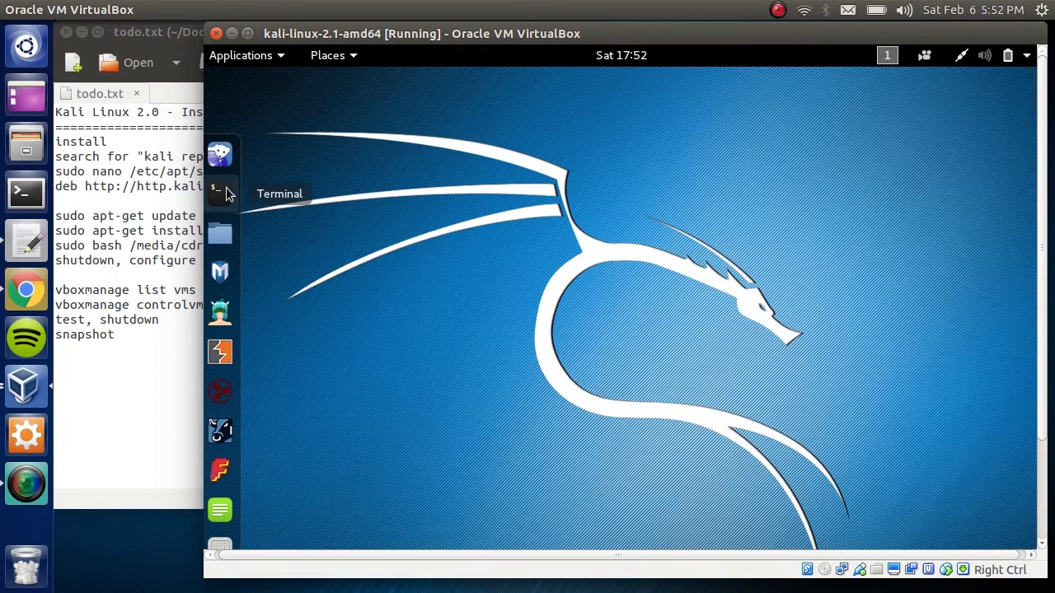
- In a guest terminal, open /etc/apt/sources.list in nano
{"action": "left_click", "coordinate": [221, 191]}
{"action": "type", "text": "sudo"}
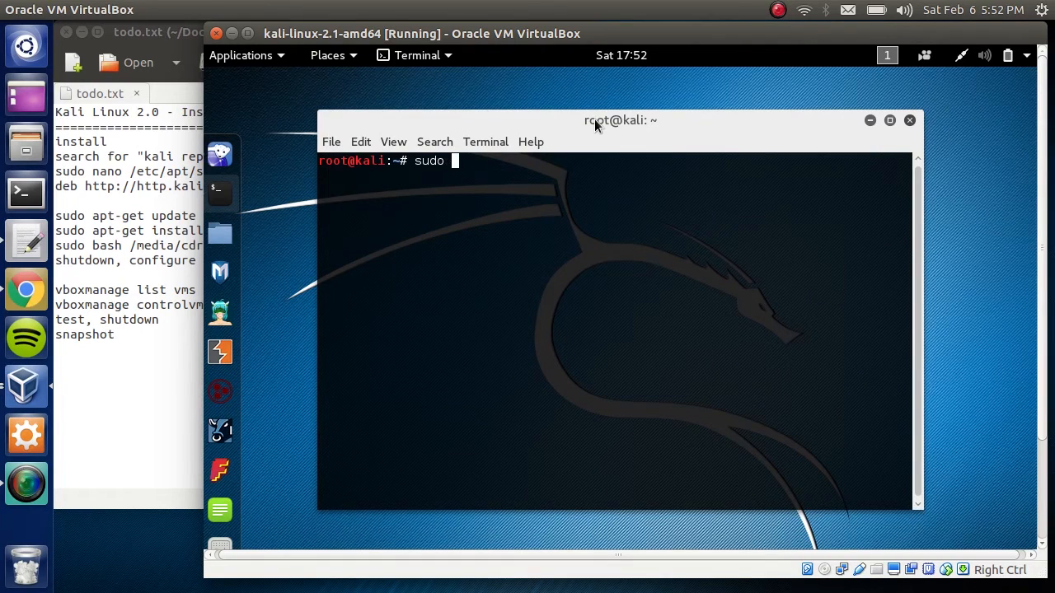
{"action": "type", "text": "nano /"}
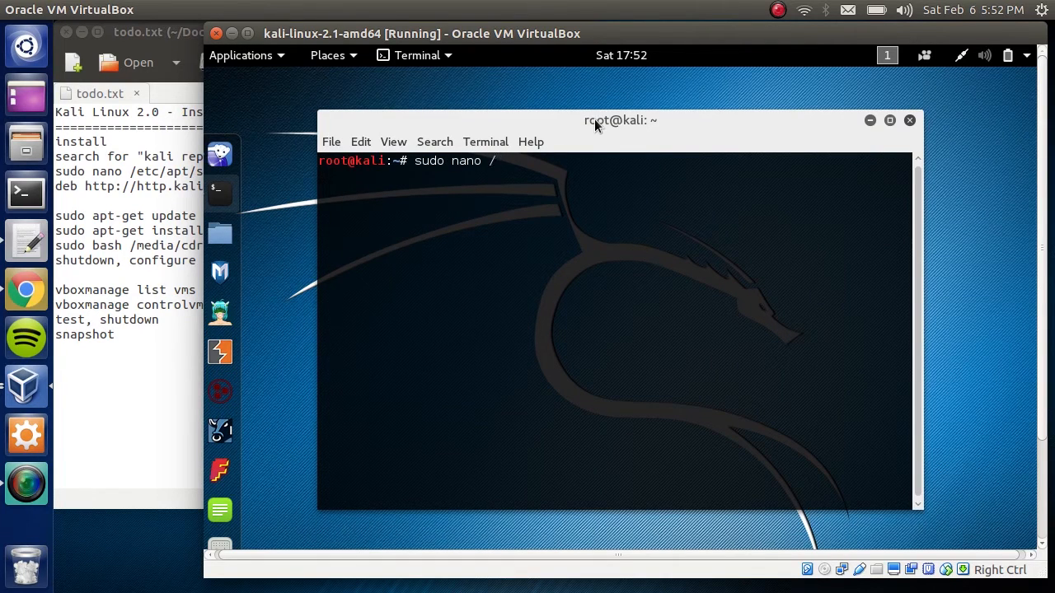
{"action": "type", "text": "etc/"}
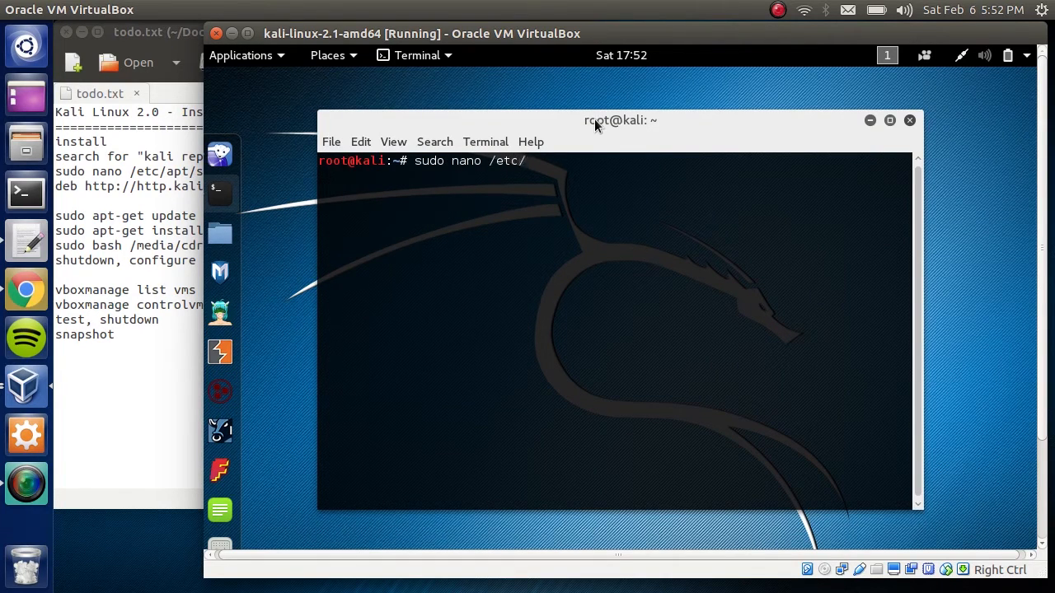
{"action": "type", "text": "apt/so"}
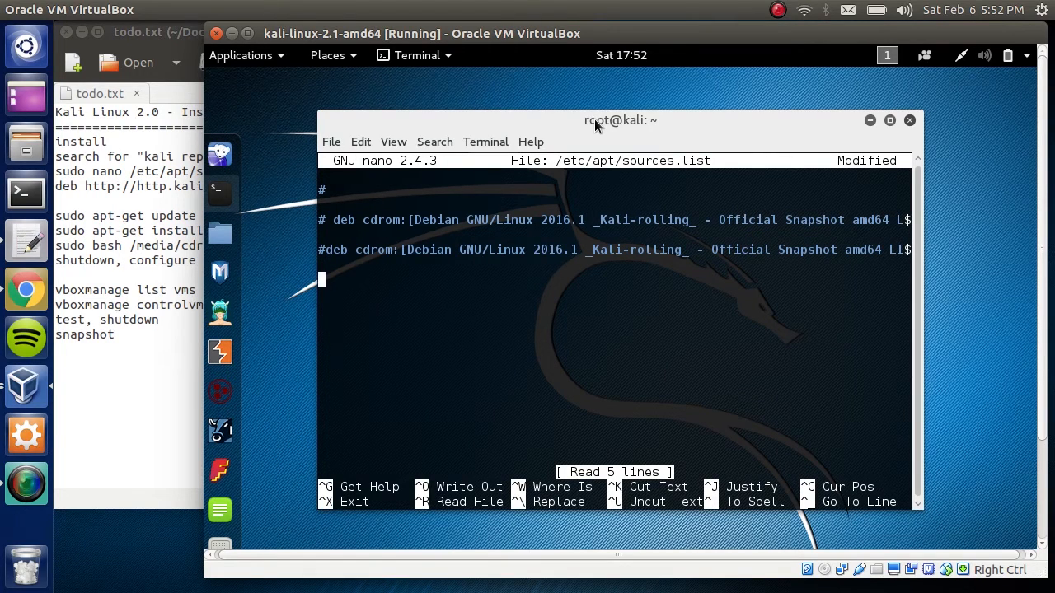
{"action": "type", "text": "deb http://http.kali.org/kali kali-rolling main contrib non-free"}
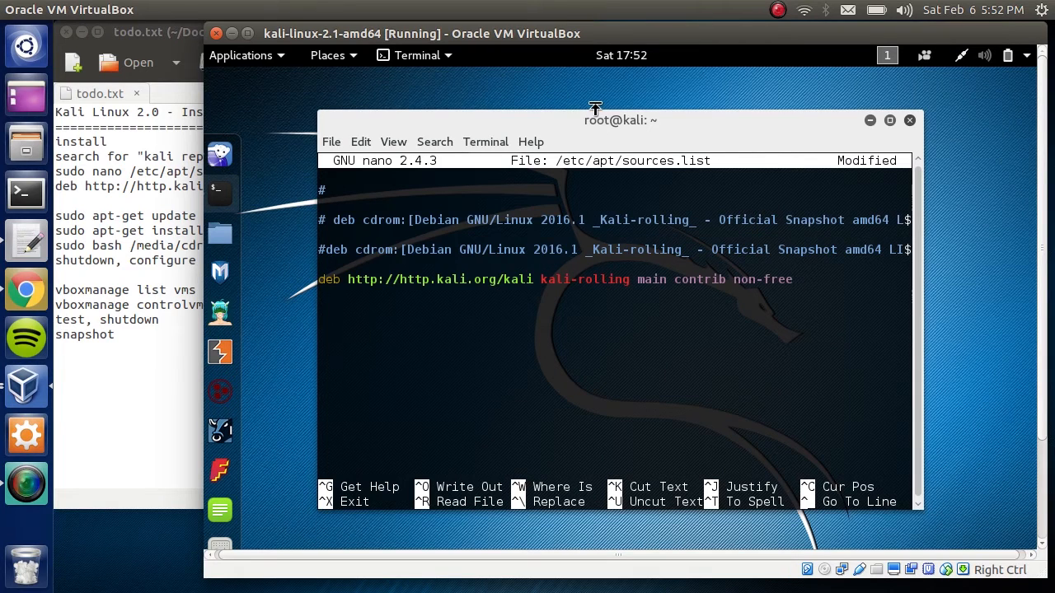
{"action": "key", "text": "ctrl+o"}
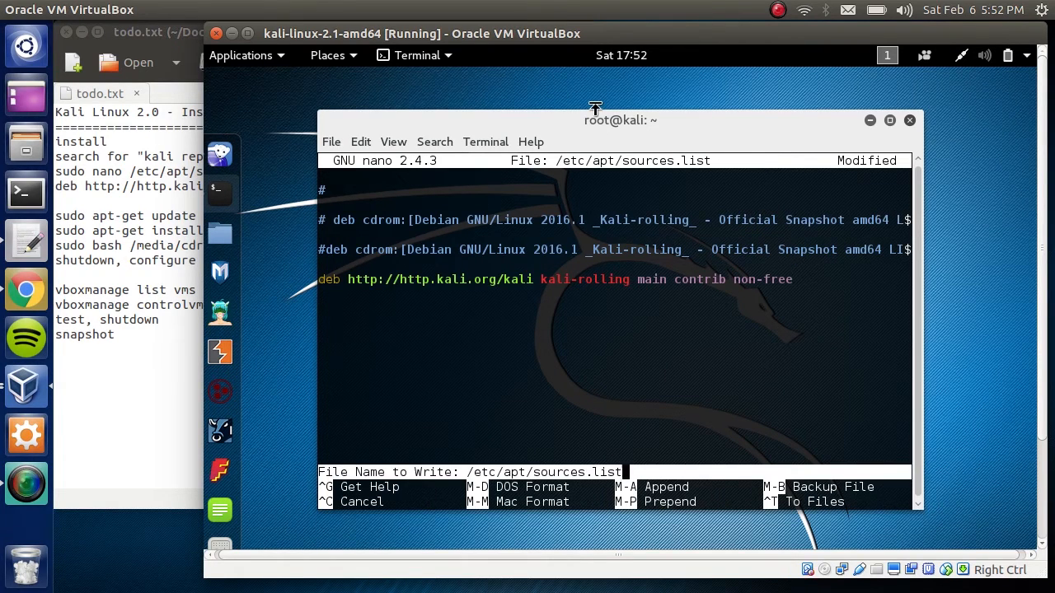
{"action": "key", "text": "Enter"}
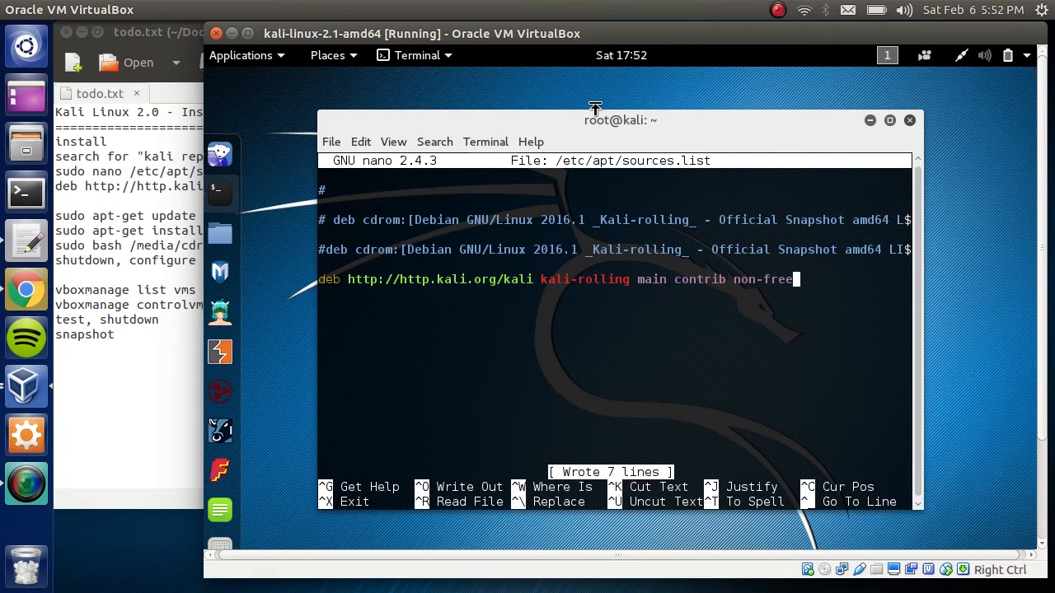
{"action": "key", "text": "ctrl+x"}
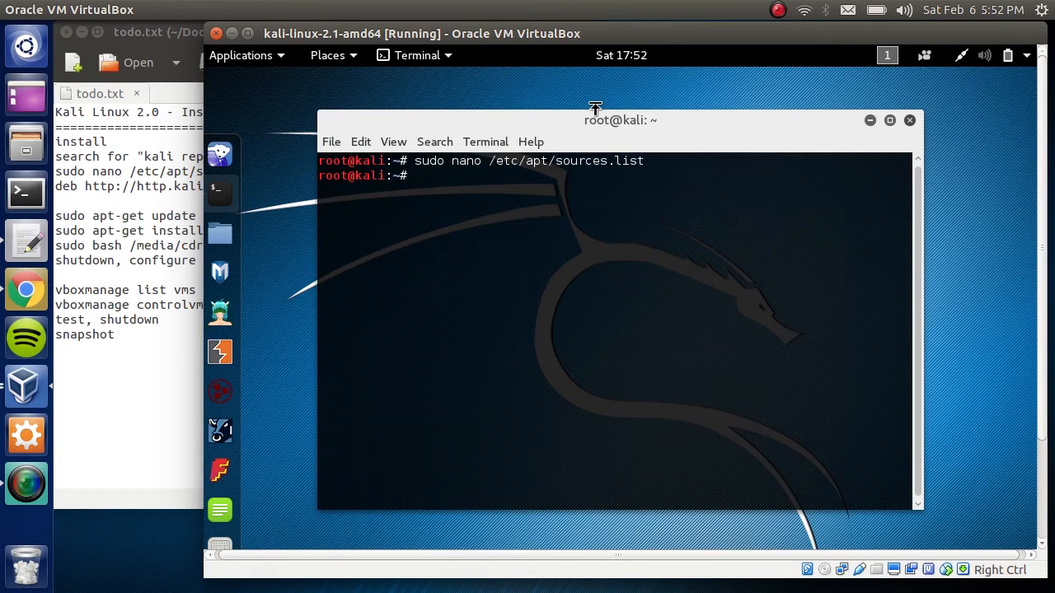
- Run sudo apt-get update to fetch the kali-rolling package lists
{"action": "type", "text": "sudo a"}
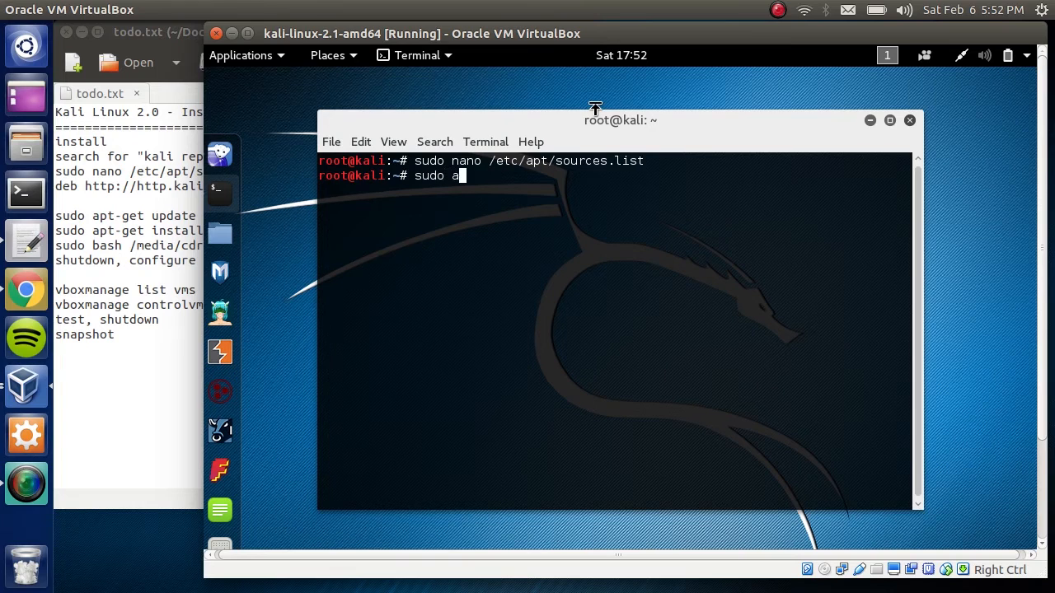
{"action": "type", "text": "pt-get"}
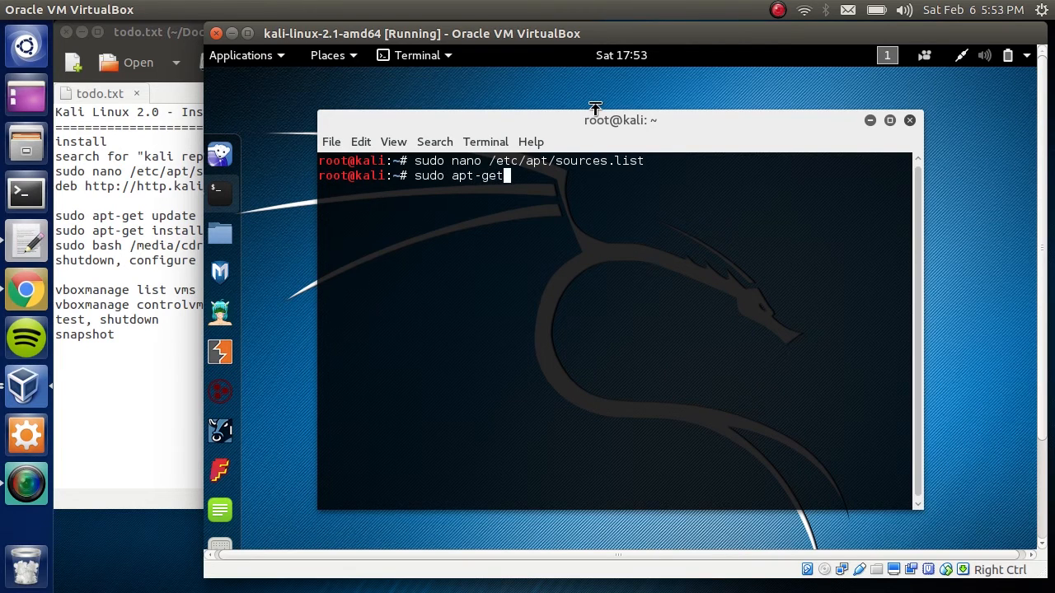
{"action": "type", "text": "update"}
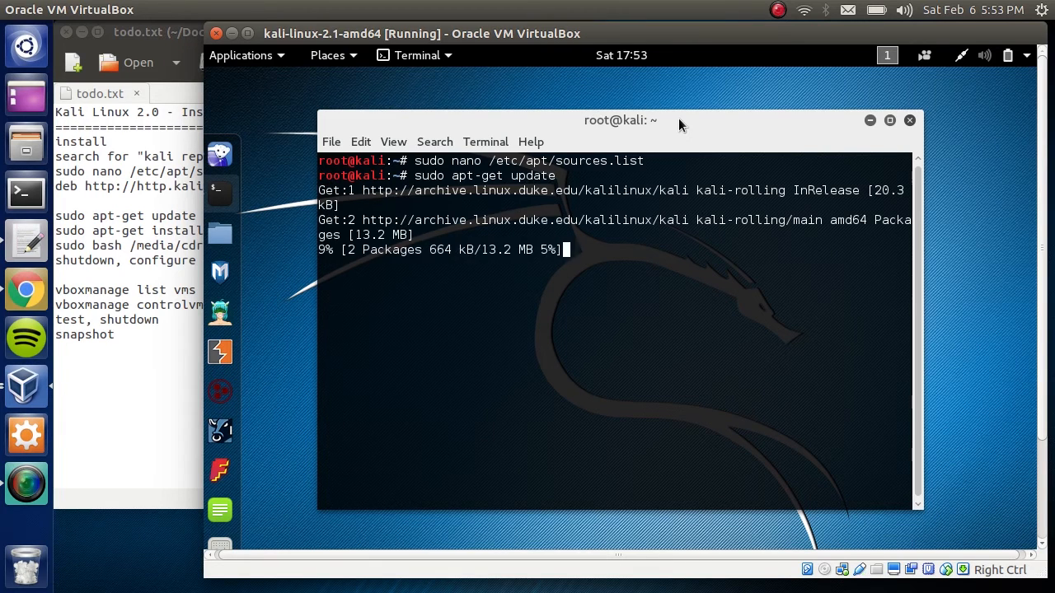
{"action": "left_click_drag", "start_coordinate": [620, 120], "coordinate": [633, 77]}
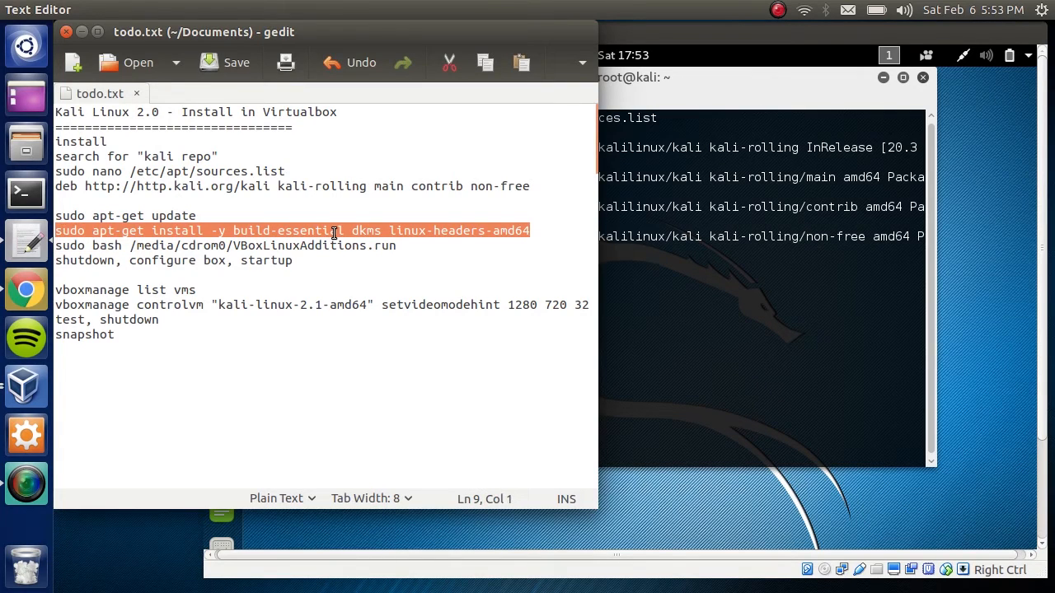
{"action": "mouse_move", "coordinate": [495, 221]}
{"action": "type", "text": "sudo apt"}
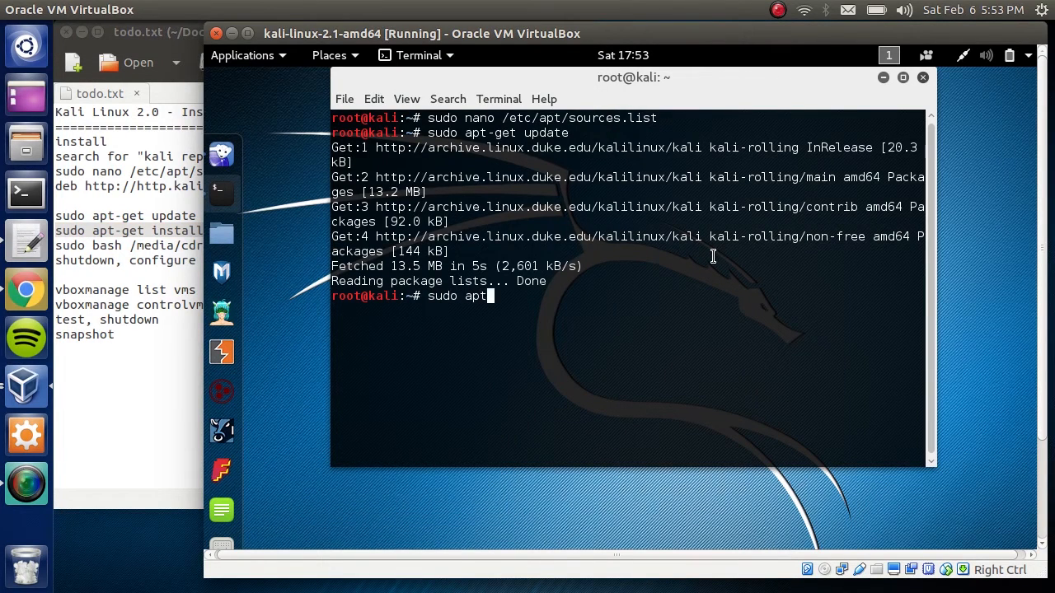
- Run sudo apt-get install -y build-essential dkms linux-headers-amd64 in the guest
{"action": "type", "text": "-get"}
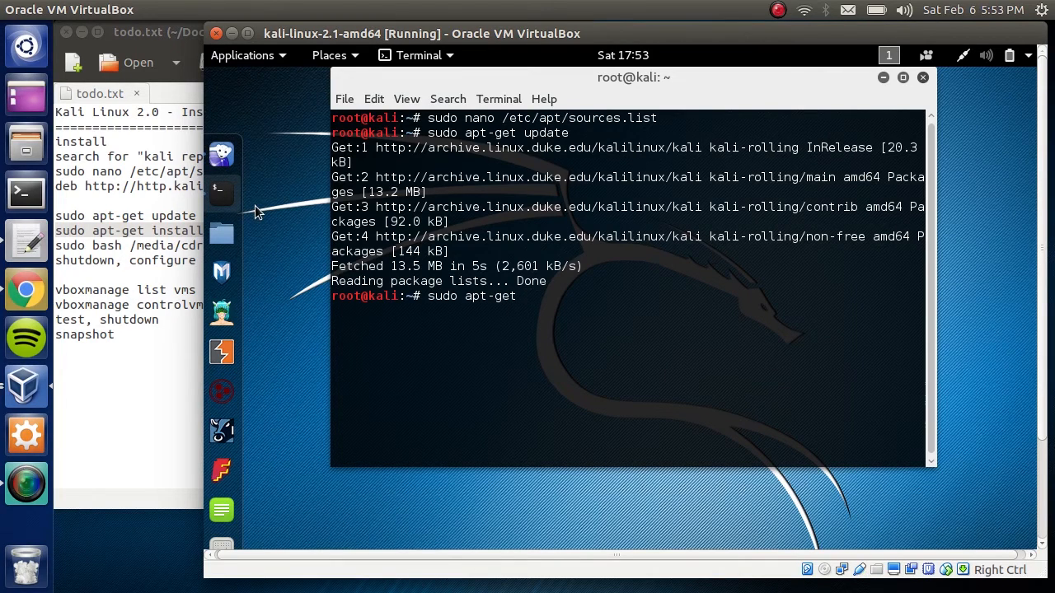
{"action": "type", "text": "install"}
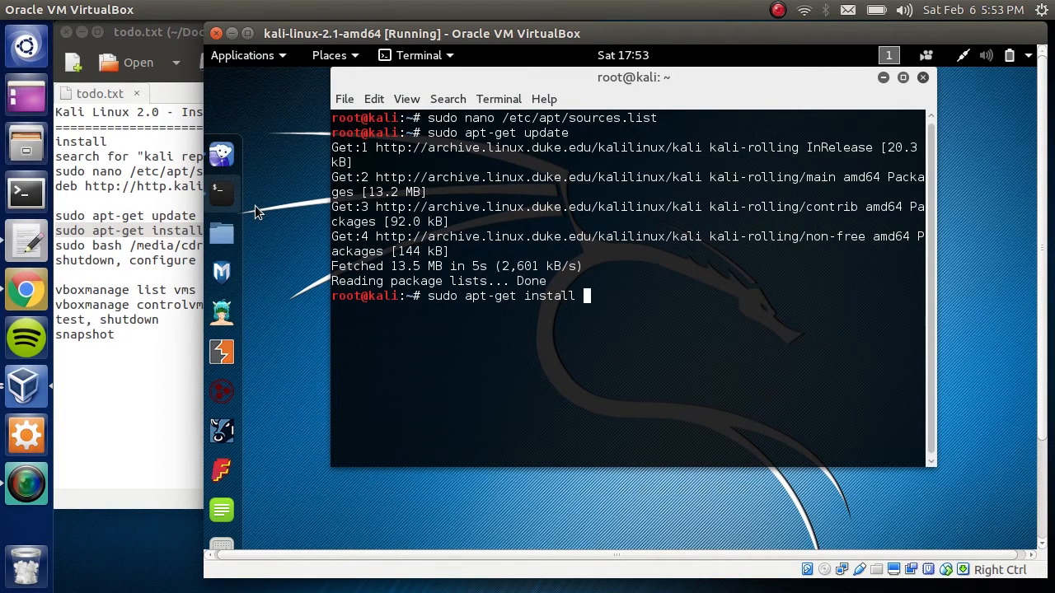
{"action": "type", "text": "-y build-e"}
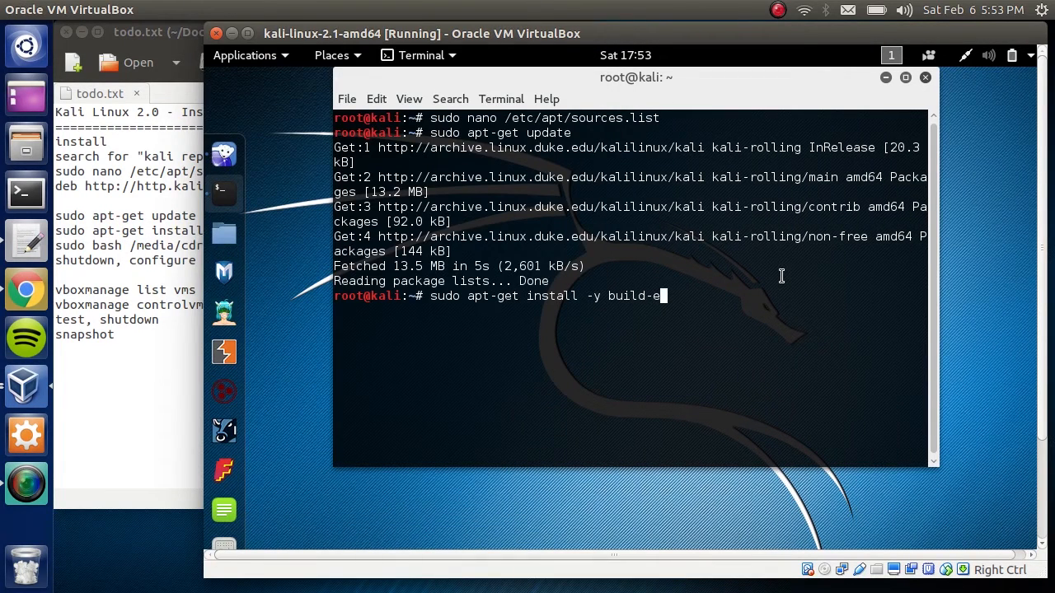
{"action": "type", "text": "ssential"}
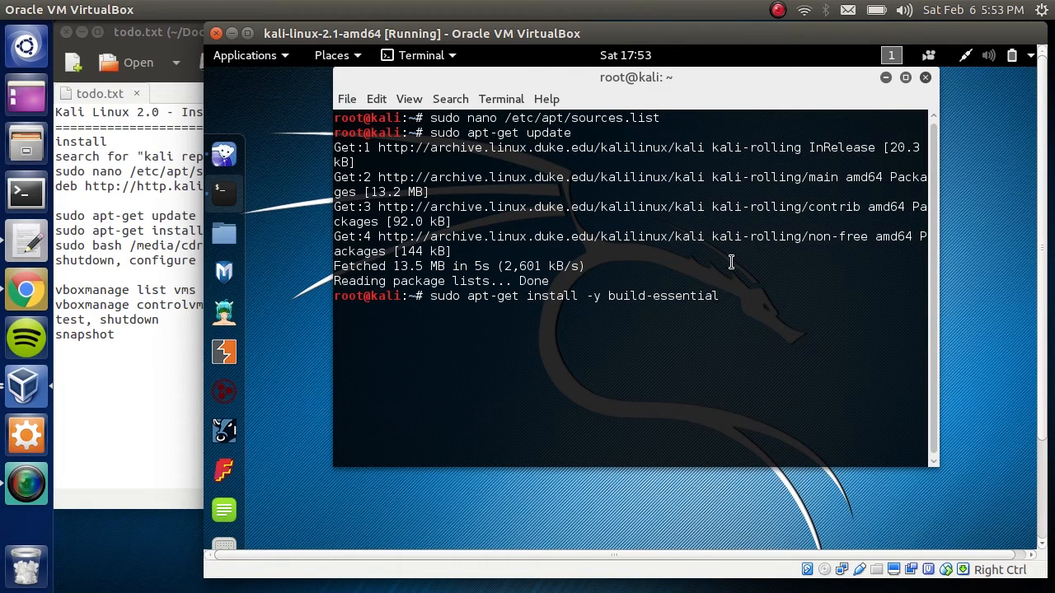
{"action": "type", "text": "dksm"}
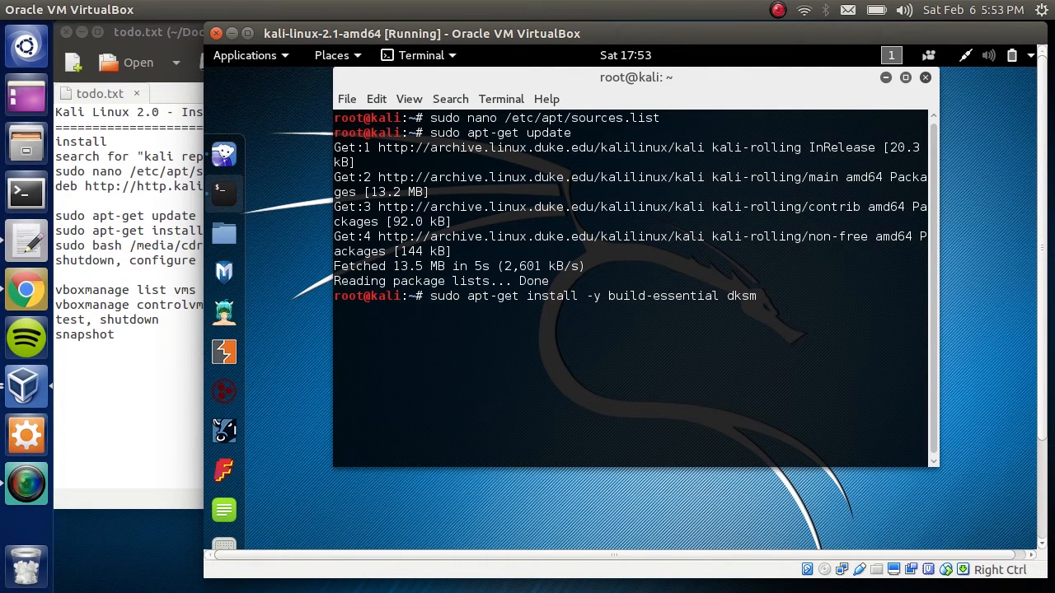
{"action": "type", "text": "linux-"}
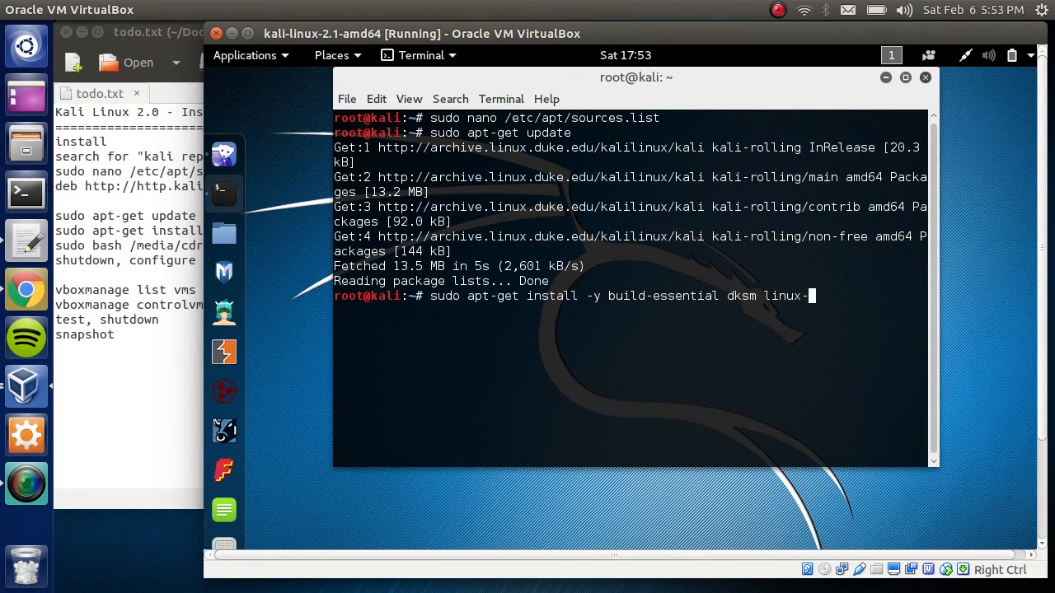
{"action": "type", "text": "headers-amd64"}
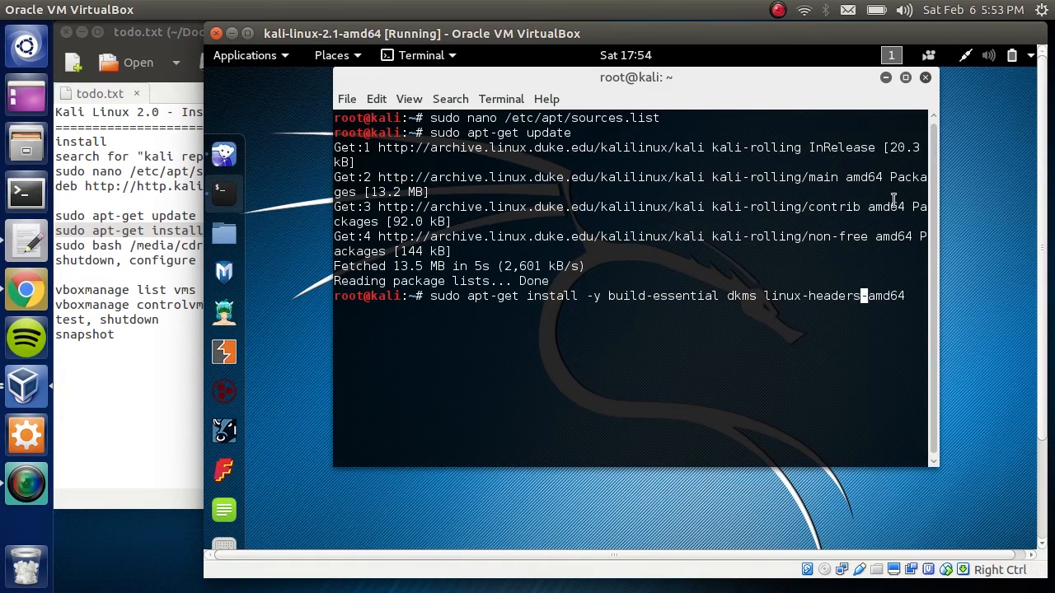
{"action": "key", "text": "Return"}
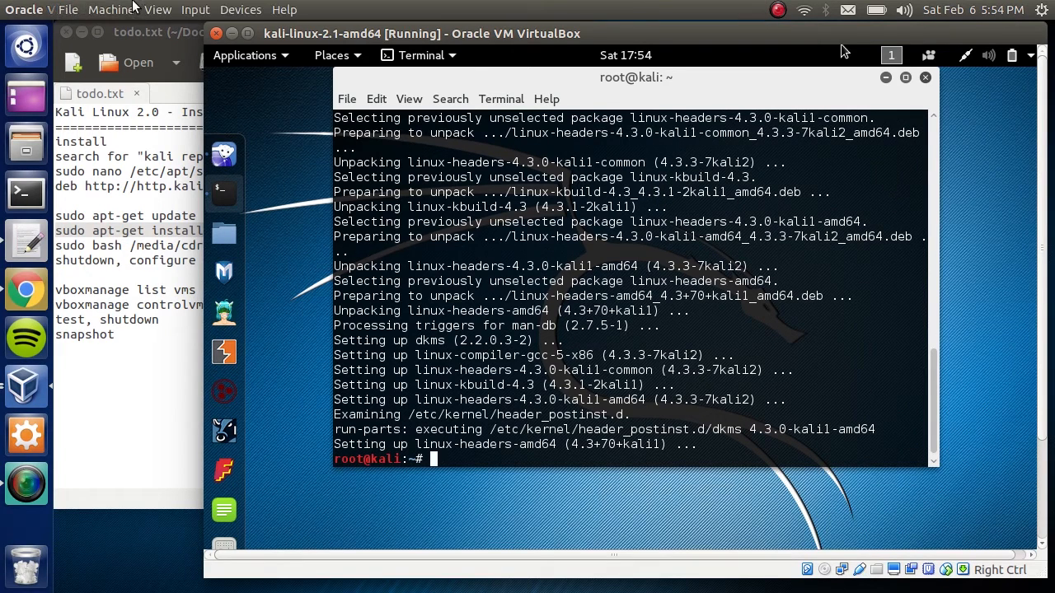
- Insert the Guest Additions CD image via Devices and cancel its autorun prompt
{"action": "left_click", "coordinate": [241, 10]}
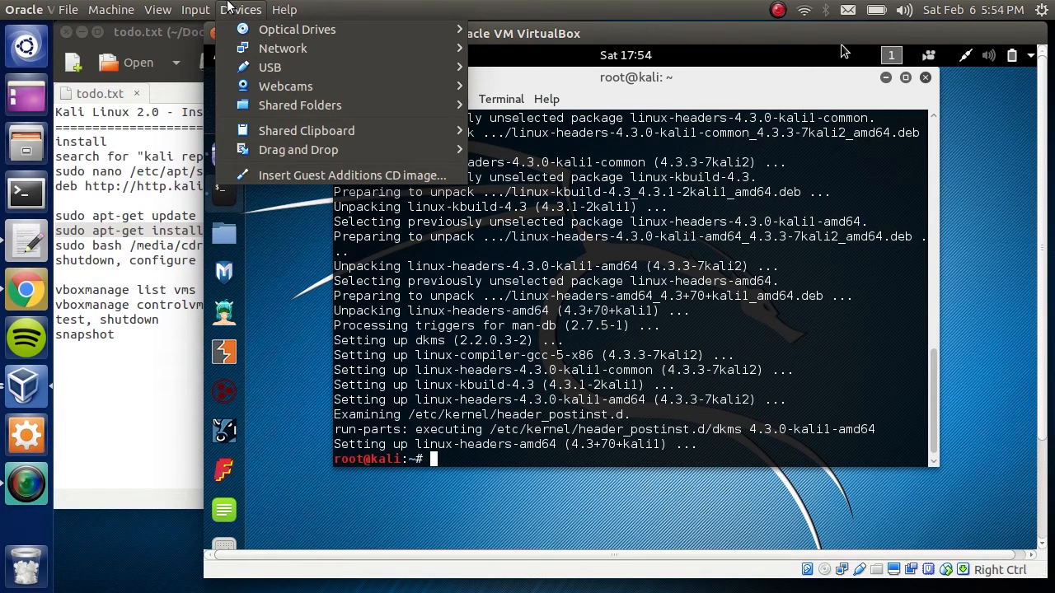
{"action": "mouse_move", "coordinate": [276, 175]}
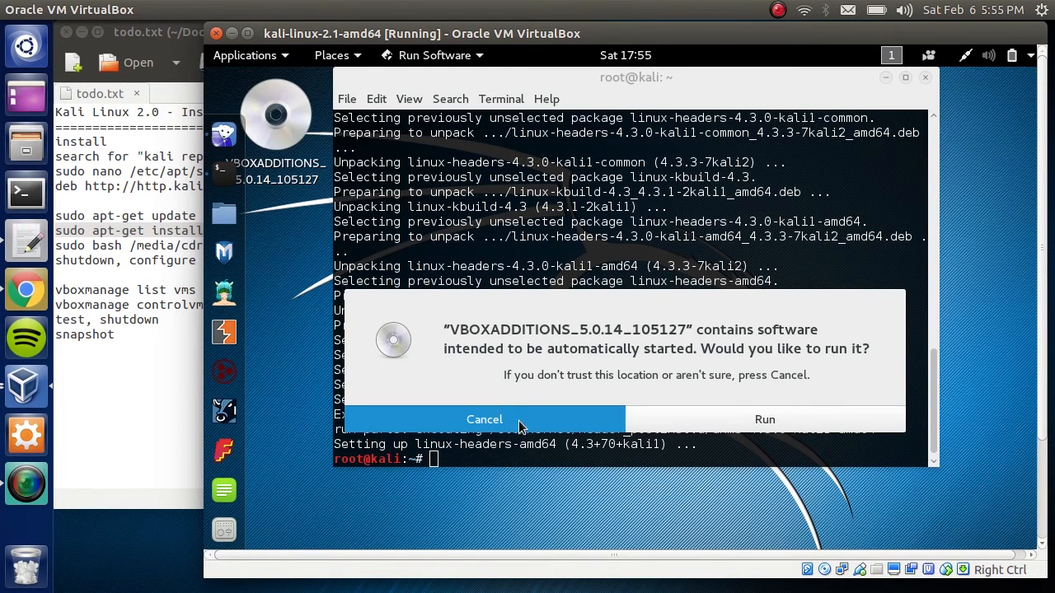
{"action": "left_click", "coordinate": [485, 420]}
{"action": "type", "text": "sudo bash"}
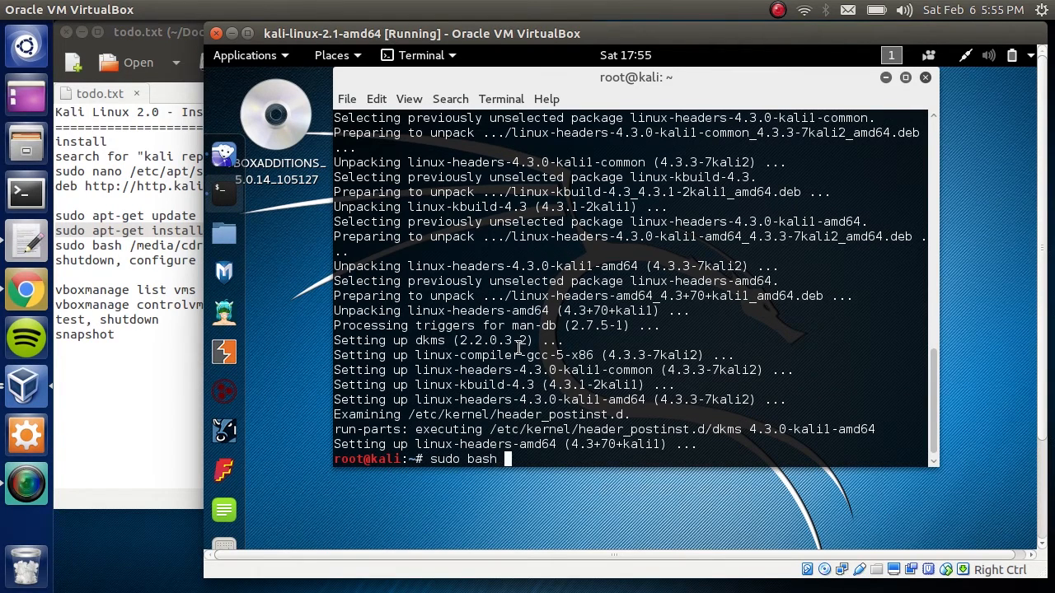
- Run sudo bash /media/cdrom0/VBoxLinuxAdditions.run to install Guest Additions 5.0.14
{"action": "type", "text": "/me"}
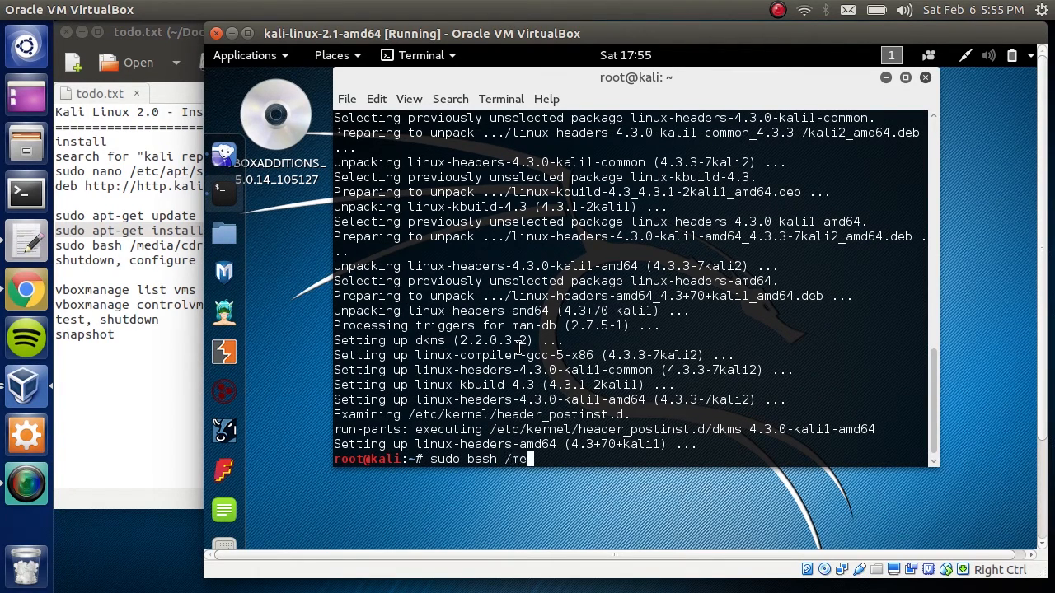
{"action": "type", "text": "dia/cdro"}
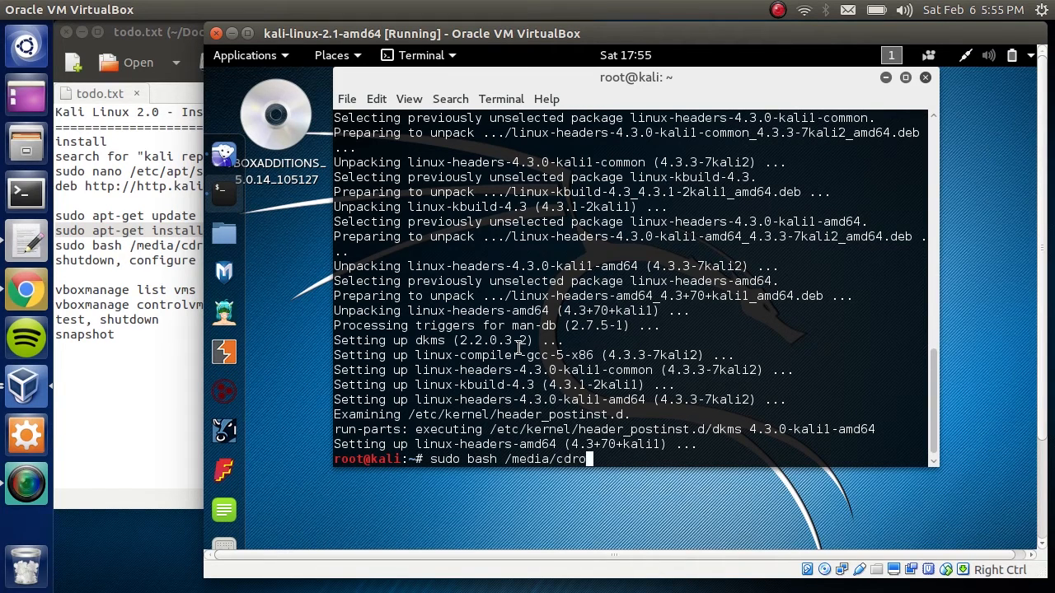
{"action": "type", "text": "m0/"}
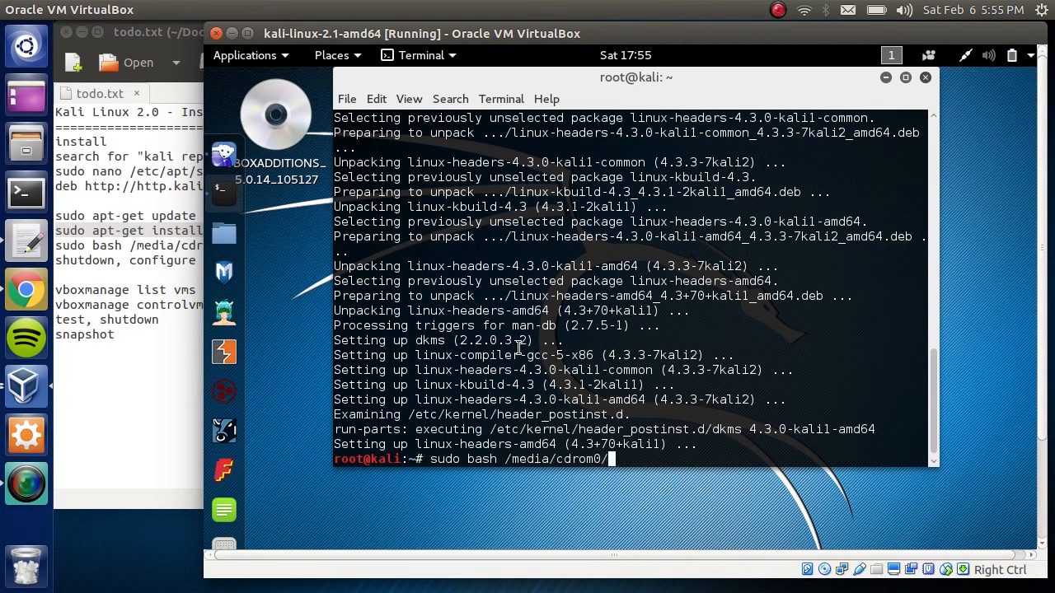
{"action": "type", "text": "V"}
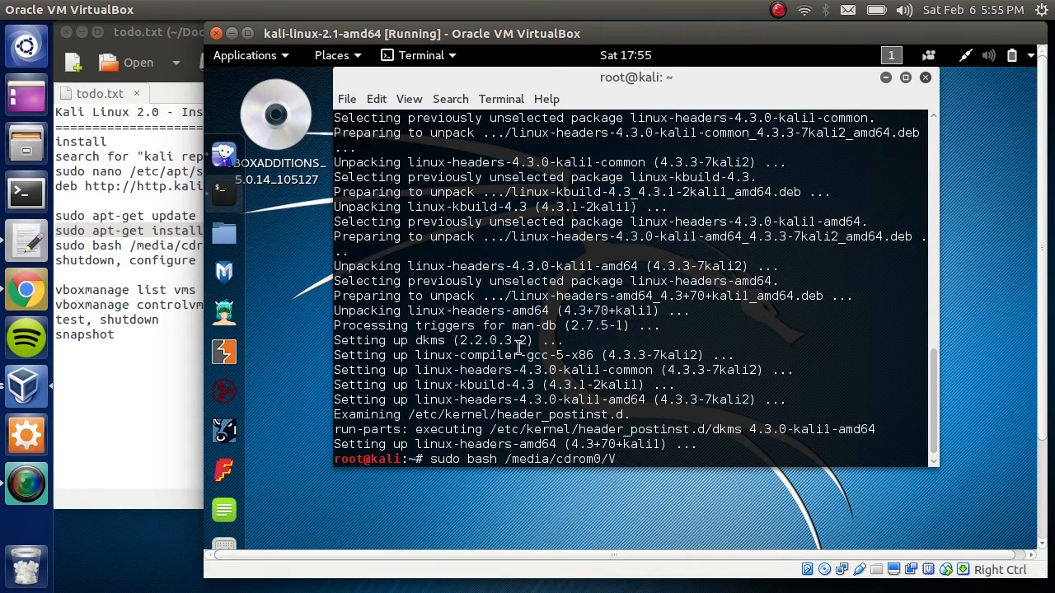
{"action": "type", "text": "Box"}
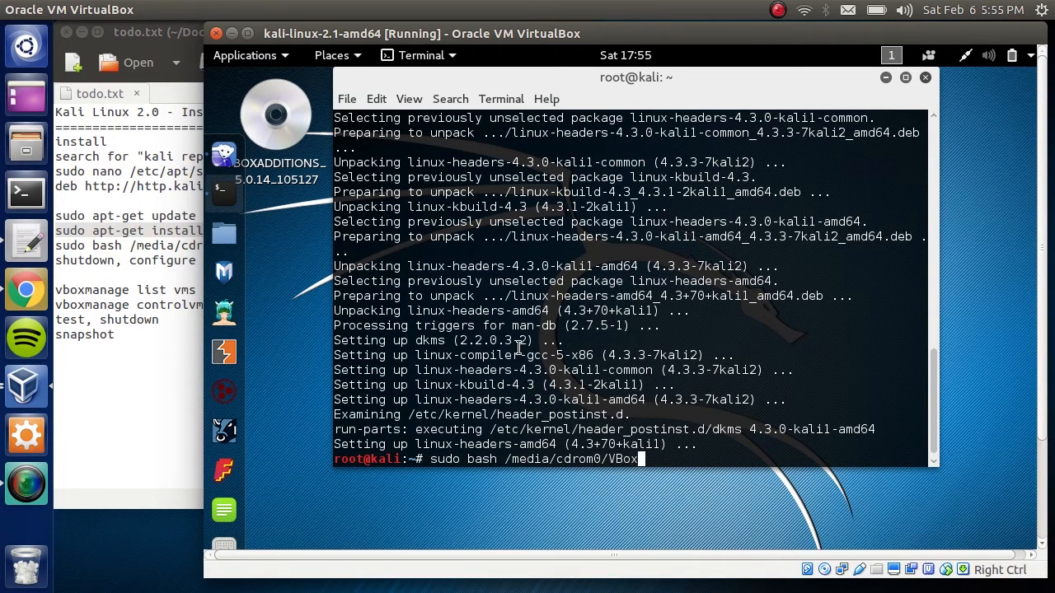
{"action": "type", "text": "L"}
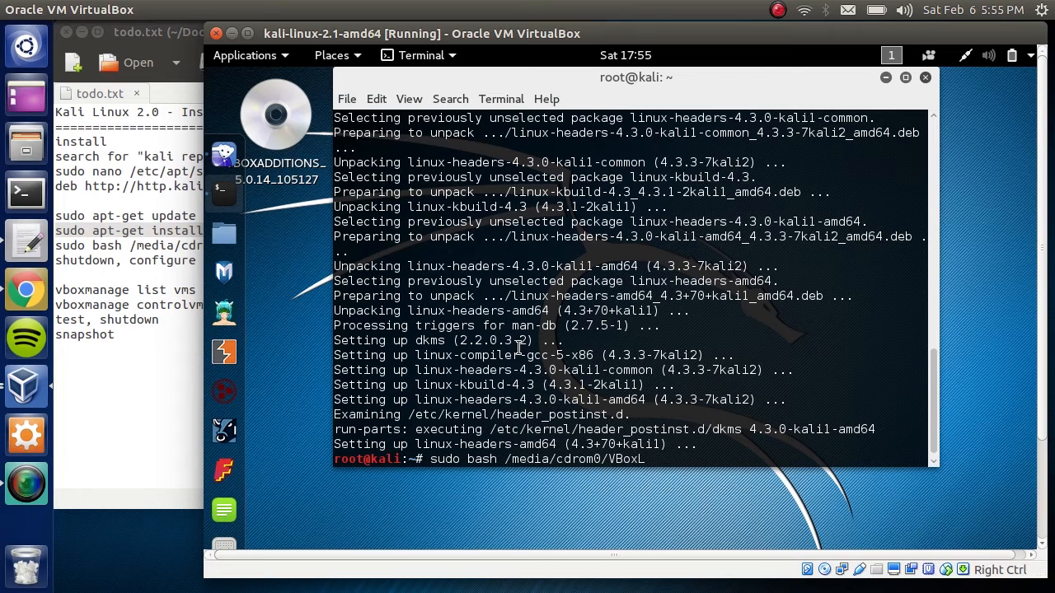
{"action": "type", "text": "inuxAdditions.run"}
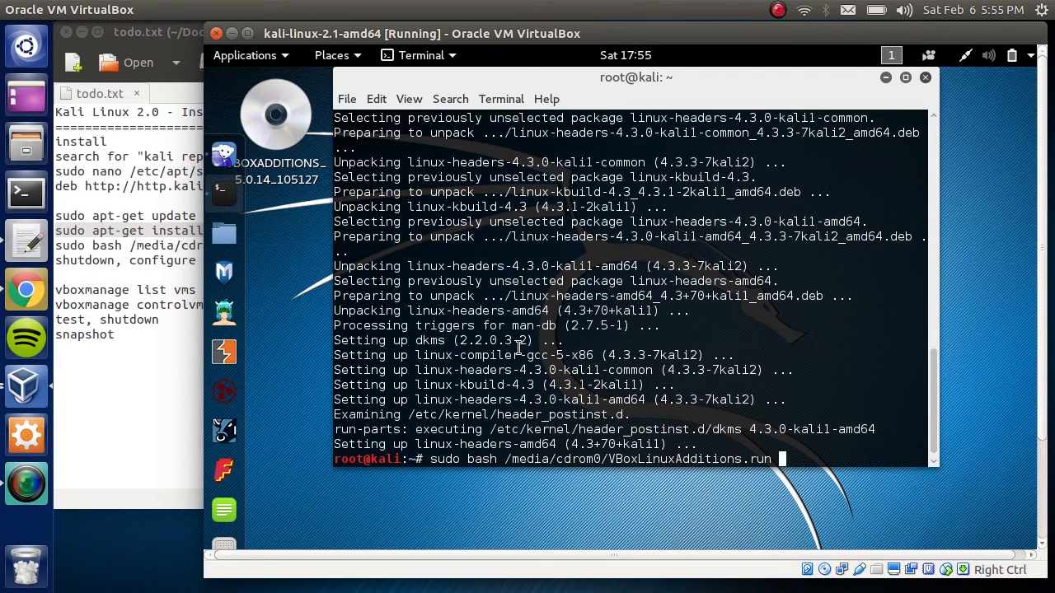
{"action": "key", "text": "Return"}
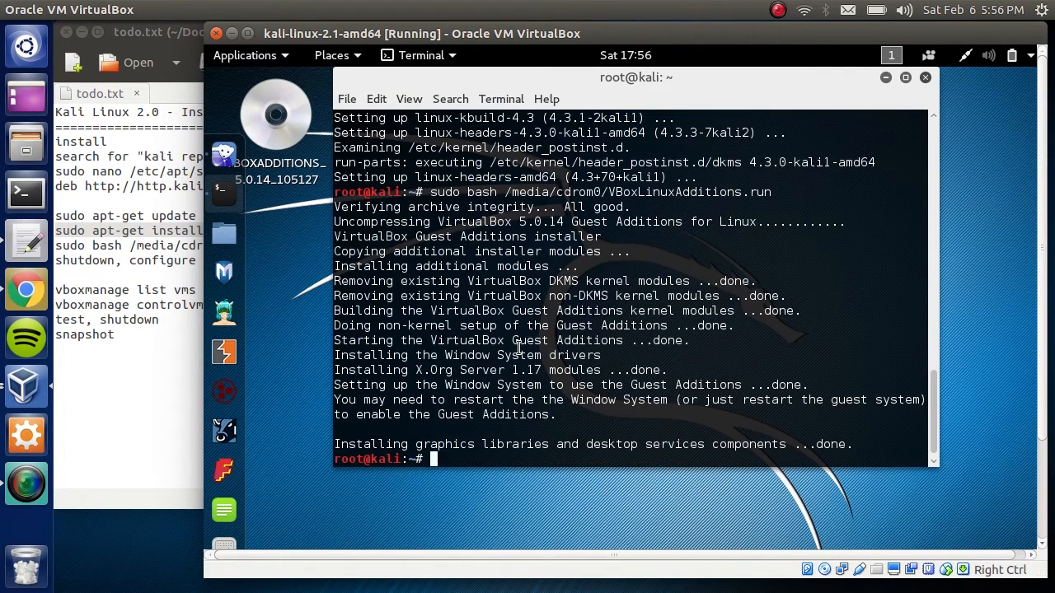
{"action": "mouse_move", "coordinate": [204, 337]}
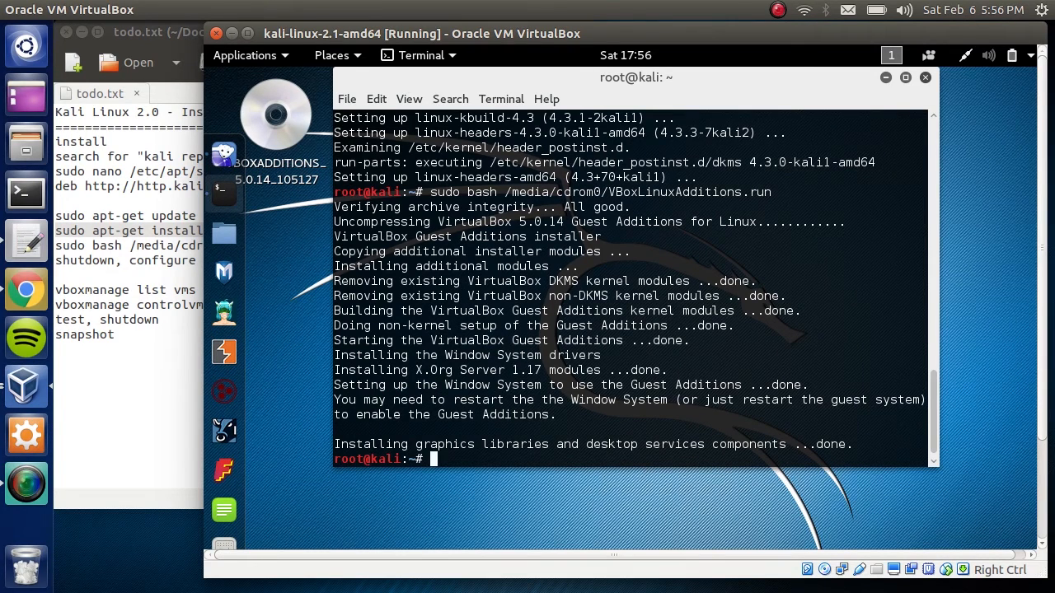
- Close the terminal and power off the Kali guest from its system menu
{"action": "left_click", "coordinate": [923, 72]}
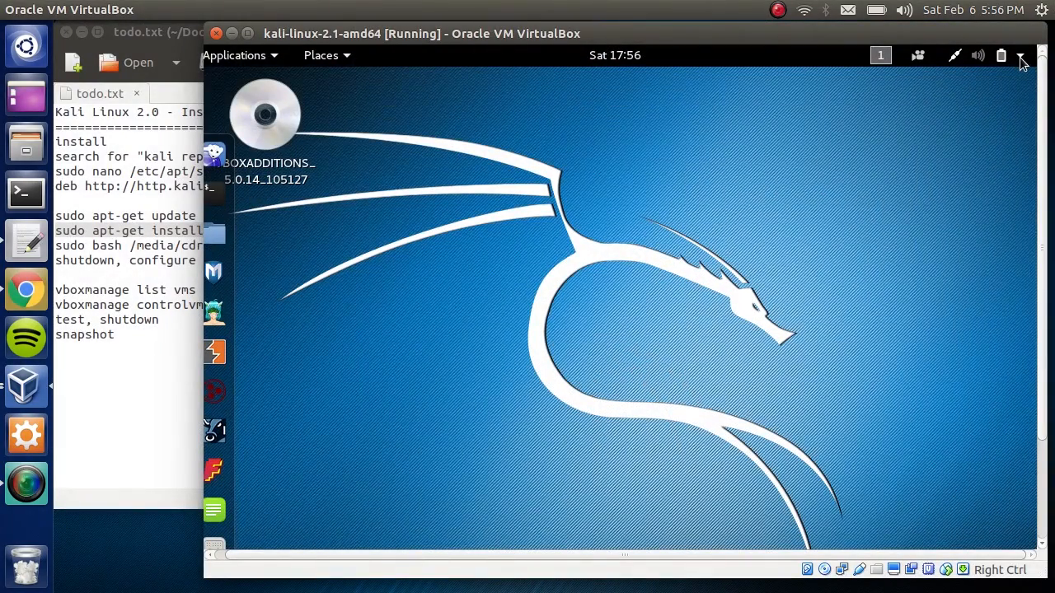
{"action": "left_click", "coordinate": [1025, 56]}
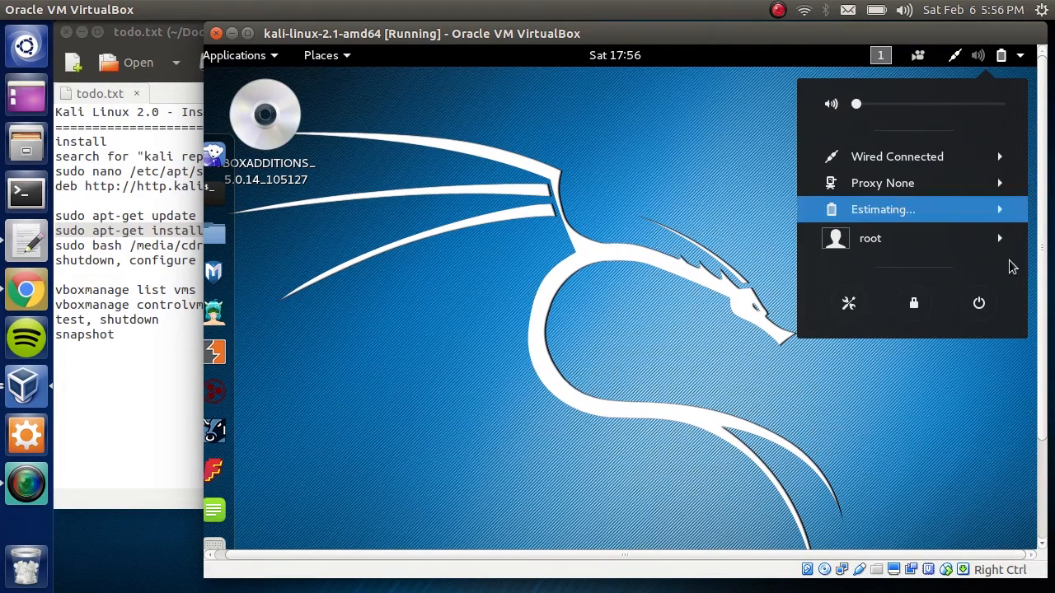
{"action": "mouse_move", "coordinate": [979, 303]}
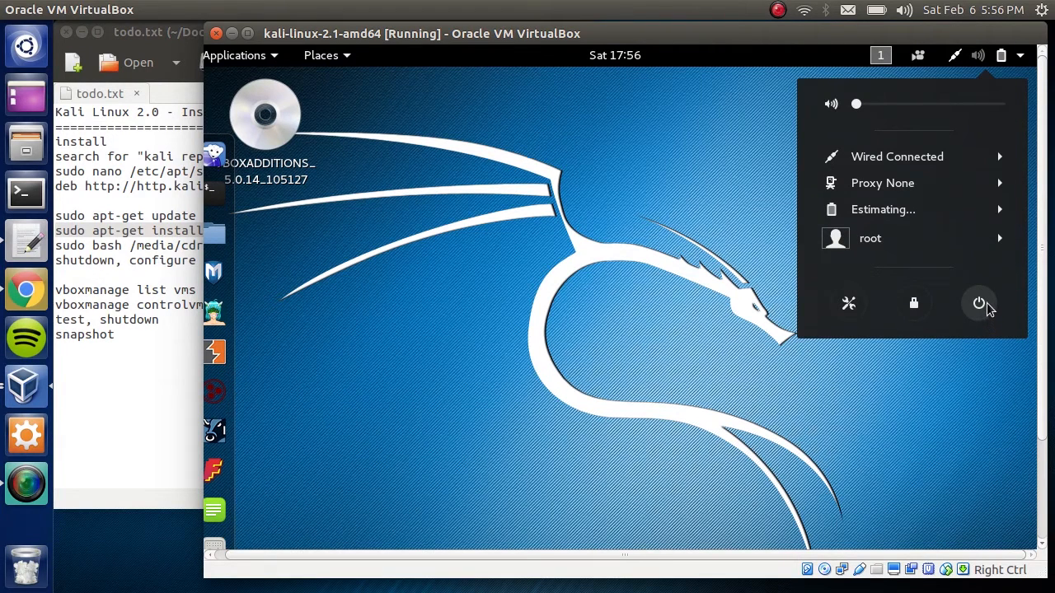
{"action": "left_click", "coordinate": [979, 303]}
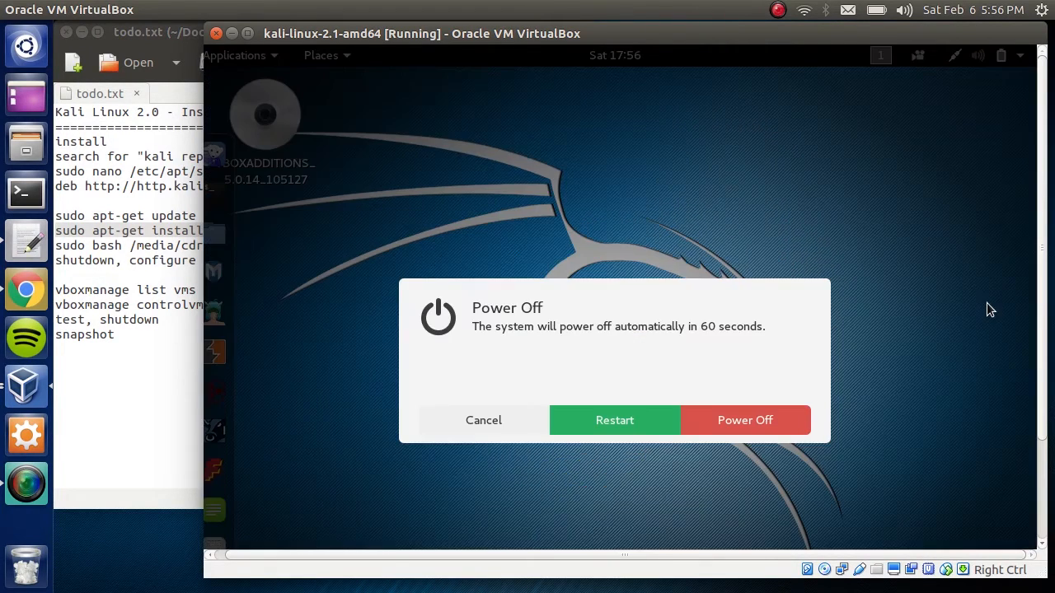
{"action": "left_click", "coordinate": [483, 420]}
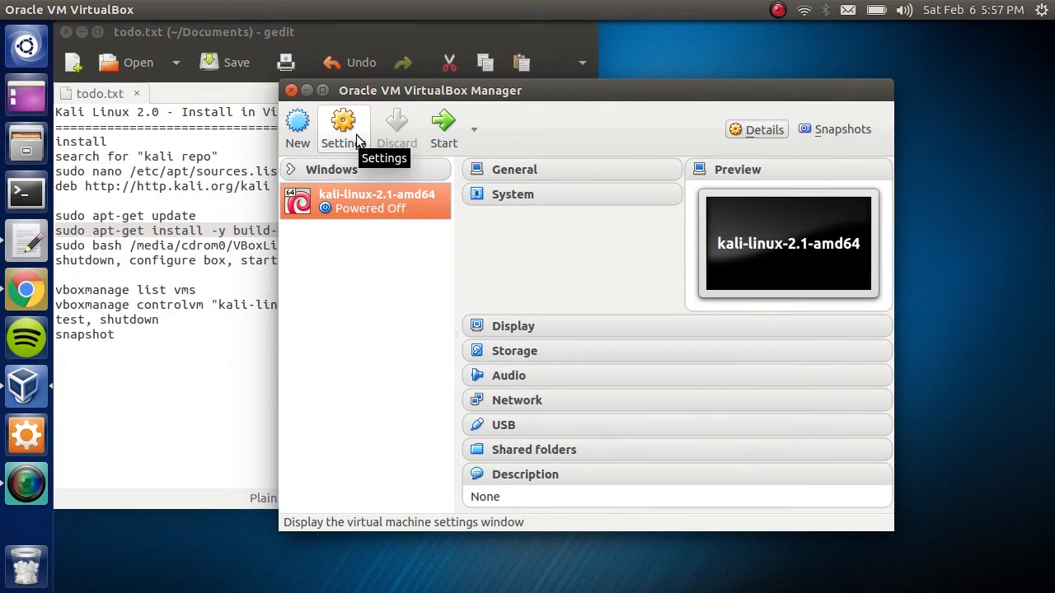
{"action": "mouse_move", "coordinate": [356, 142]}
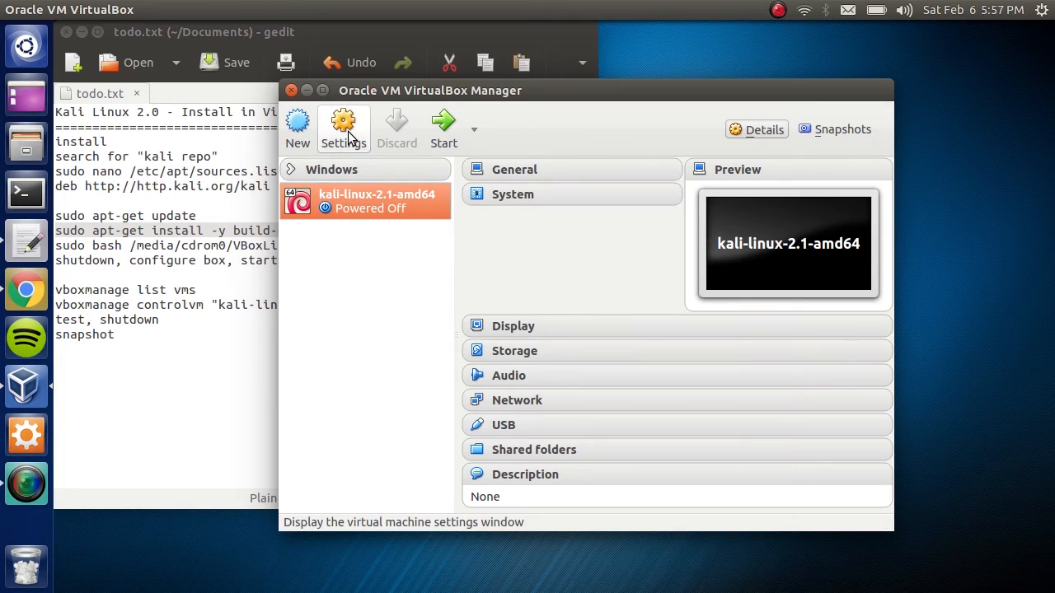
- In the VM's General > Advanced settings, set Shared Clipboard and Drag'n'Drop to Bidirectional
{"action": "left_click", "coordinate": [343, 122]}
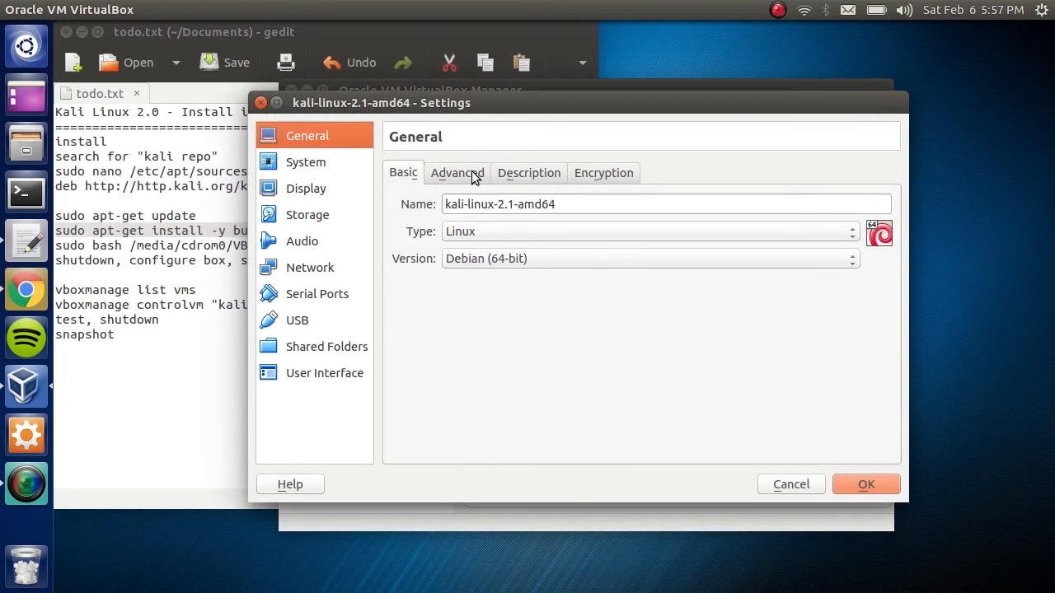
{"action": "left_click", "coordinate": [458, 173]}
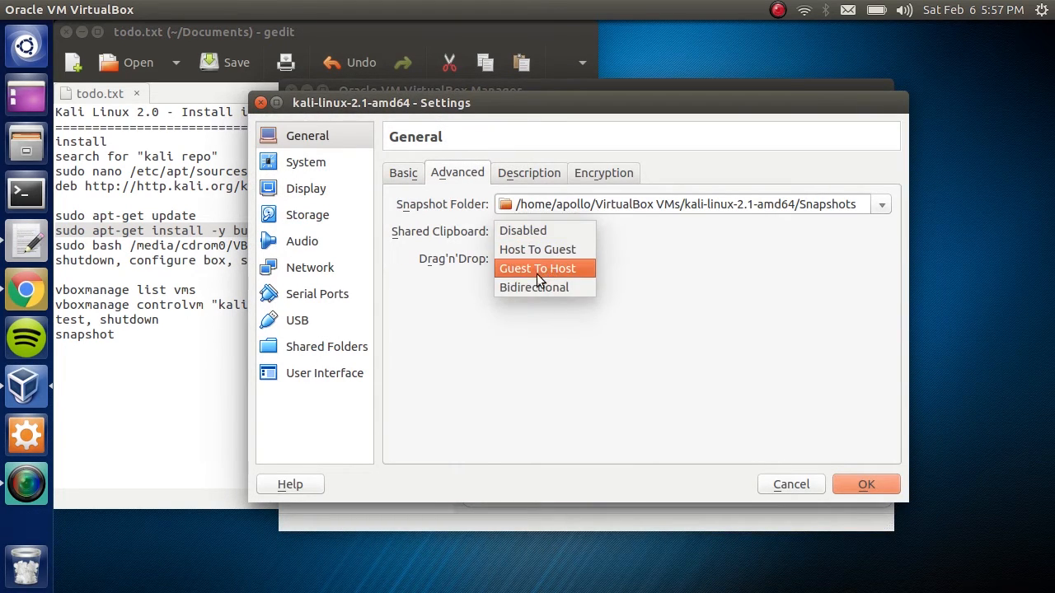
{"action": "left_click", "coordinate": [534, 286]}
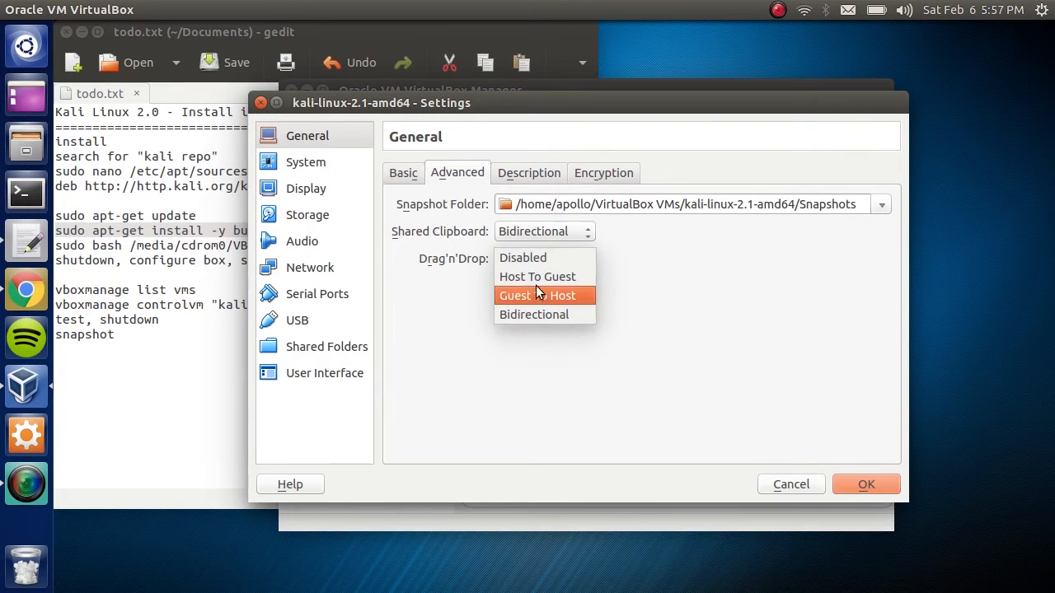
{"action": "left_click", "coordinate": [534, 313]}
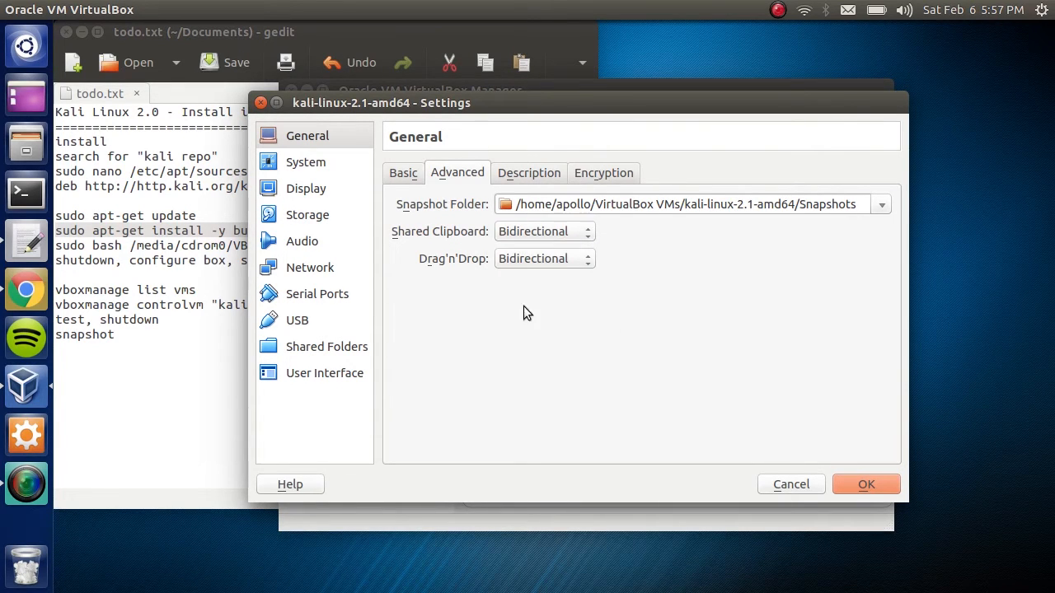
{"action": "left_click", "coordinate": [305, 162]}
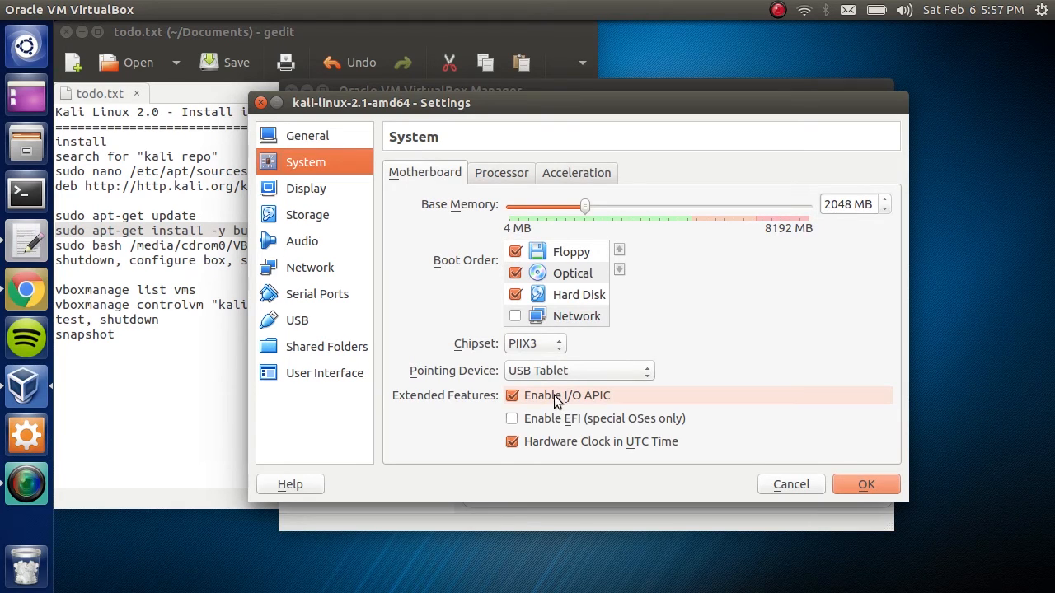
{"action": "mouse_move", "coordinate": [597, 404]}
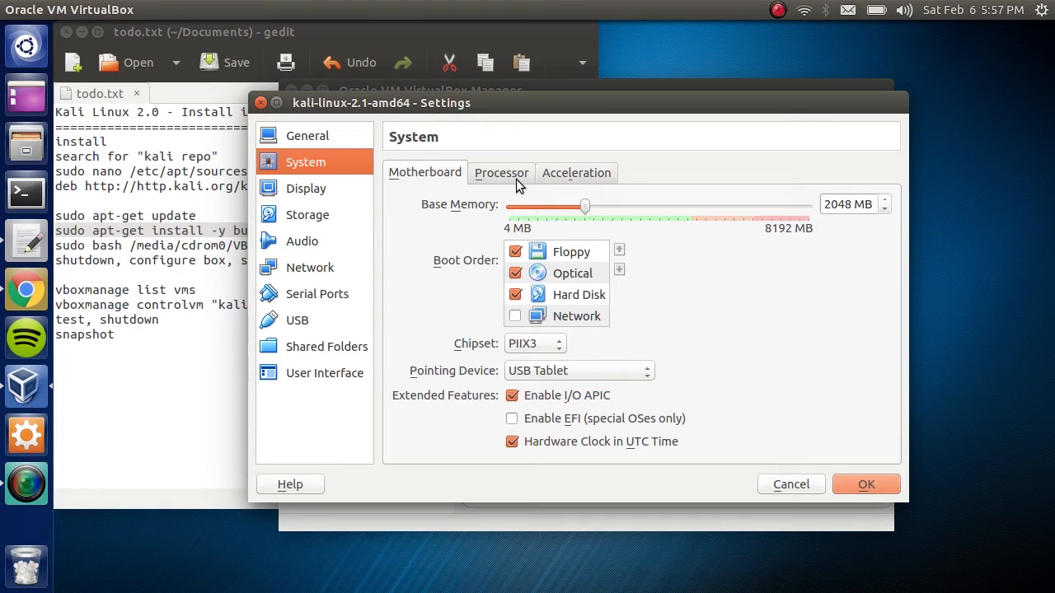
- Tick Enable PAE/NX on the Processor tab and review the Acceleration settings
{"action": "left_click", "coordinate": [501, 173]}
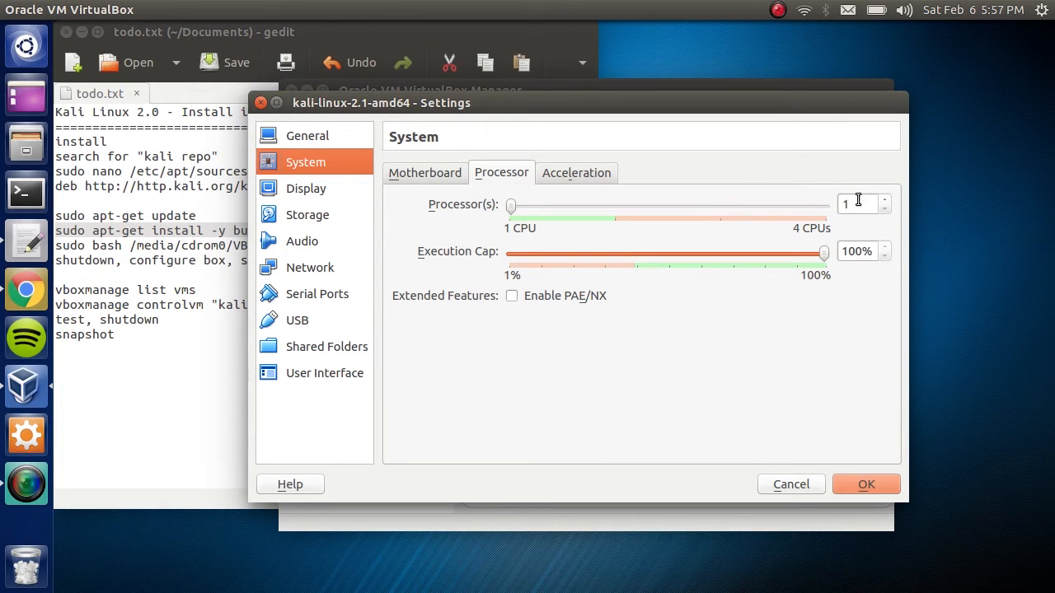
{"action": "mouse_move", "coordinate": [857, 204]}
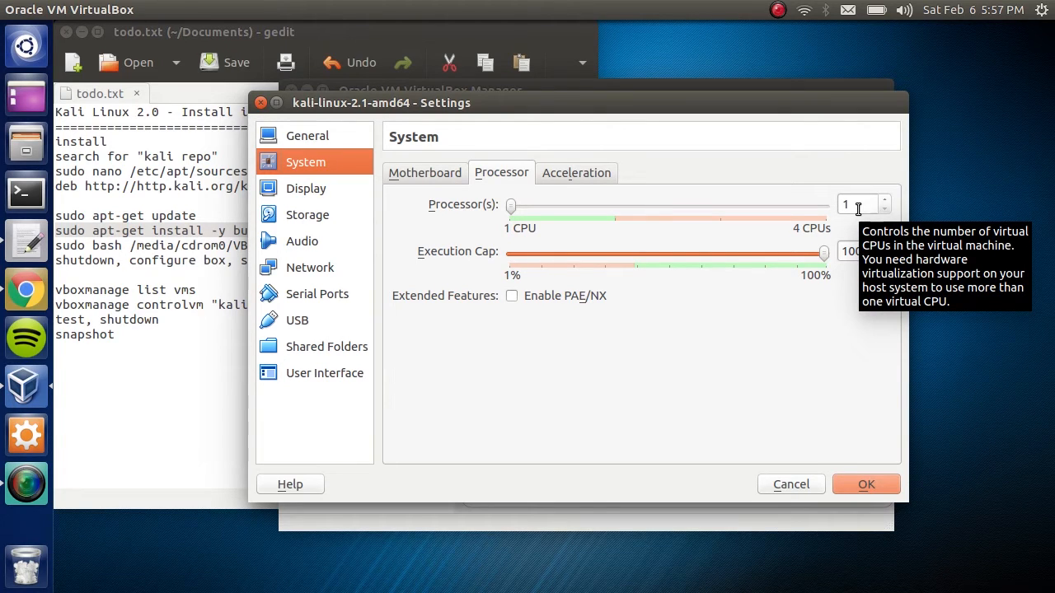
{"action": "mouse_move", "coordinate": [521, 302]}
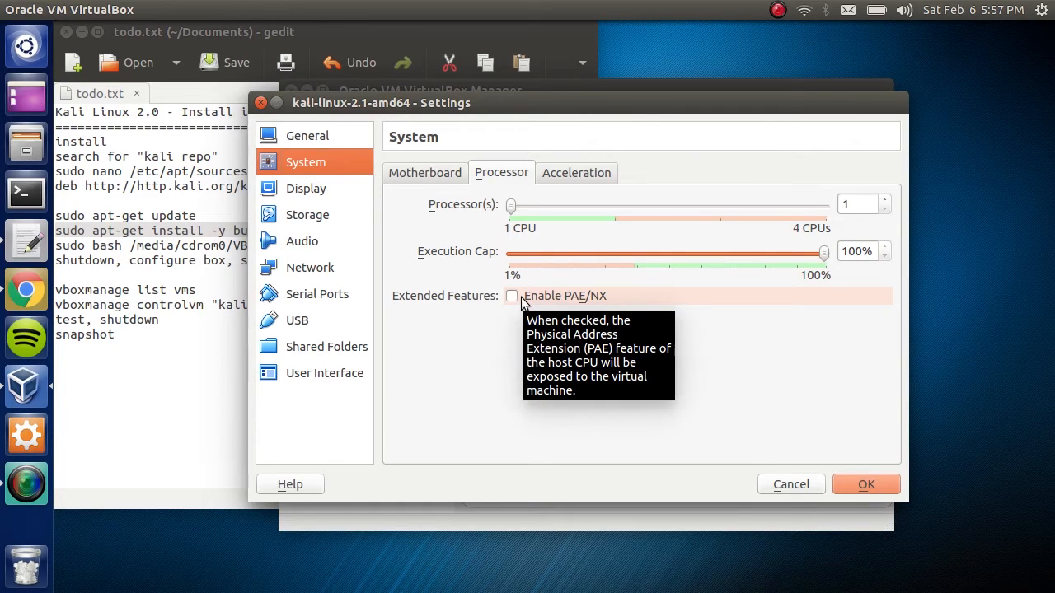
{"action": "left_click", "coordinate": [514, 296]}
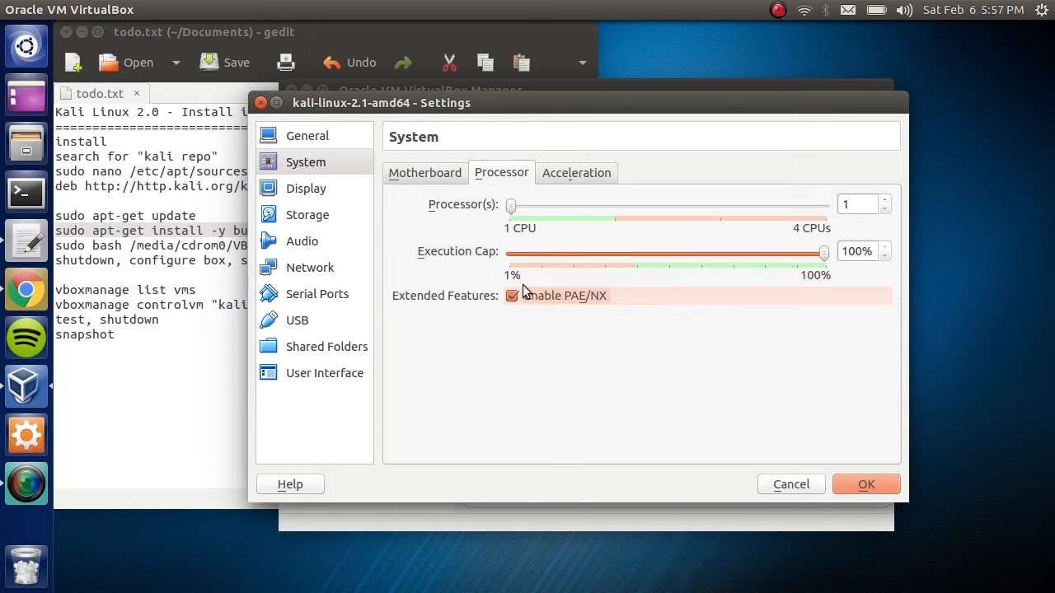
{"action": "left_click", "coordinate": [577, 173]}
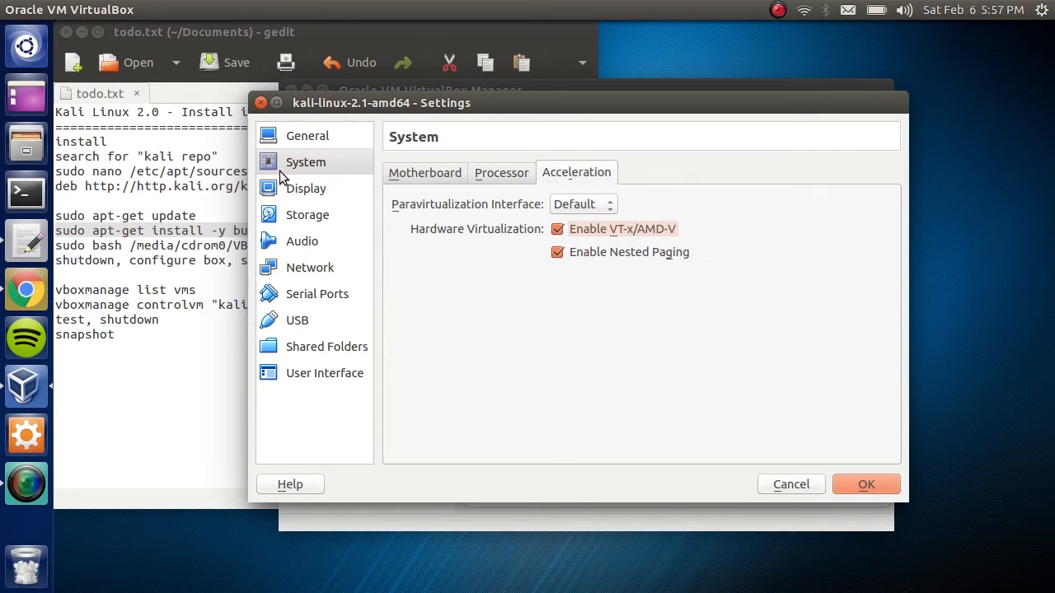
{"action": "mouse_move", "coordinate": [498, 211]}
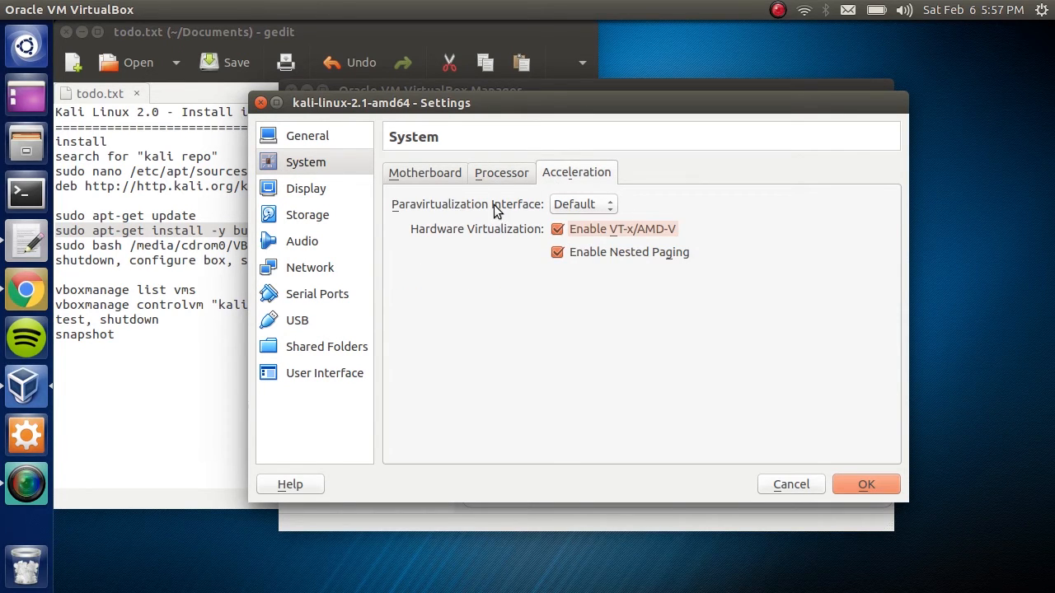
{"action": "mouse_move", "coordinate": [593, 211]}
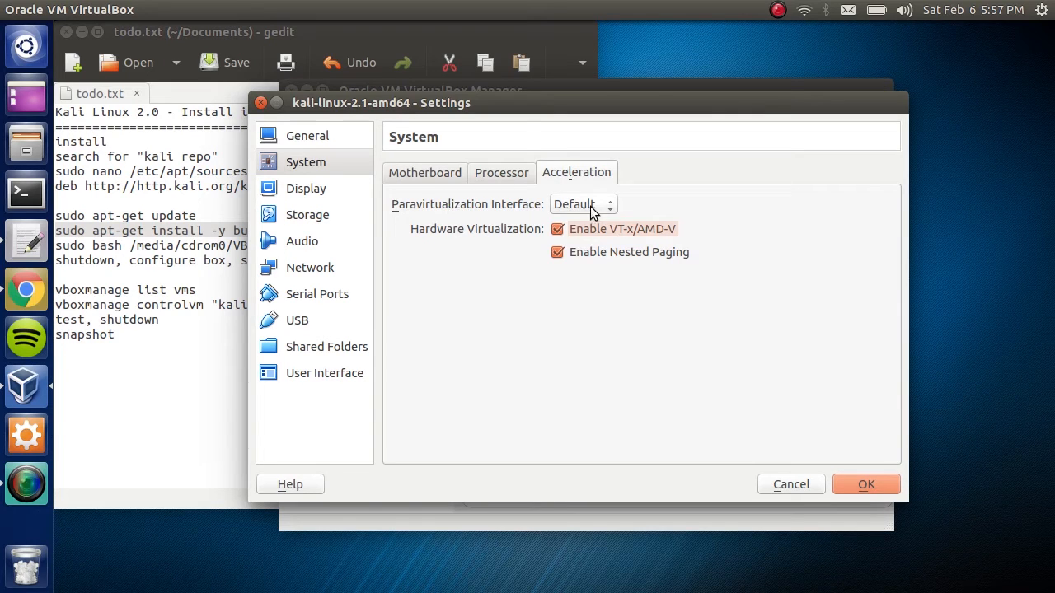
{"action": "mouse_move", "coordinate": [623, 234]}
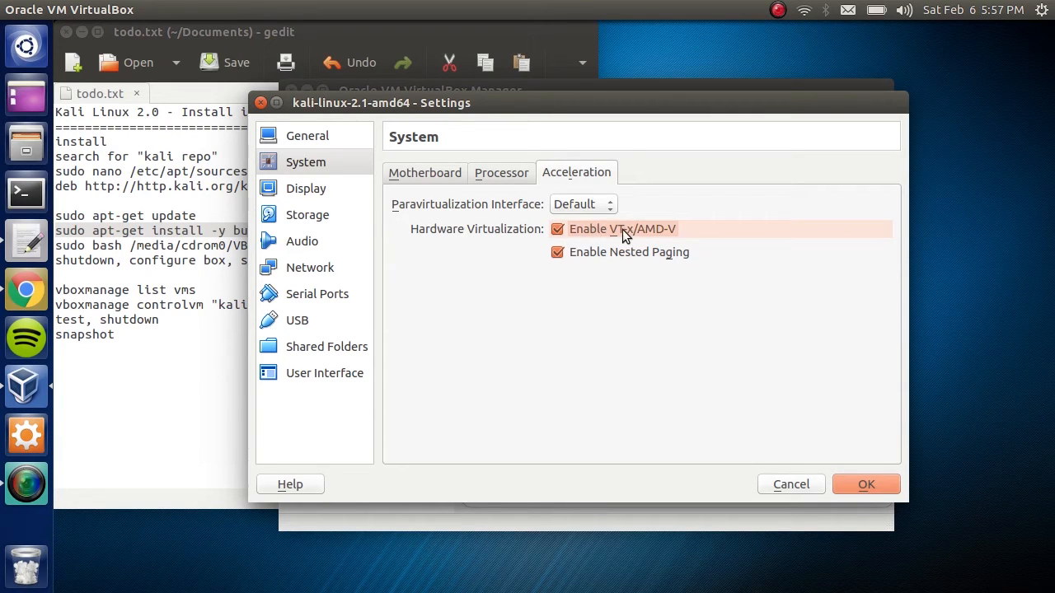
- Raise Display video memory to 128 MB, review Storage and Advanced, and save with OK
{"action": "left_click", "coordinate": [307, 188]}
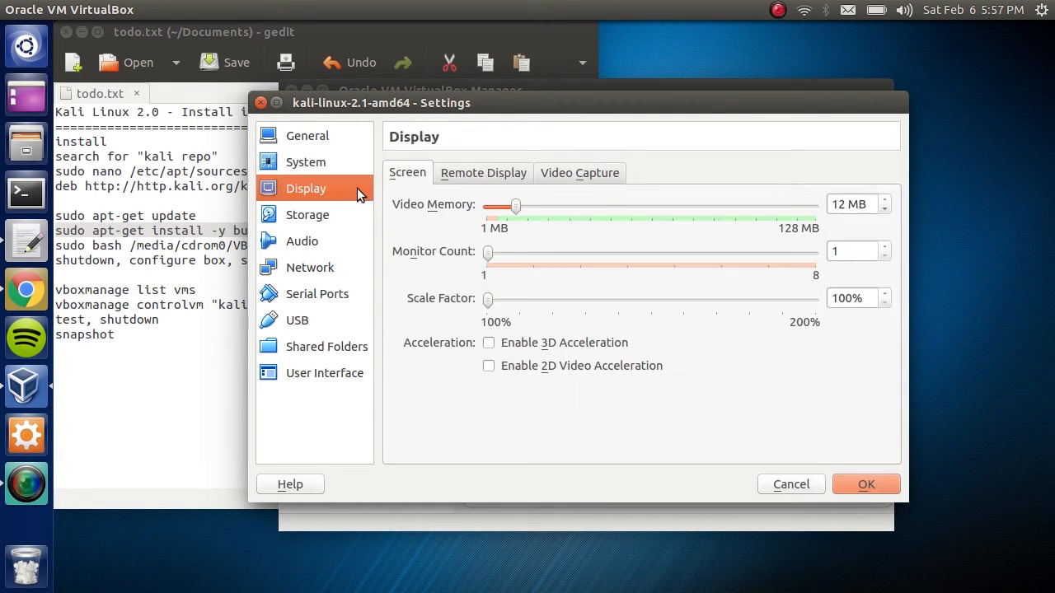
{"action": "mouse_move", "coordinate": [518, 213]}
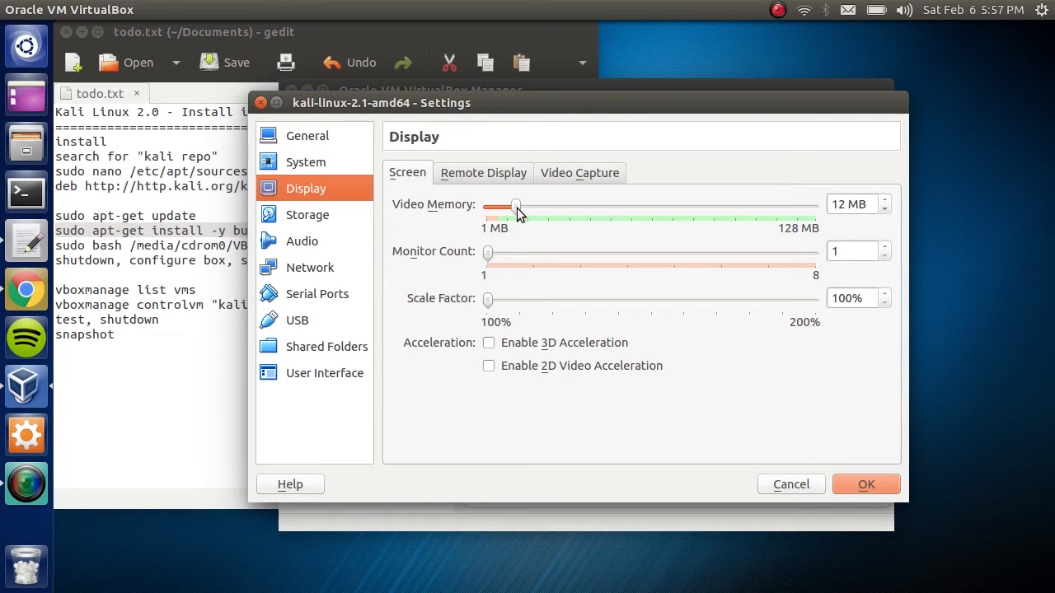
{"action": "mouse_move", "coordinate": [518, 213]}
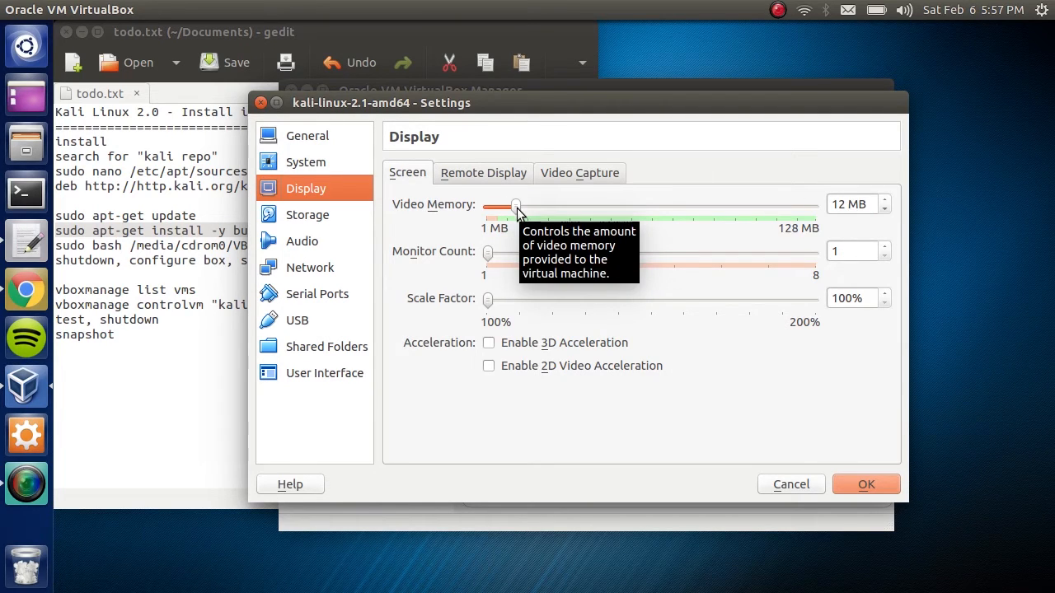
{"action": "left_click_drag", "start_coordinate": [514, 206], "coordinate": [814, 206]}
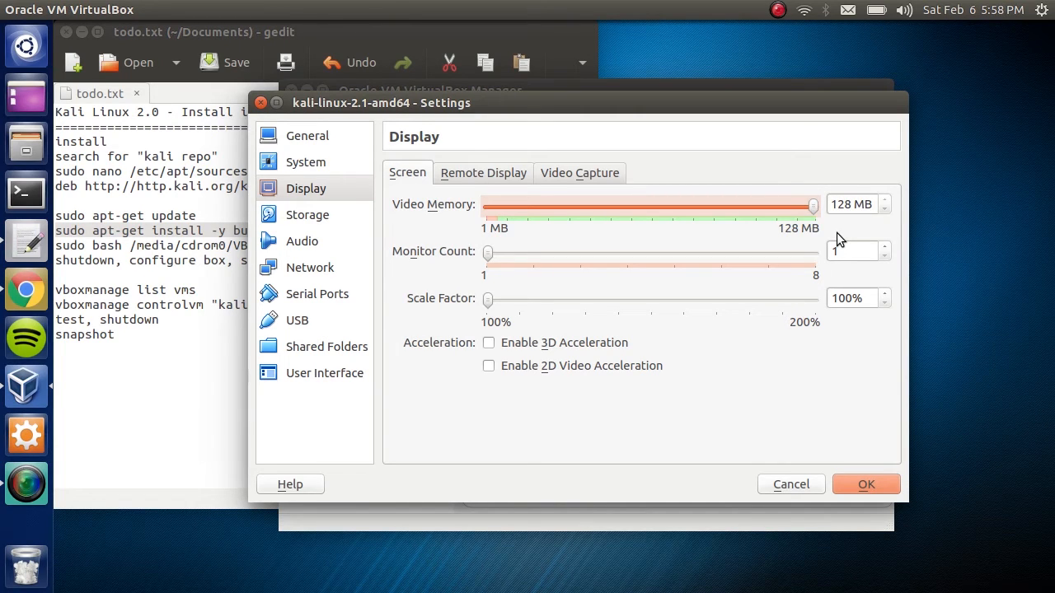
{"action": "mouse_move", "coordinate": [610, 470]}
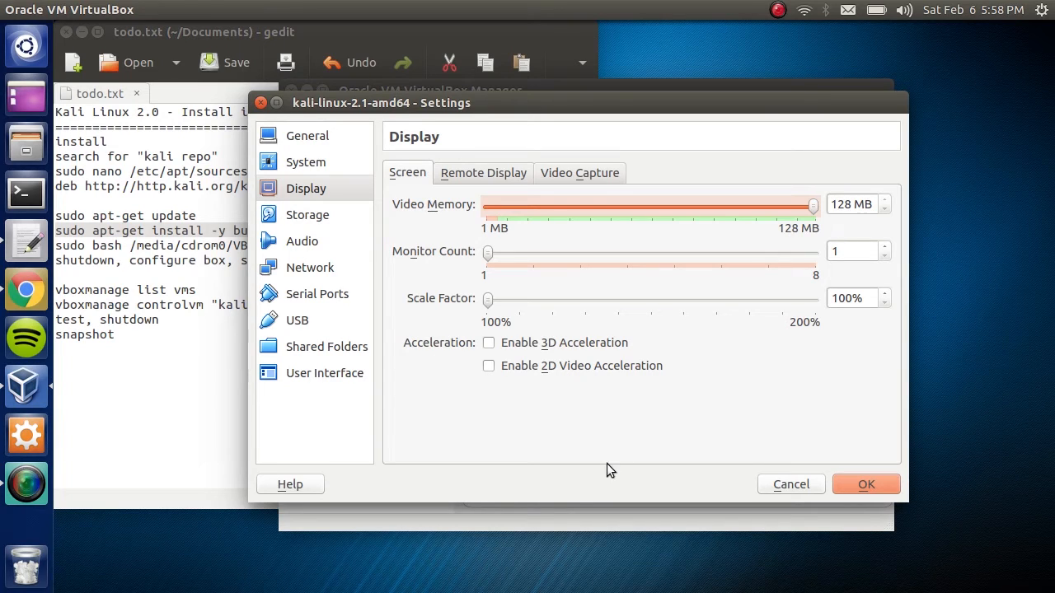
{"action": "mouse_move", "coordinate": [564, 350]}
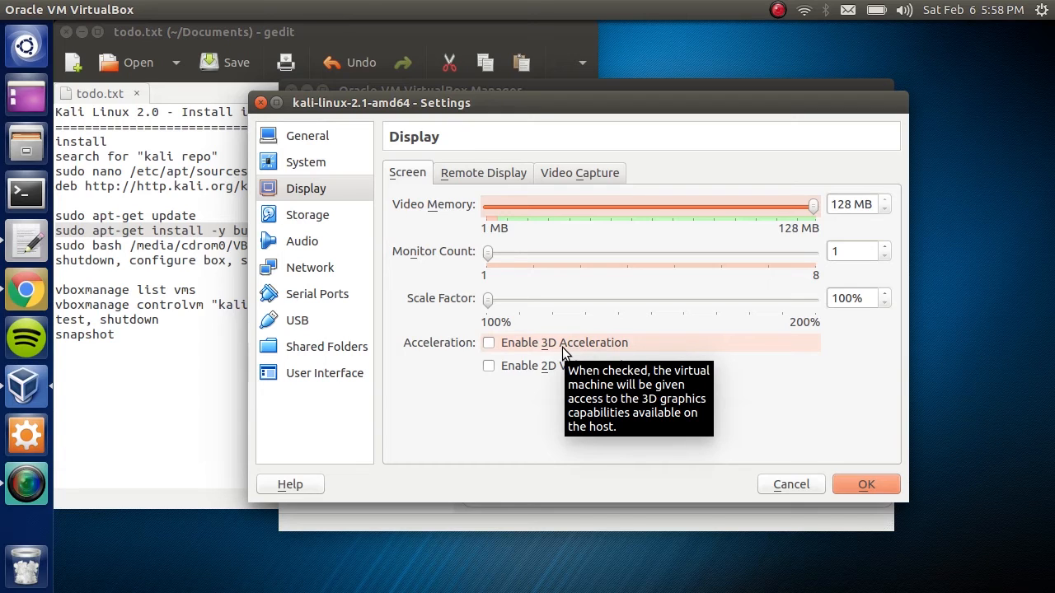
{"action": "left_click", "coordinate": [307, 214]}
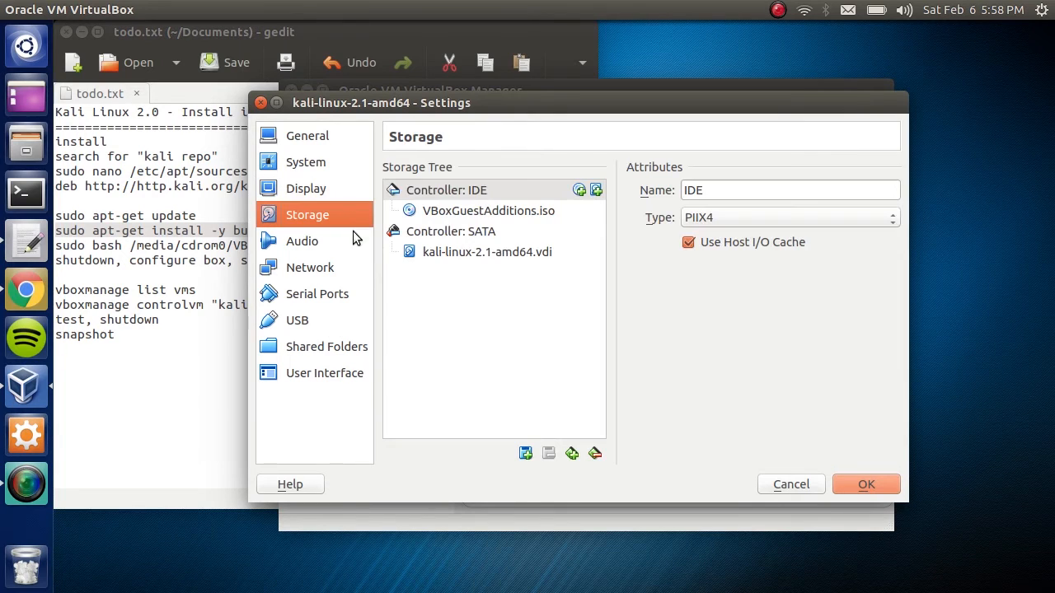
{"action": "left_click", "coordinate": [307, 135]}
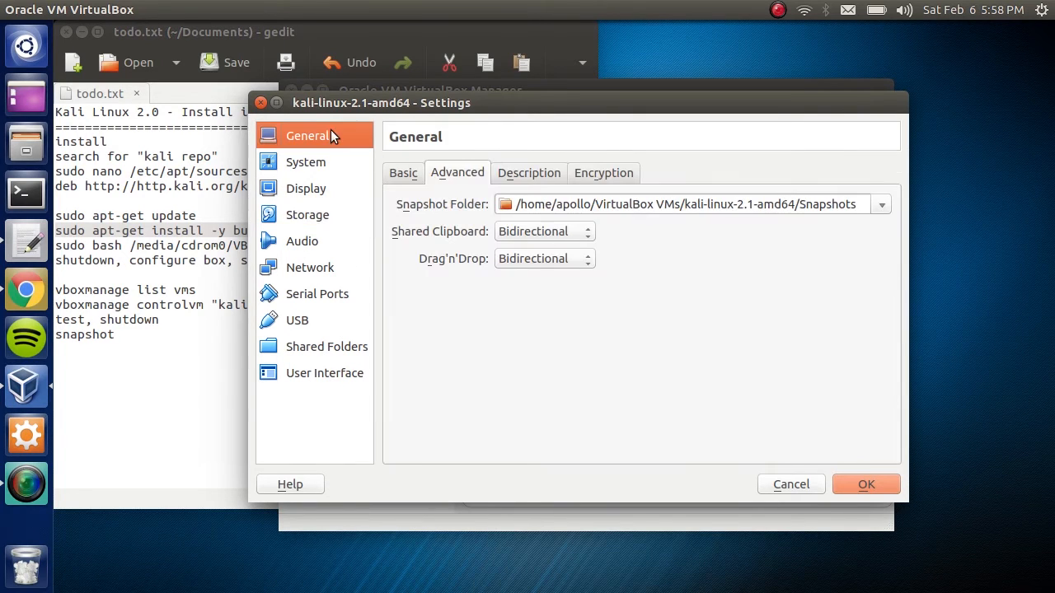
{"action": "left_click", "coordinate": [791, 485]}
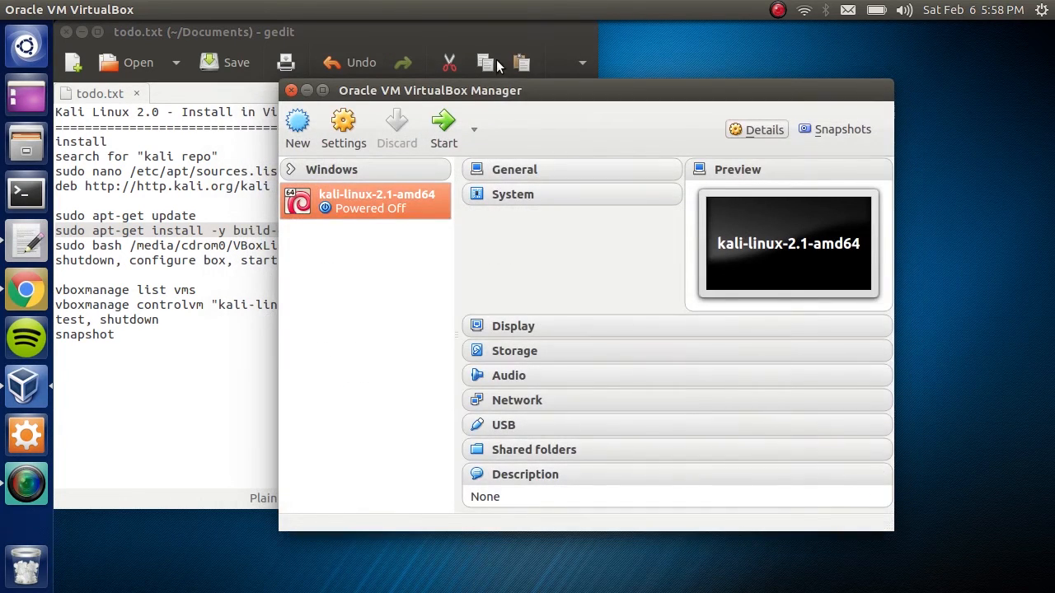
{"action": "mouse_move", "coordinate": [443, 124]}
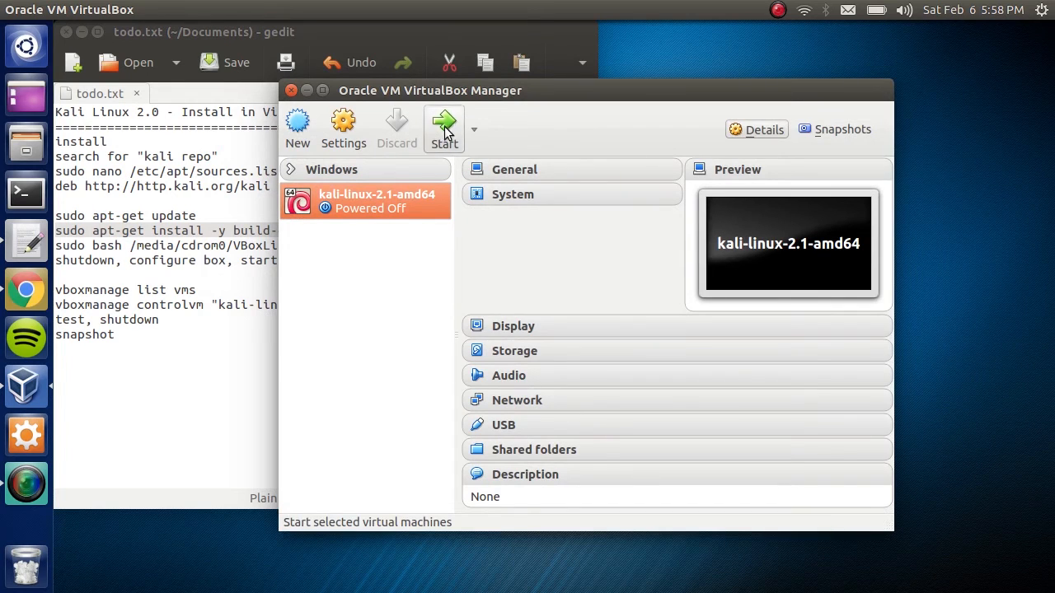
- Start the Kali VM, log in, and eject the VBOXADDITIONS disc from Files
{"action": "left_click", "coordinate": [443, 123]}
{"action": "type", "text": "r"}
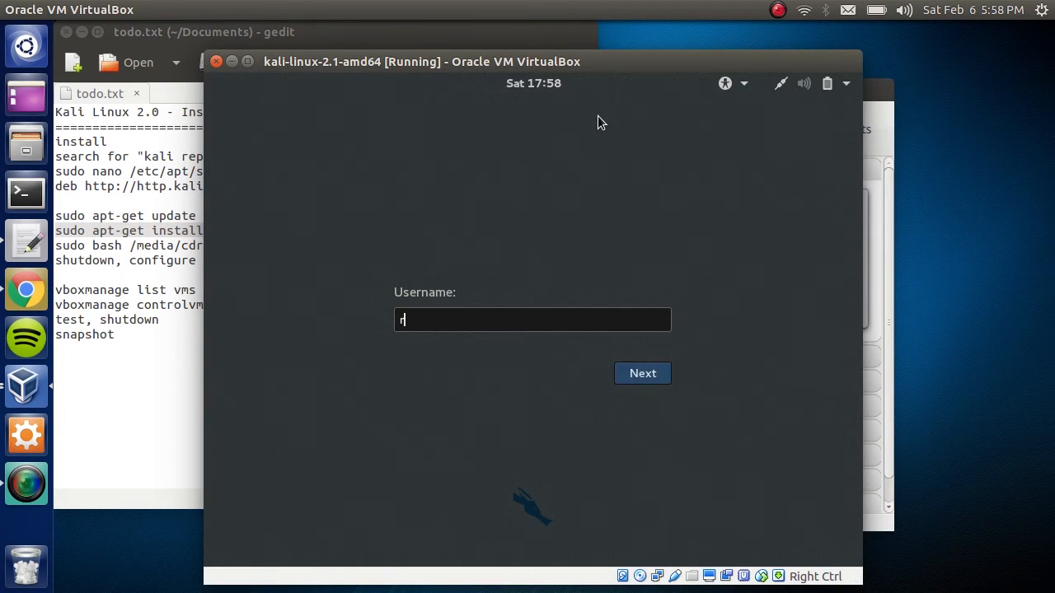
{"action": "left_click", "coordinate": [642, 373]}
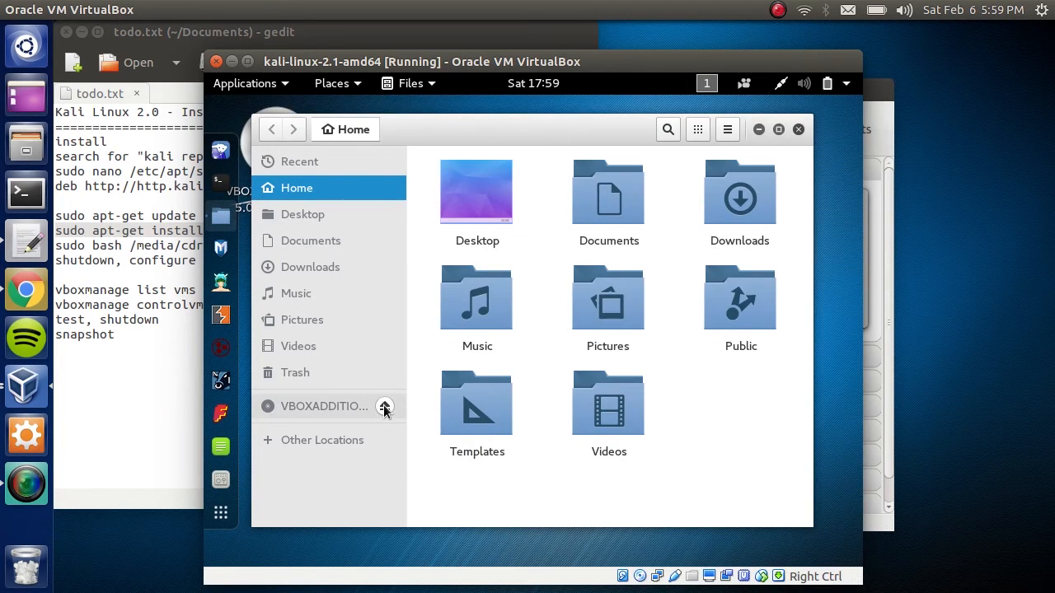
{"action": "left_click", "coordinate": [385, 405]}
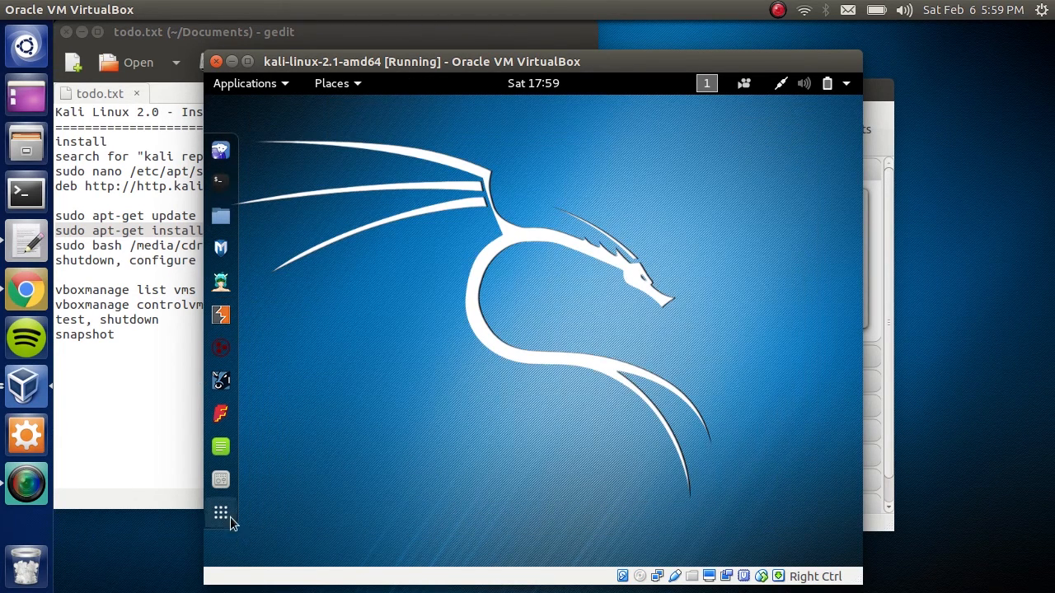
{"action": "mouse_move", "coordinate": [458, 363]}
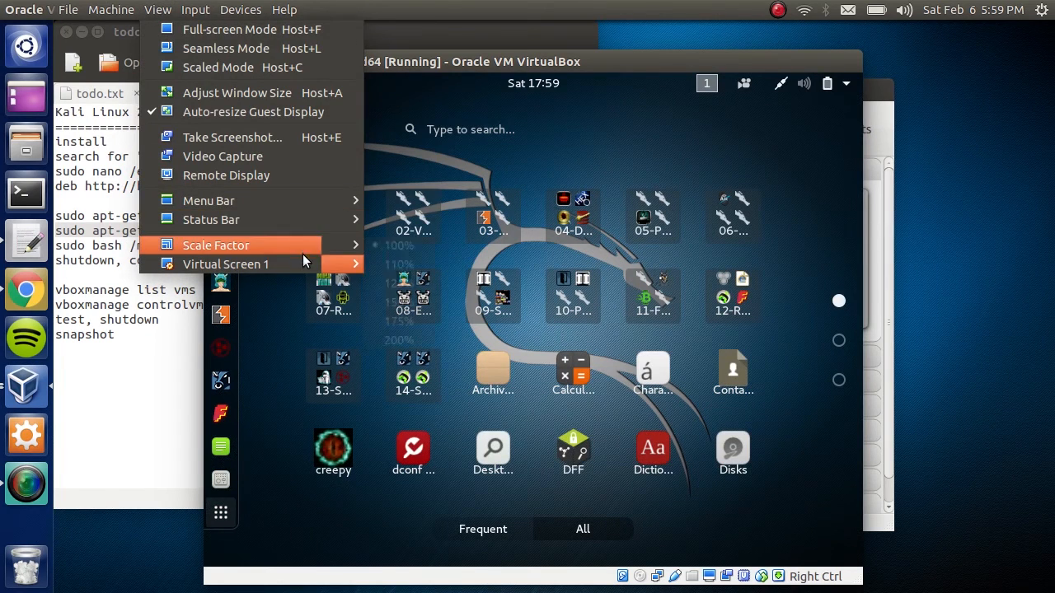
{"action": "mouse_move", "coordinate": [239, 264]}
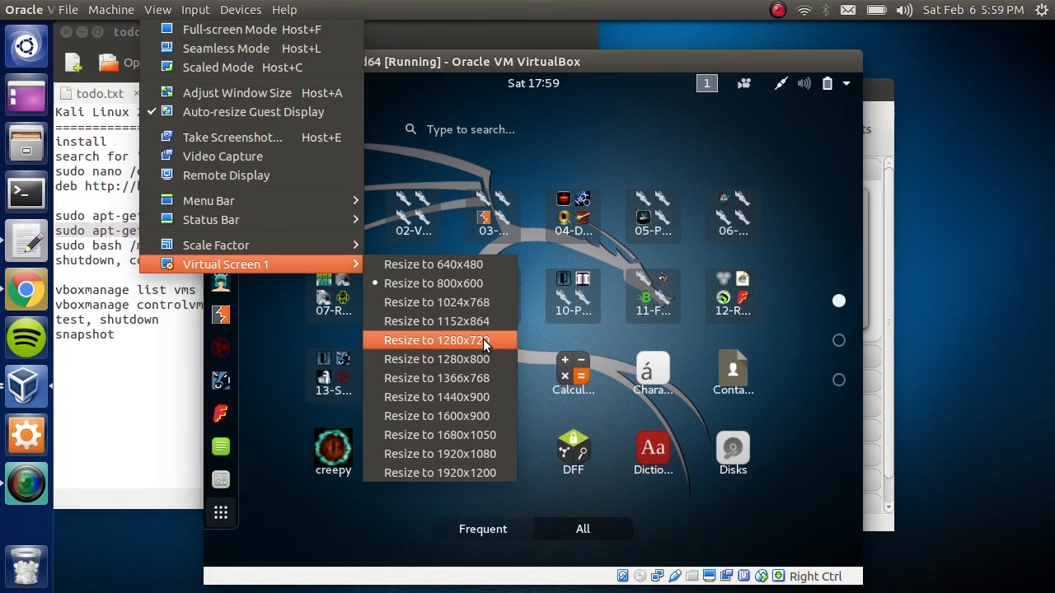
- Resize Virtual Screen 1 of the Kali guest to 1280x720
{"action": "left_click", "coordinate": [436, 339]}
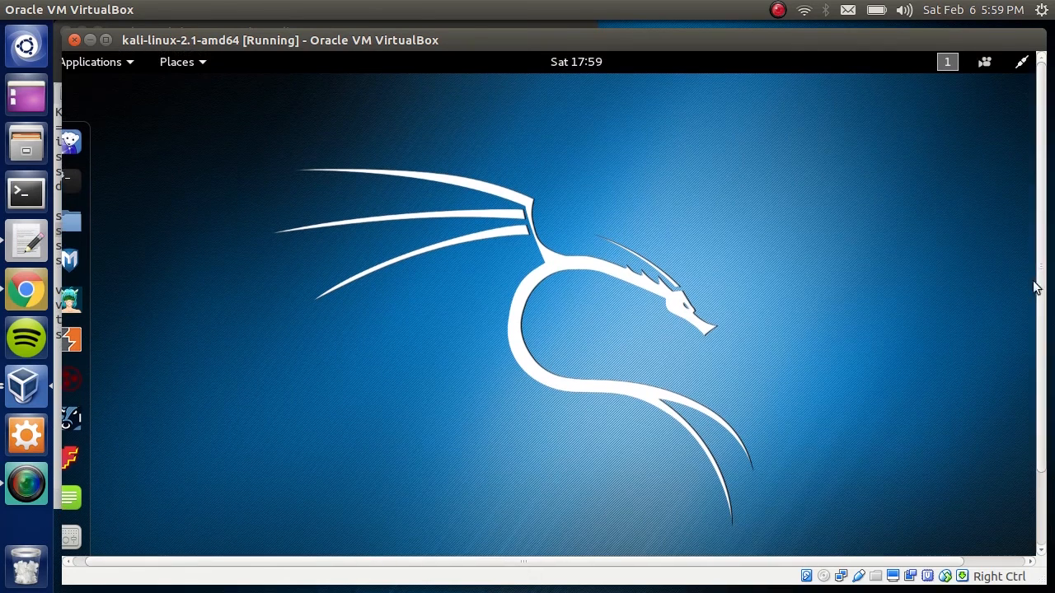
{"action": "mouse_move", "coordinate": [277, 350]}
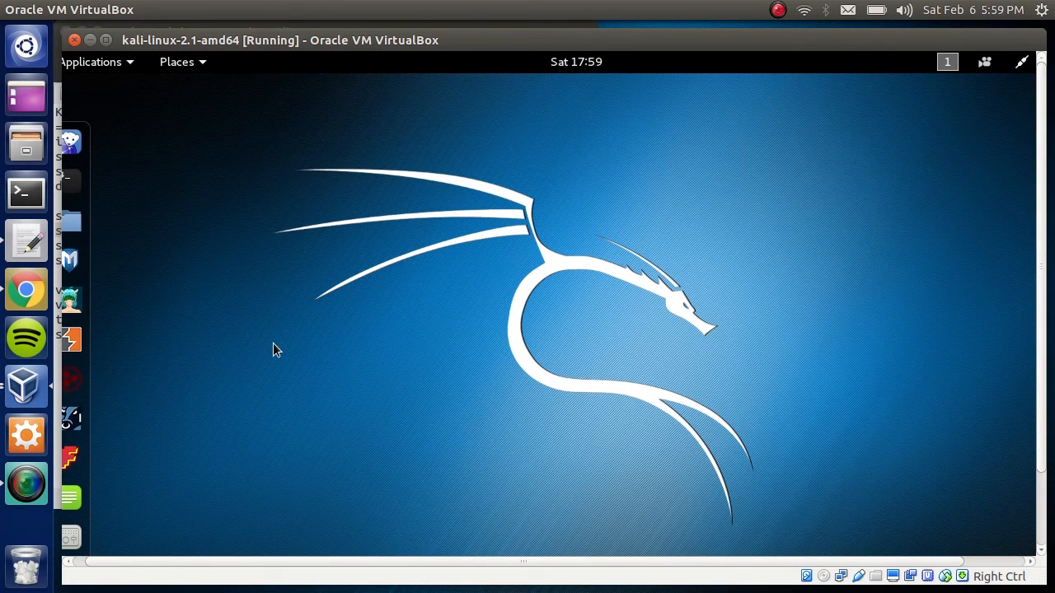
{"action": "mouse_move", "coordinate": [509, 46]}
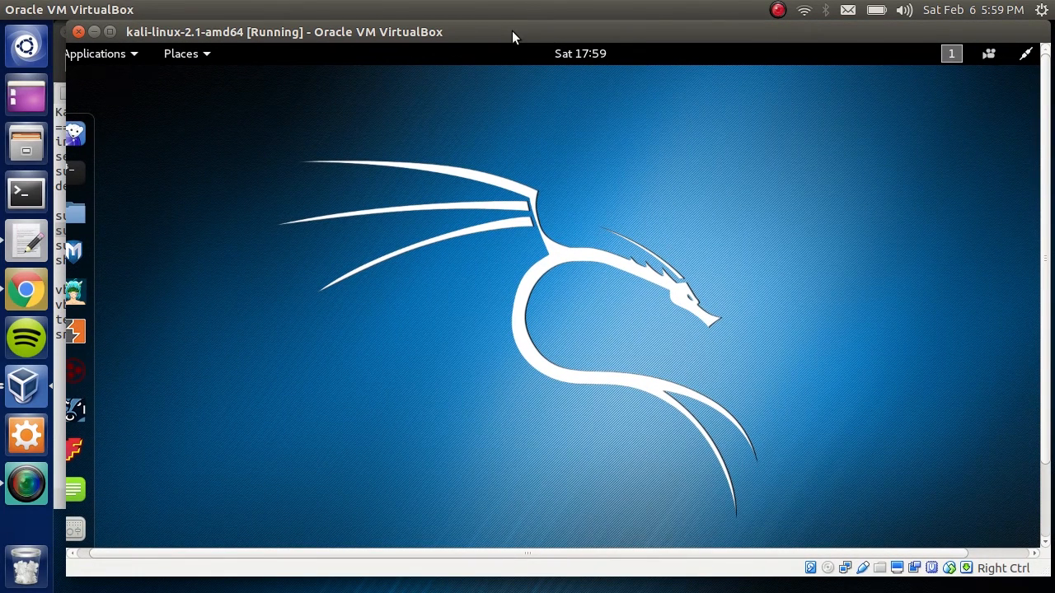
{"action": "mouse_move", "coordinate": [739, 241]}
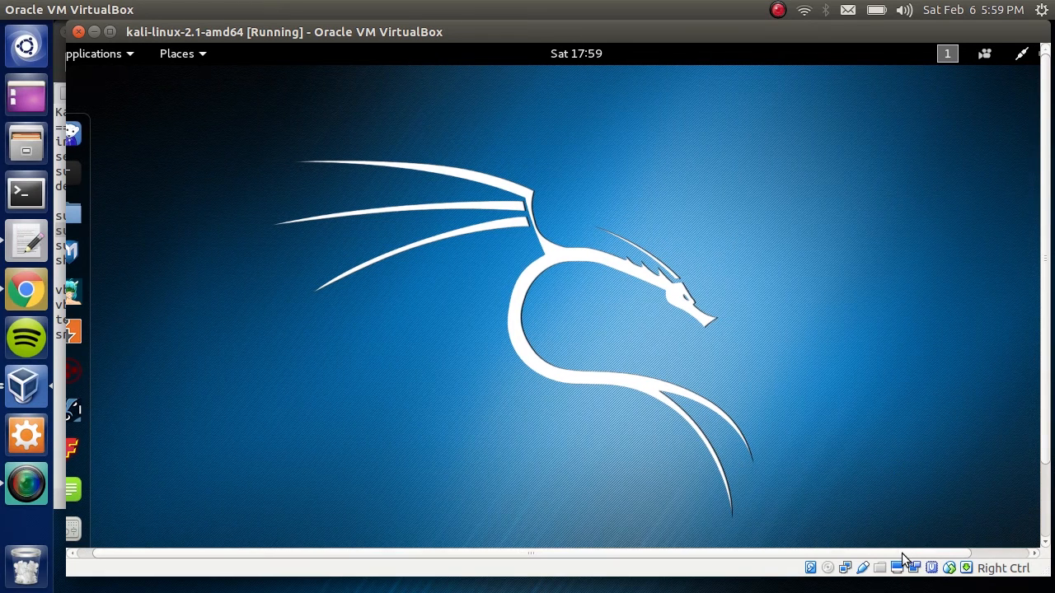
- Power off the Kali guest from its top-right system menu
{"action": "left_click", "coordinate": [1043, 53]}
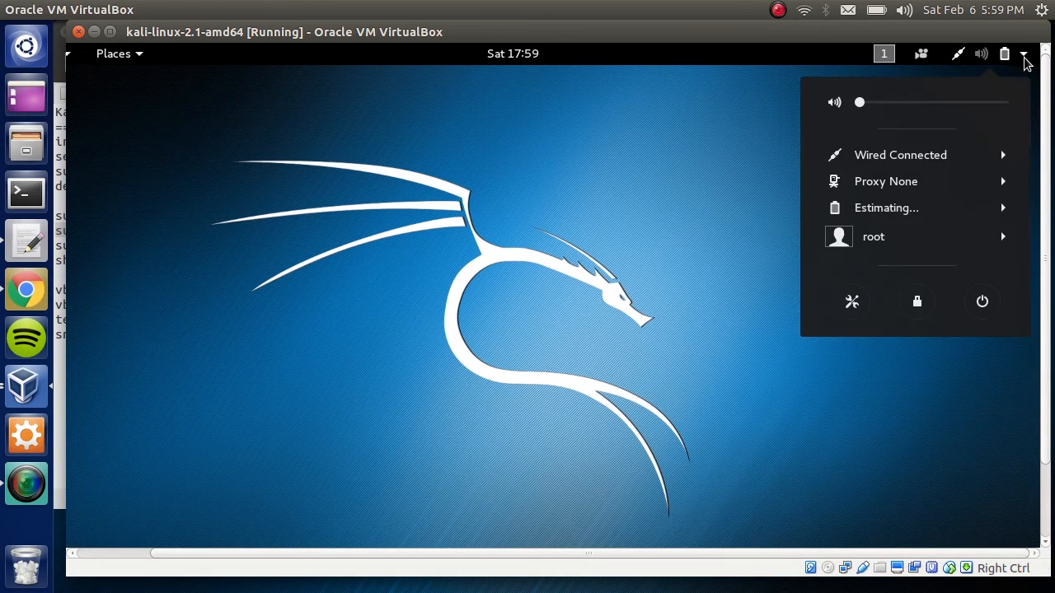
{"action": "left_click", "coordinate": [980, 301]}
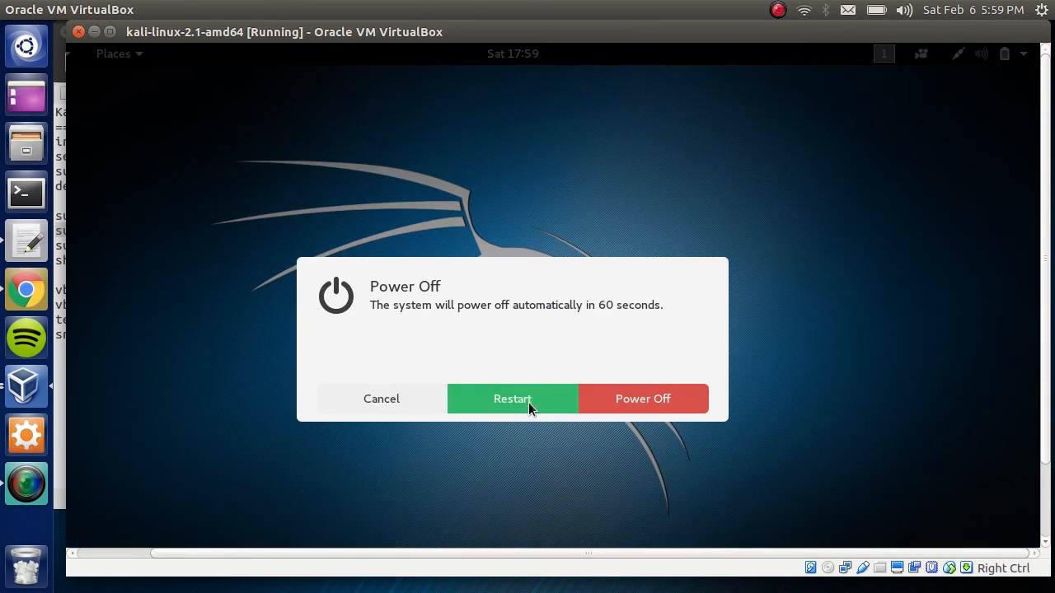
{"action": "left_click", "coordinate": [512, 399]}
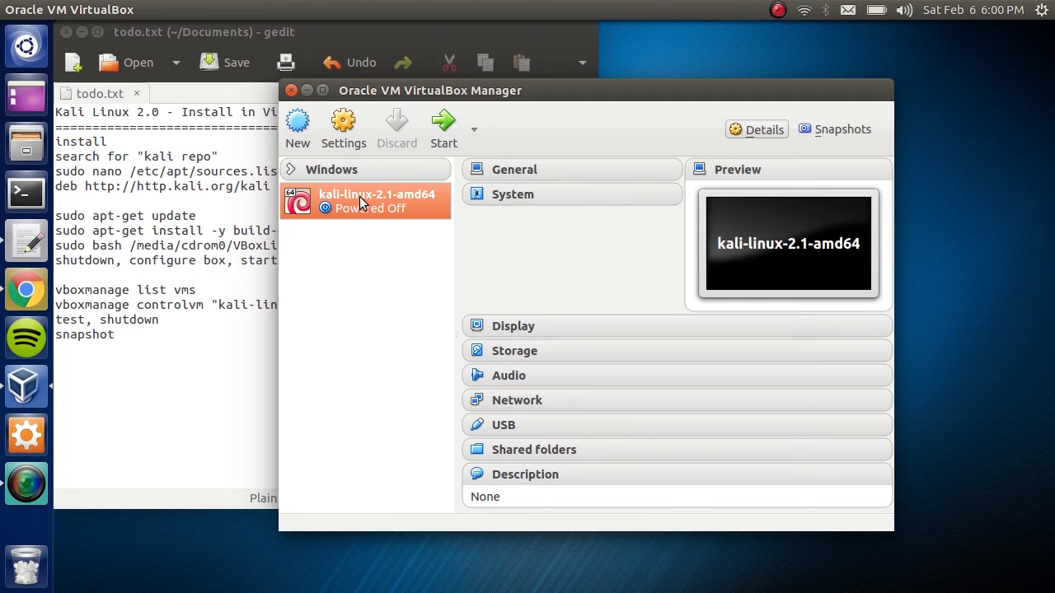
- Take a snapshot named 'Initial' of the powered-off kali-linux-2.1-amd64 VM and view it in the snapshot list
{"action": "left_click", "coordinate": [844, 128]}
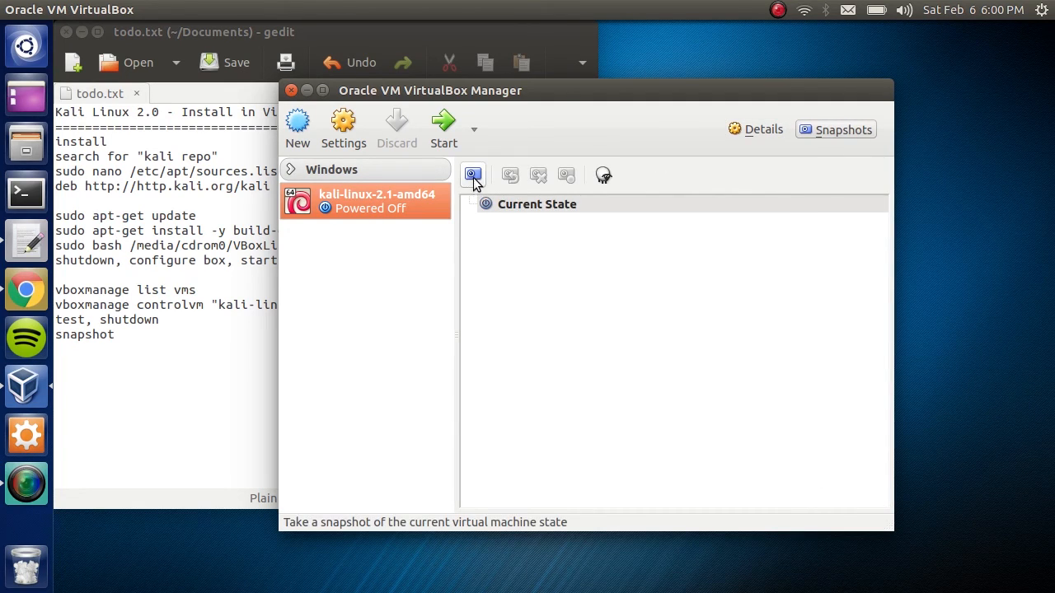
{"action": "left_click", "coordinate": [473, 175]}
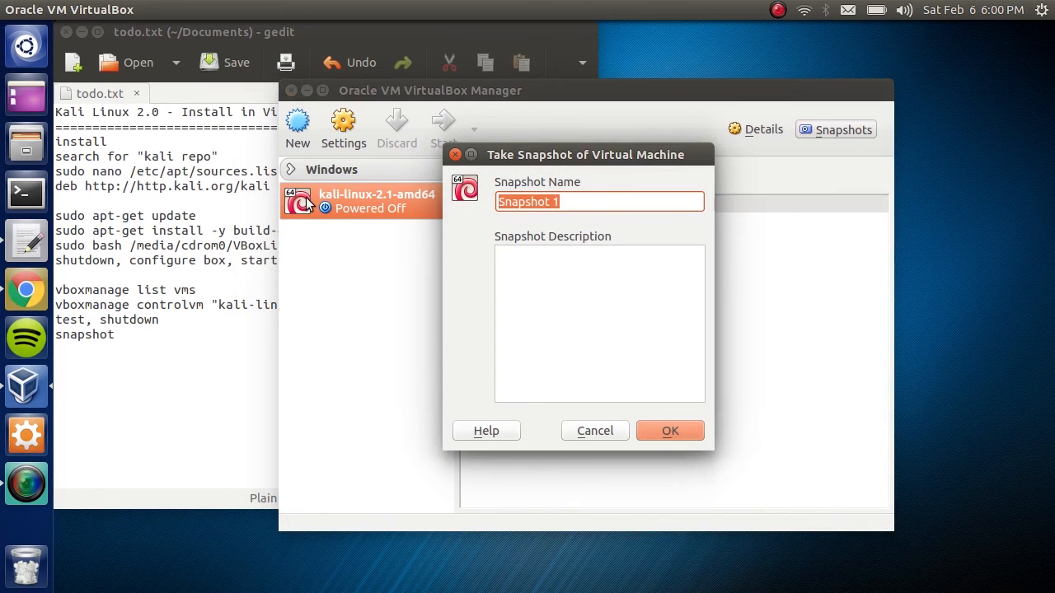
{"action": "type", "text": "Initial"}
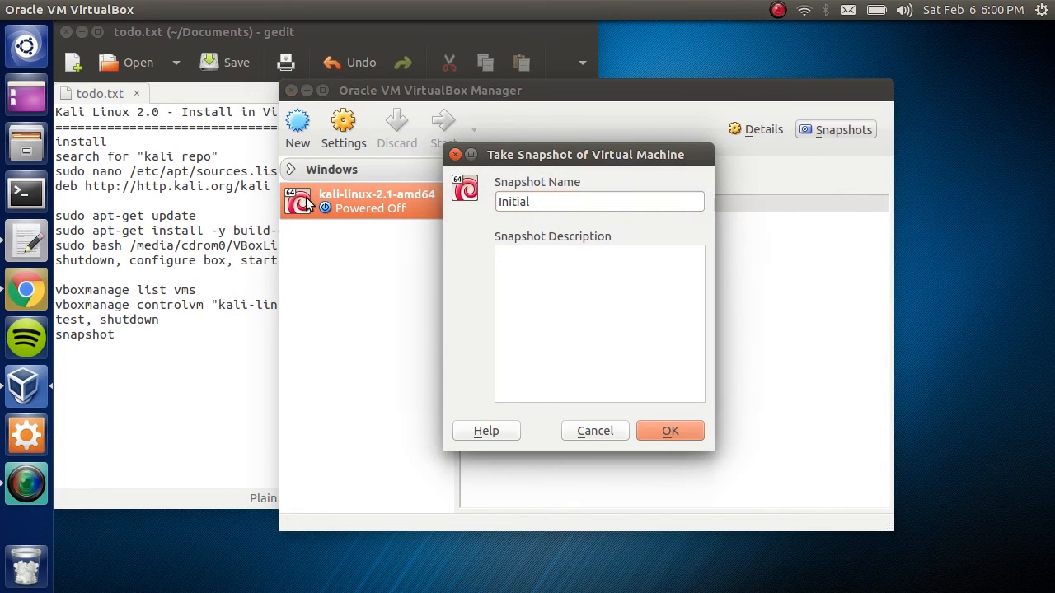
{"action": "left_click", "coordinate": [669, 431]}
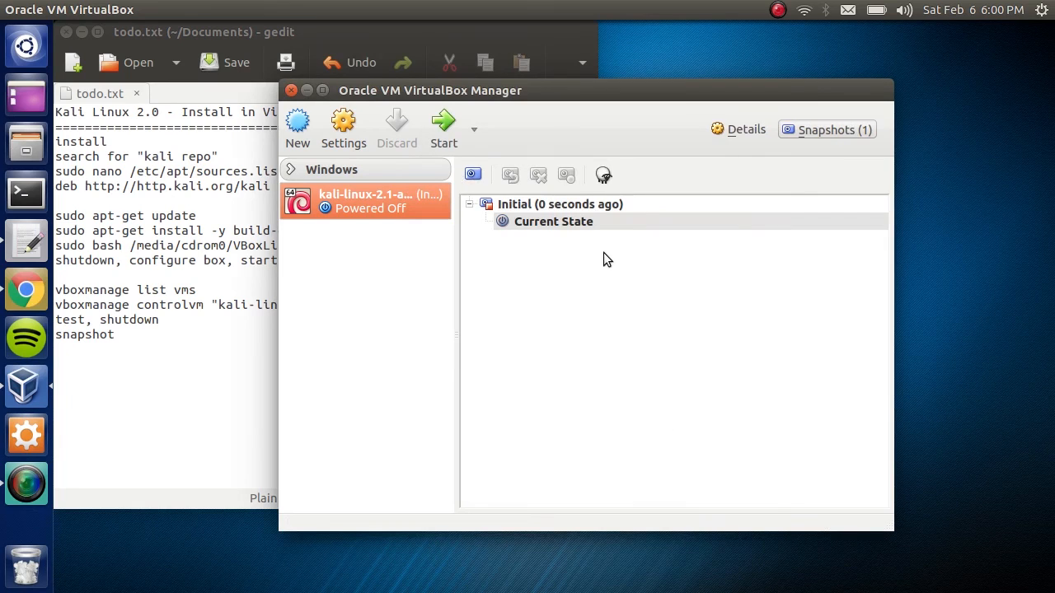
{"action": "left_click", "coordinate": [738, 128]}
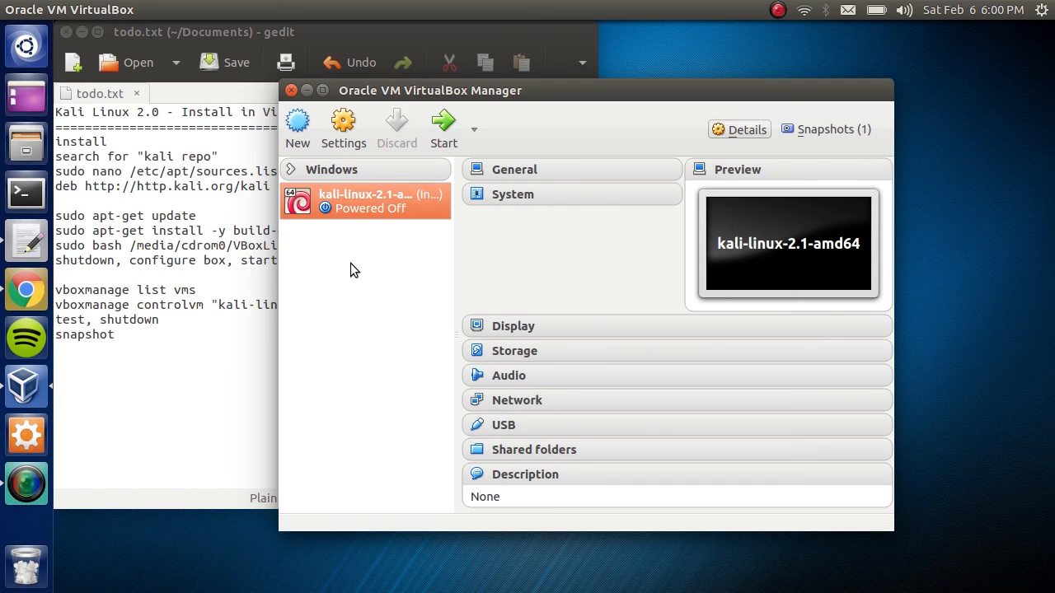
{"action": "mouse_move", "coordinate": [768, 158]}
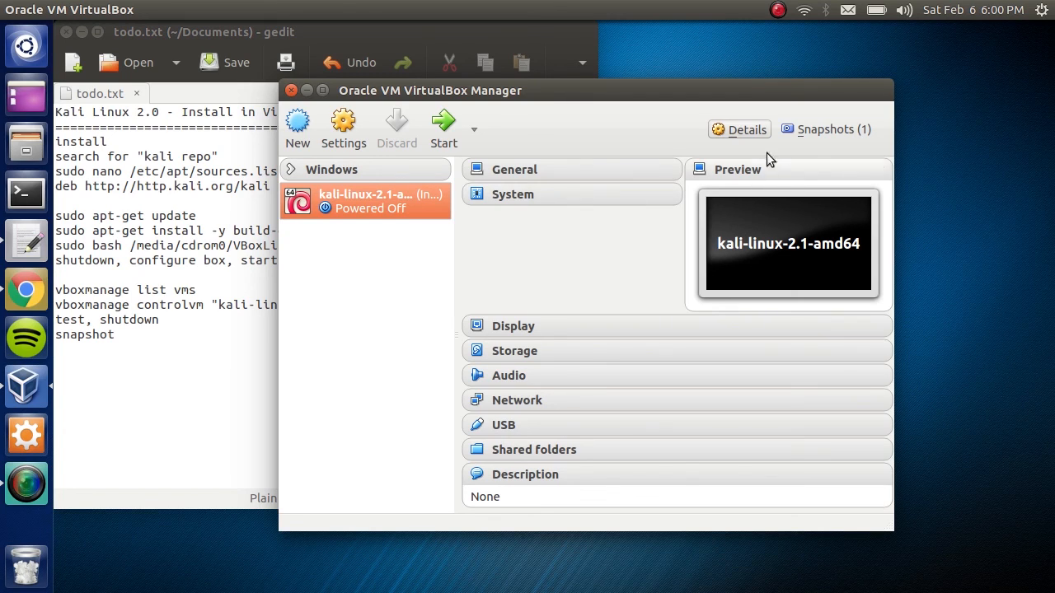
{"action": "left_click", "coordinate": [834, 128]}
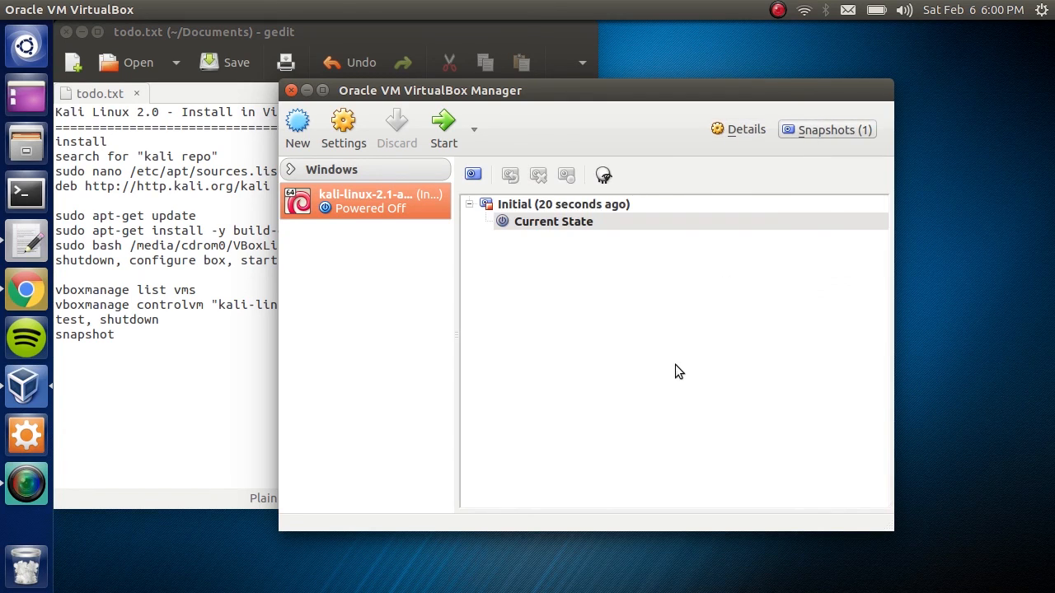